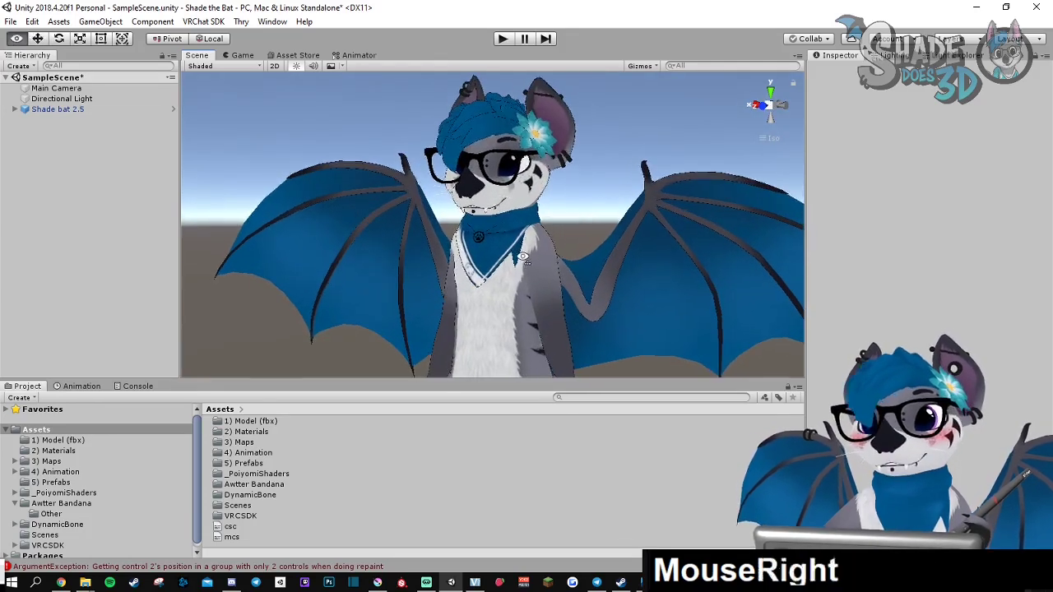
Duplicate the Shade bat 2.5 avatar in the Hierarchy with Ctrl+D after inspecting it
scroll(down, 3)
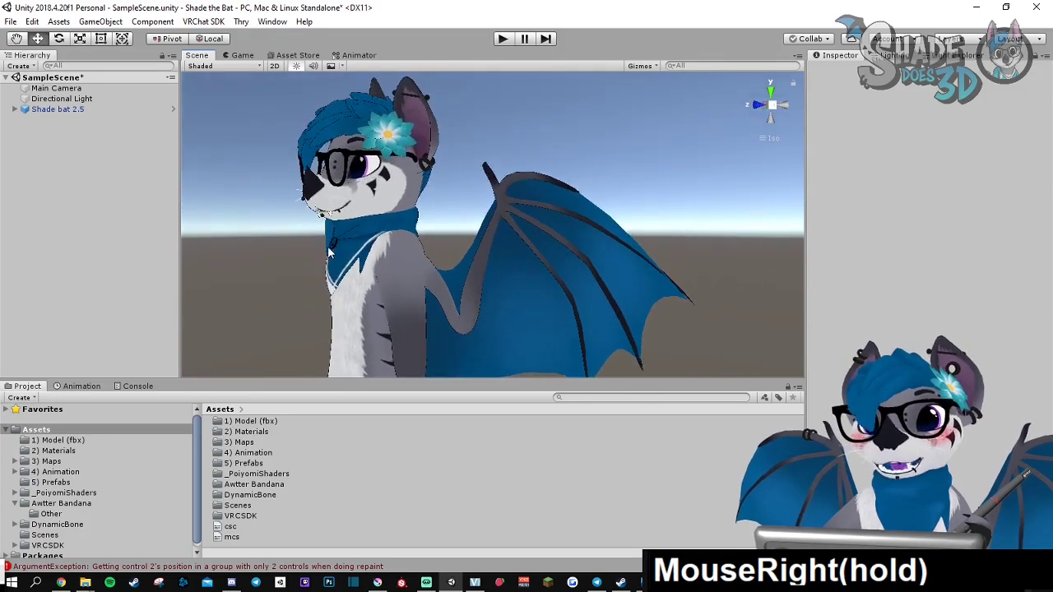
scroll(up, 3)
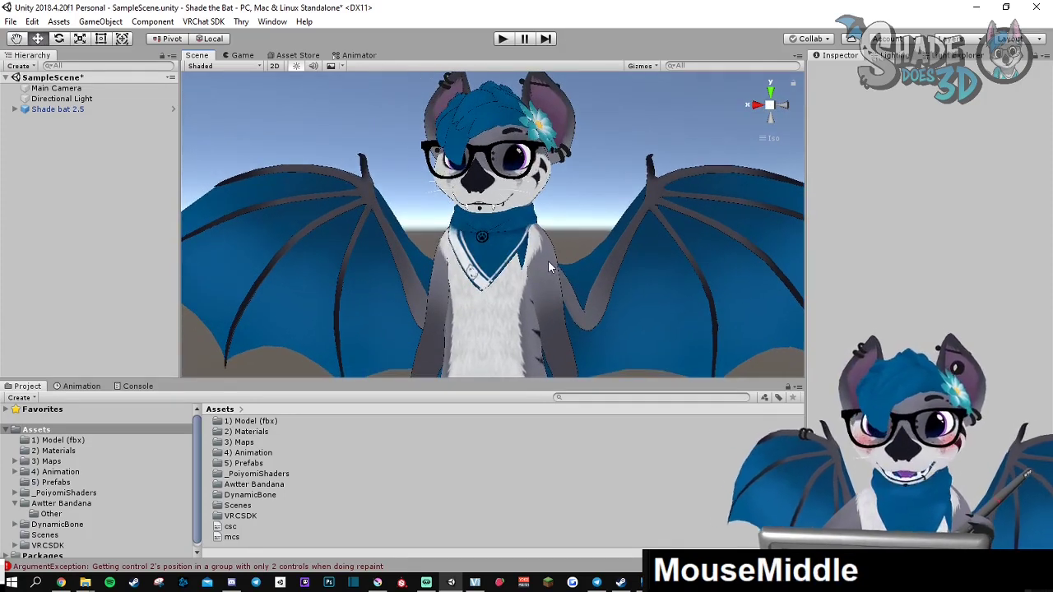
drag(551, 267, 510, 263)
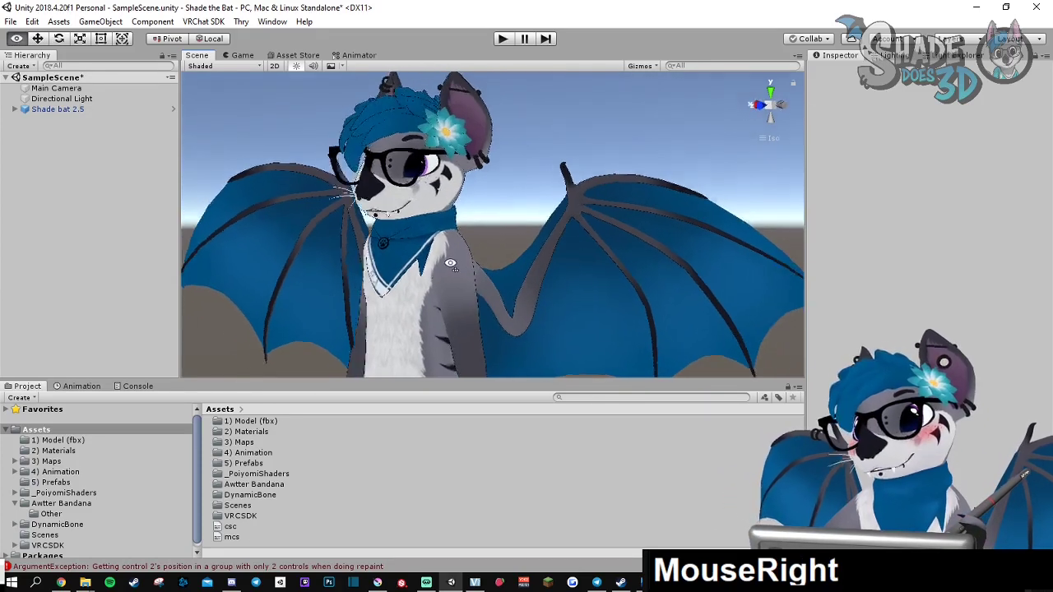
drag(451, 263, 584, 257)
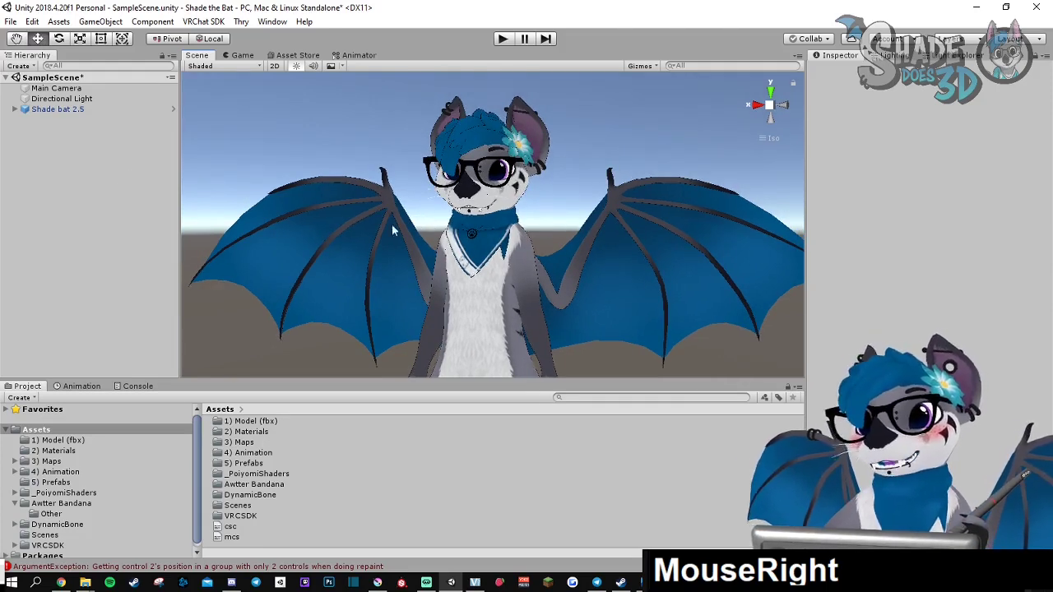
click(51, 109)
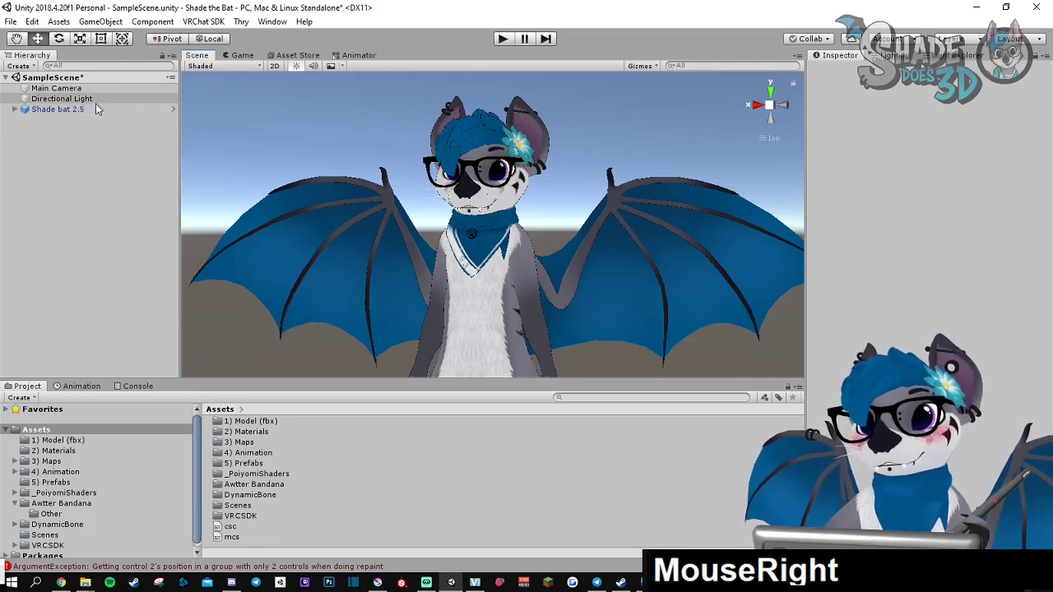
click(59, 108)
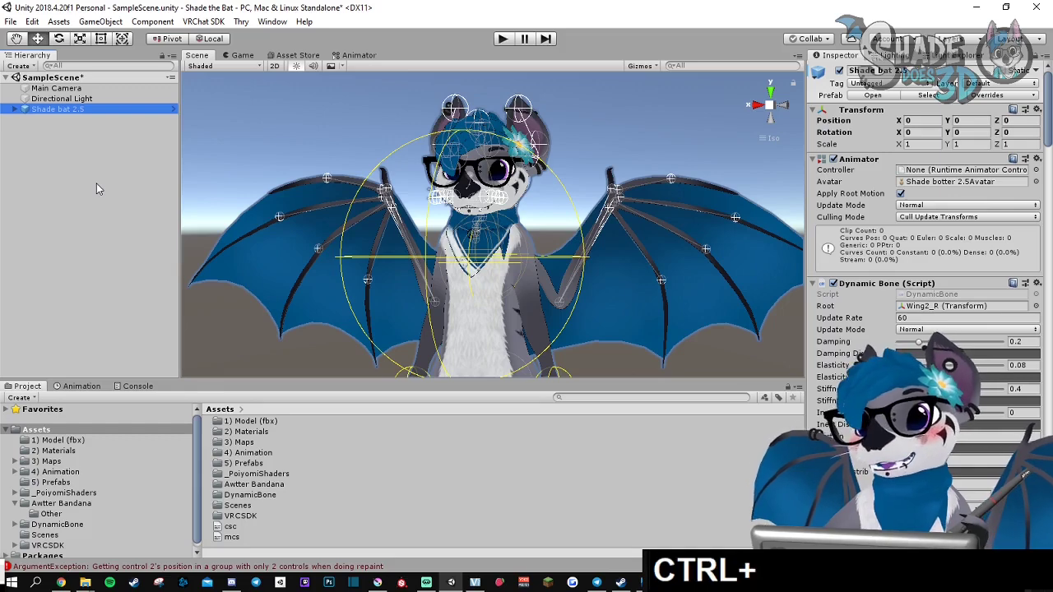
key(ctrl+d)
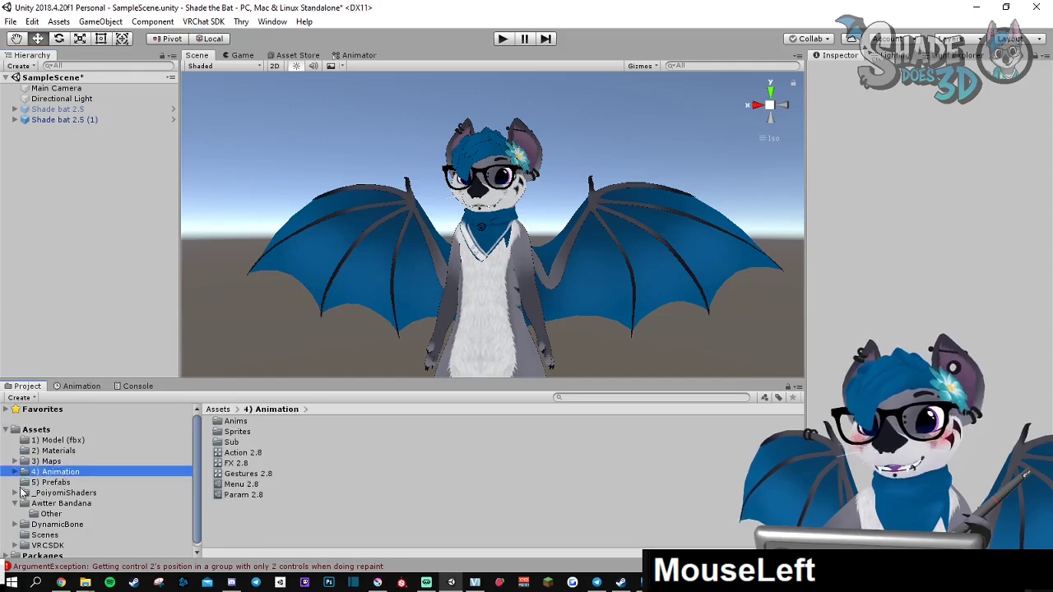
Add a new folder named 'Custom animations' inside 4) Animation and open it
right_click(58, 471)
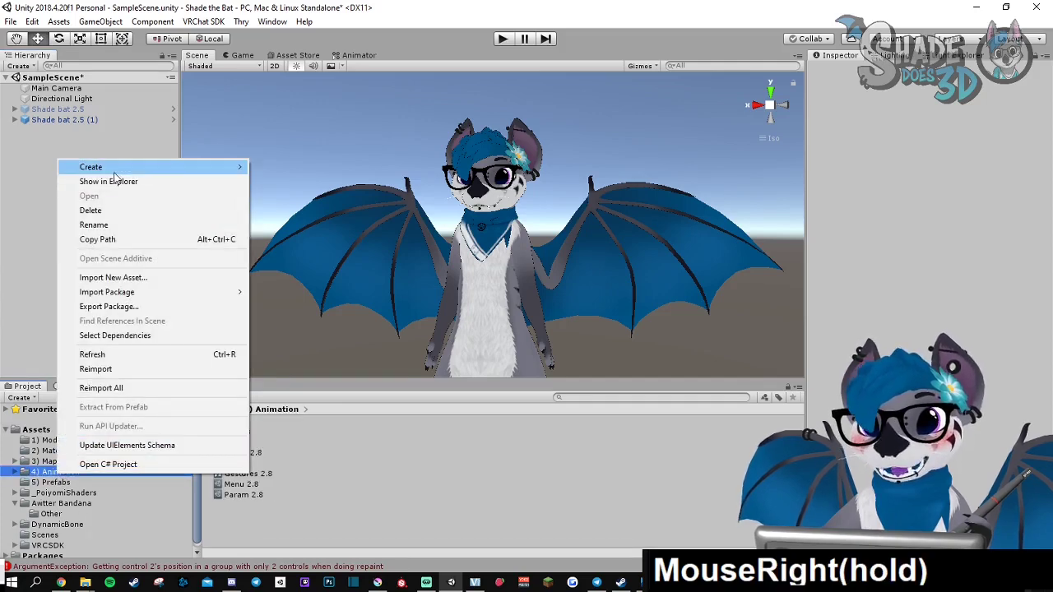
click(90, 167)
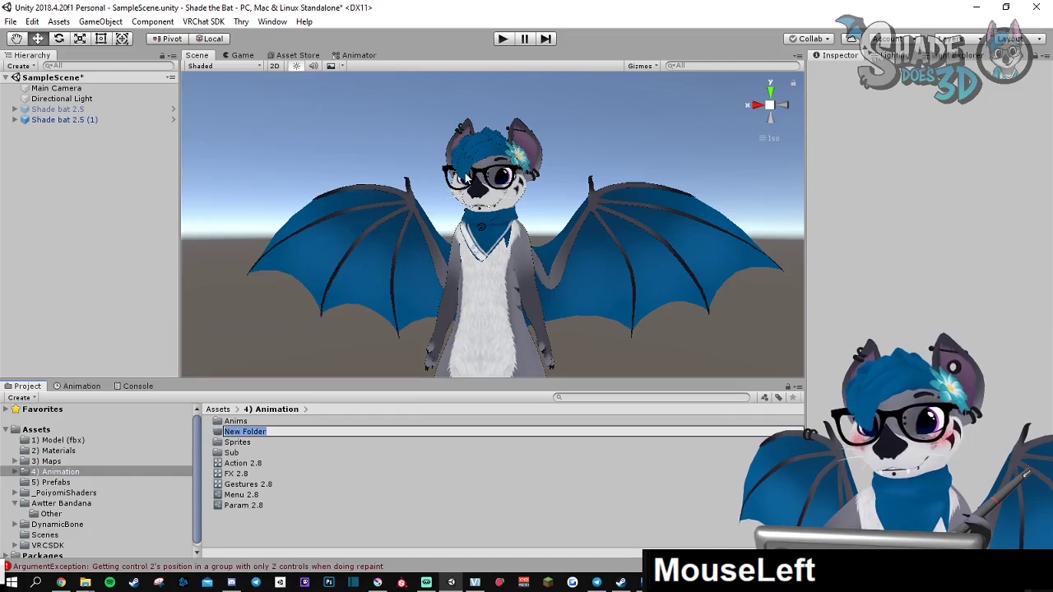
key(shift)
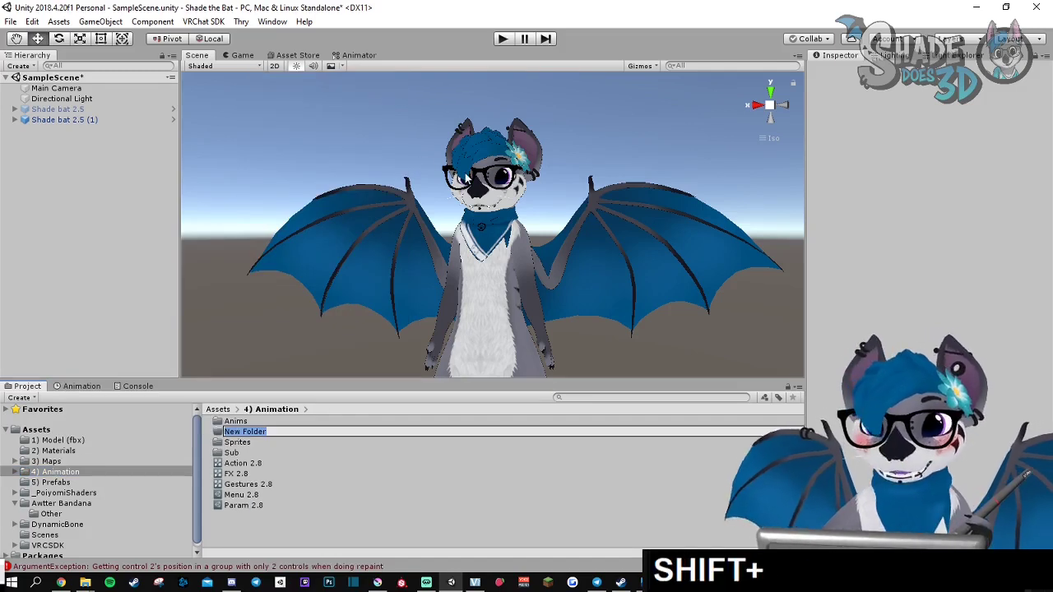
text(Custom an)
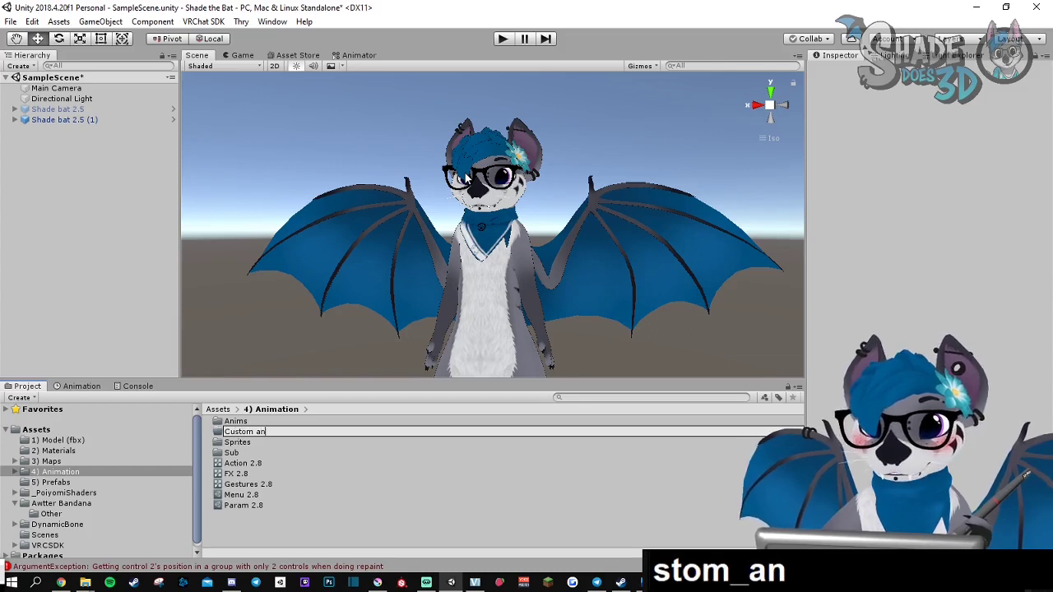
key(Enter)
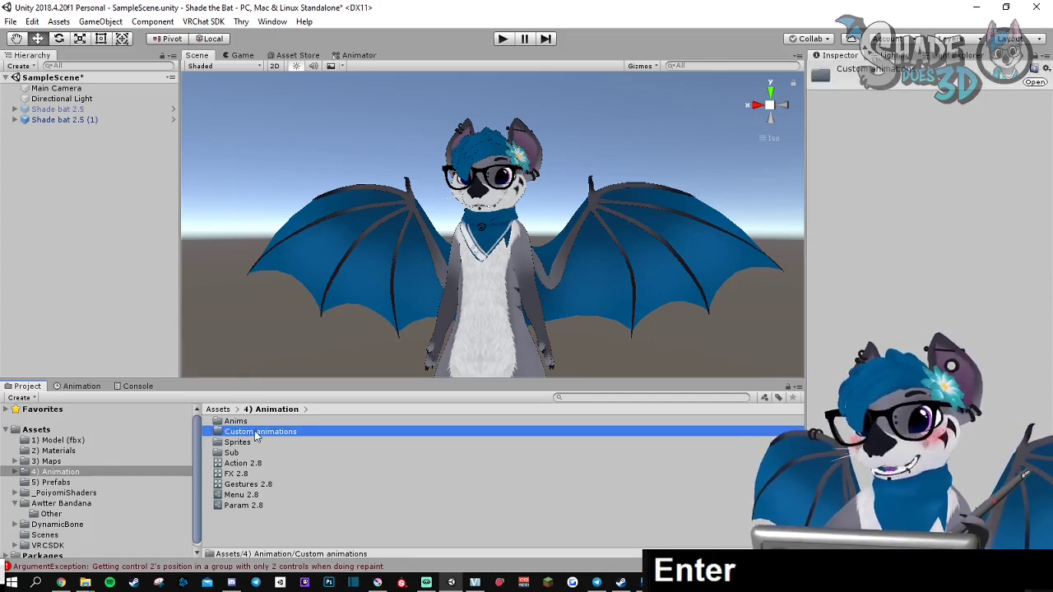
double_click(256, 431)
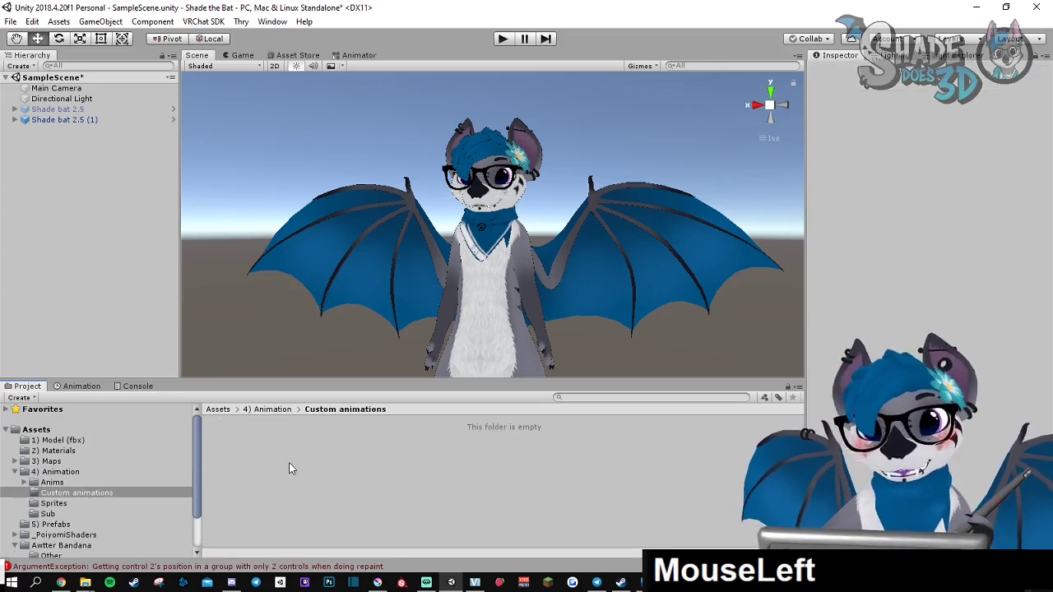
Create a New Animation clip and duplicate it to get New Animation through New Animation 5
right_click(289, 467)
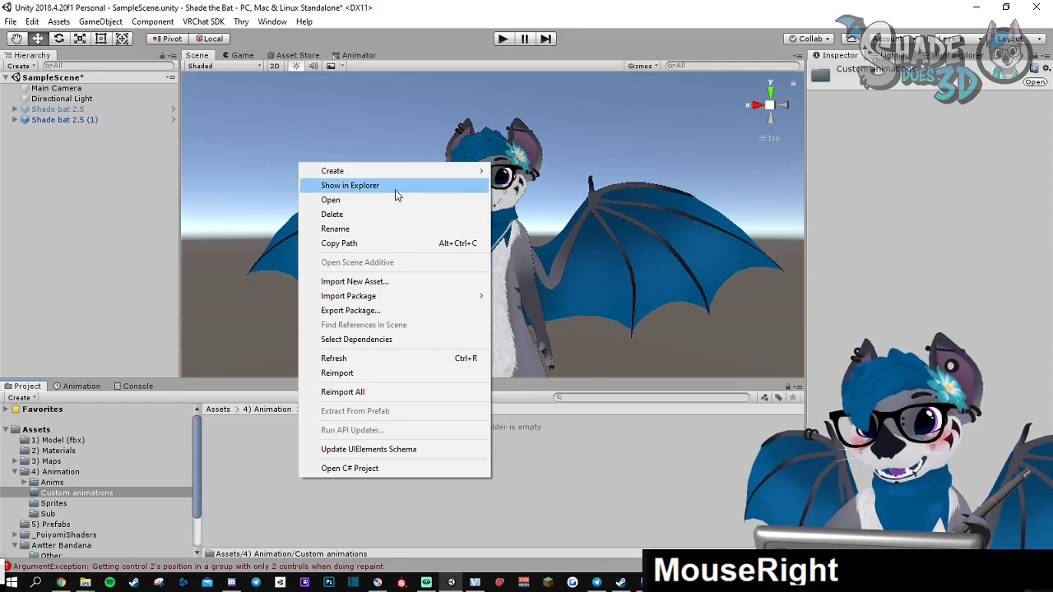
mouse_move(332, 169)
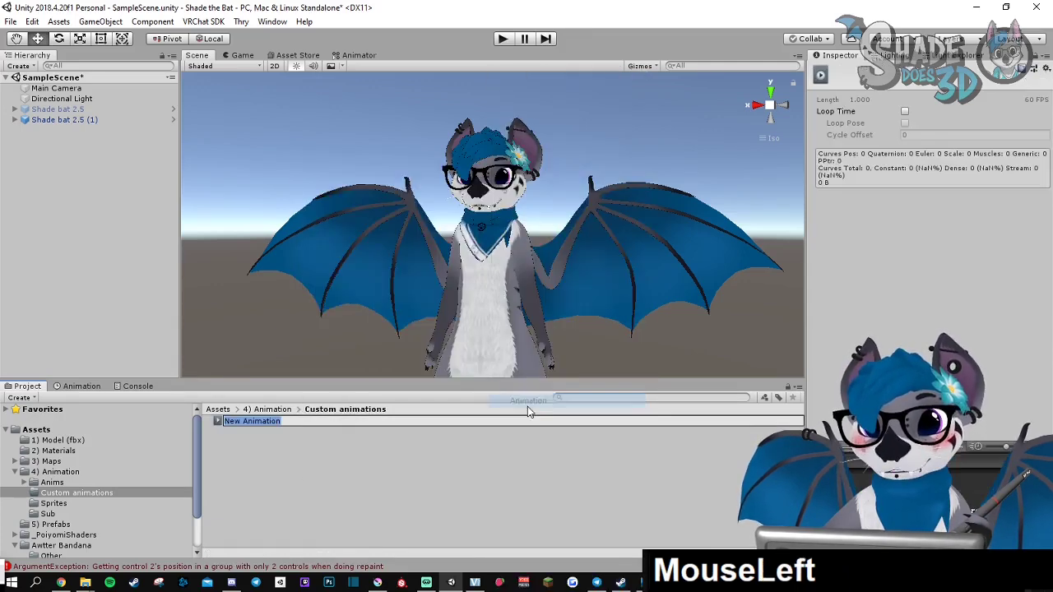
click(252, 421)
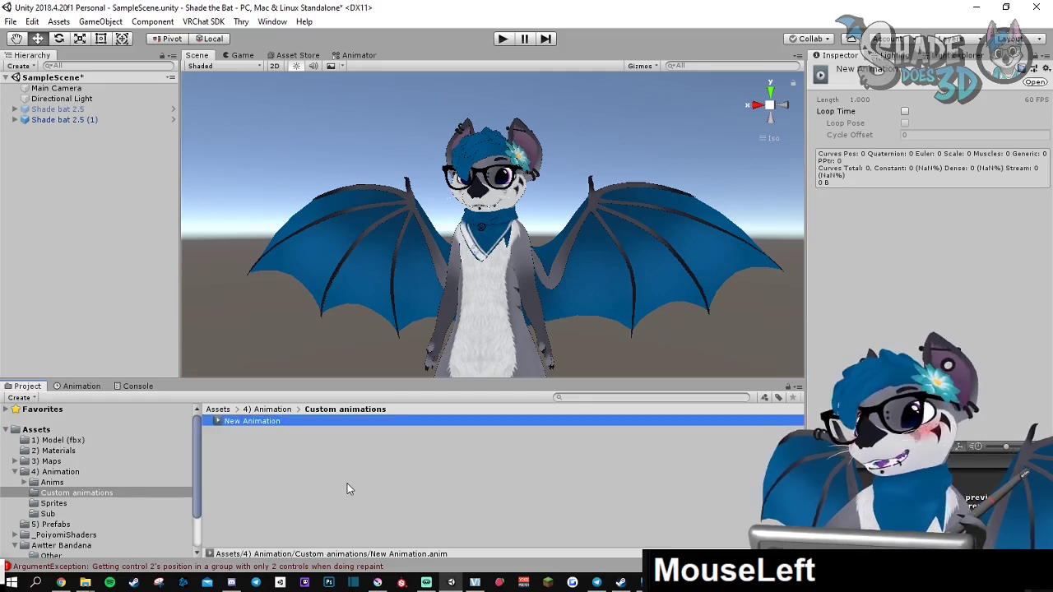
click(349, 485)
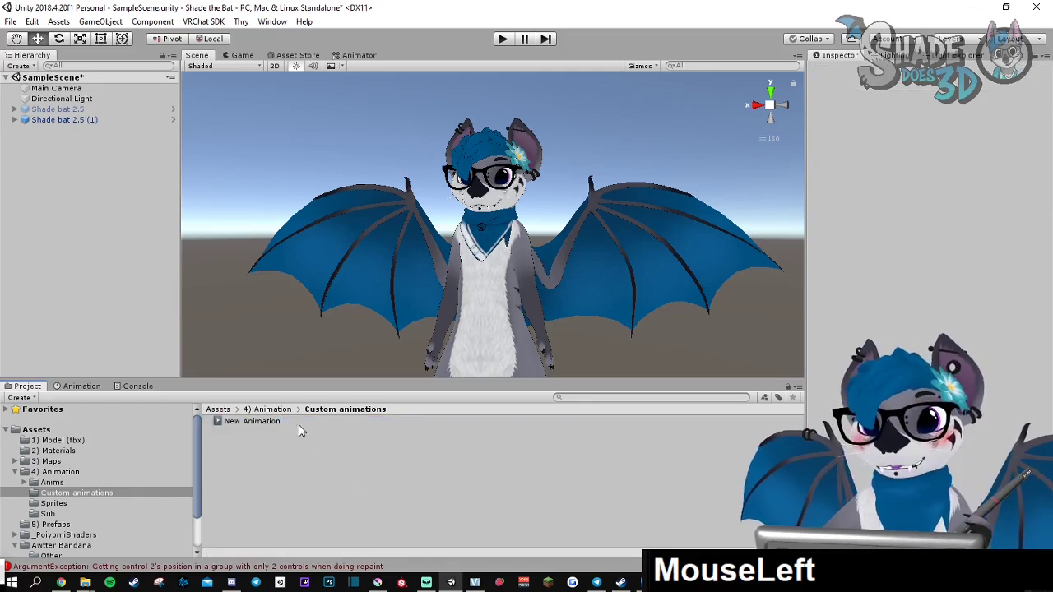
click(252, 421)
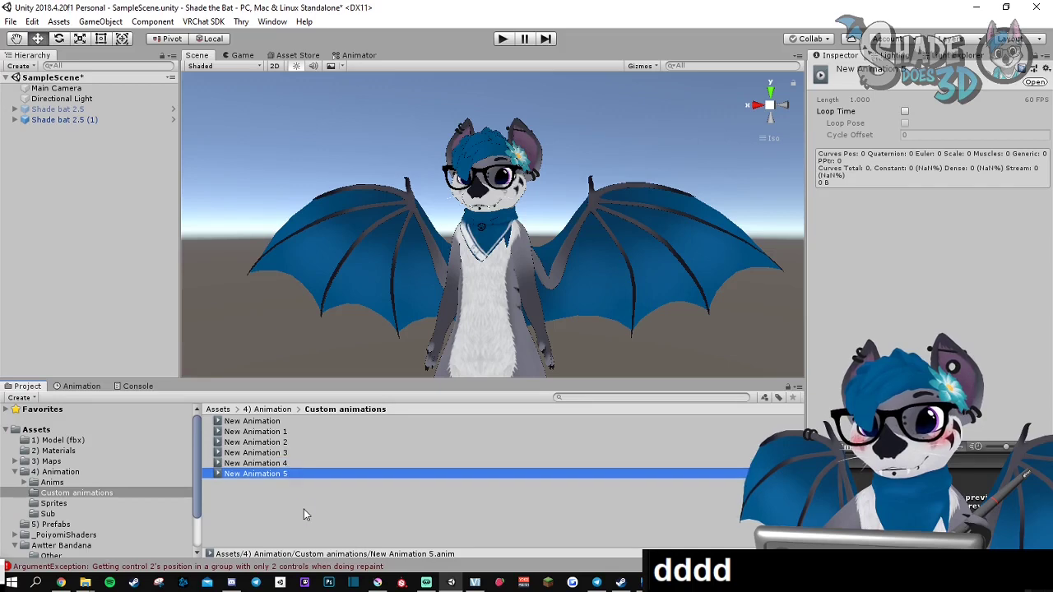
click(253, 422)
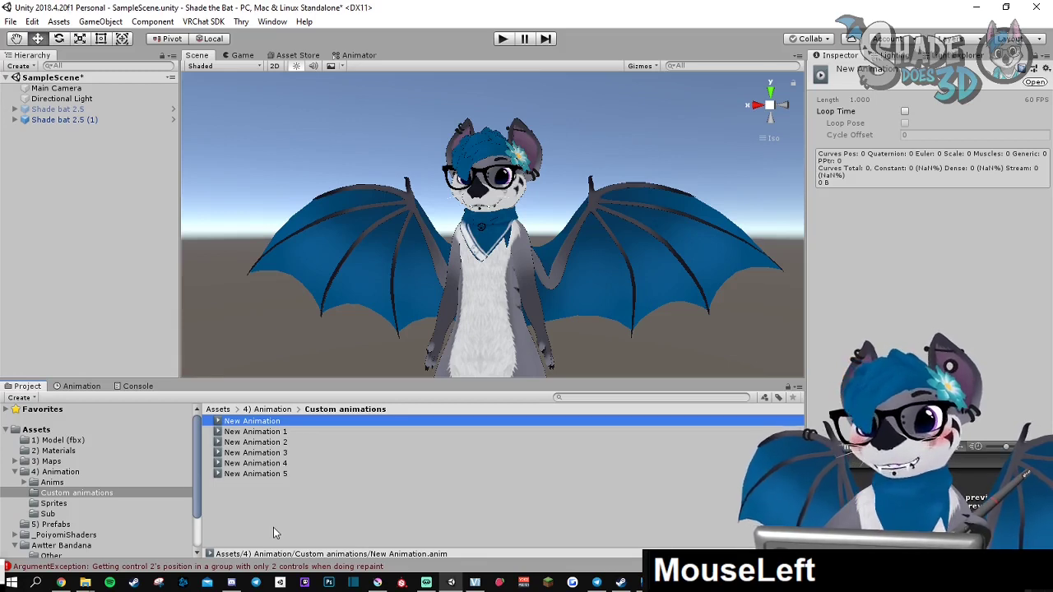
Rename the clips to Show up, Show off, Bandana blue, Bandana red, Bandana up and Bandana down
key(F2)
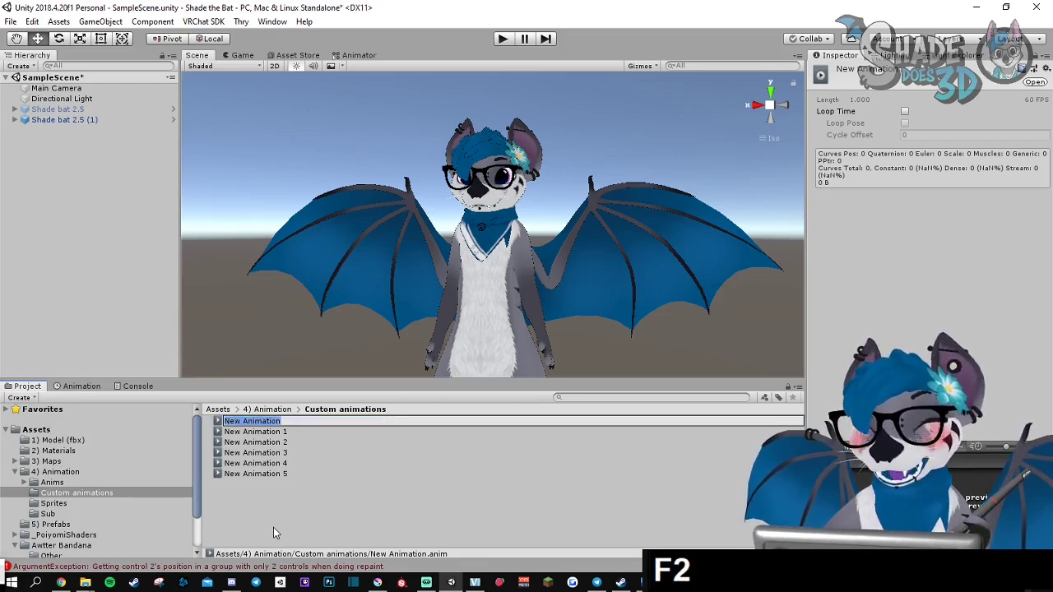
text(Show up)
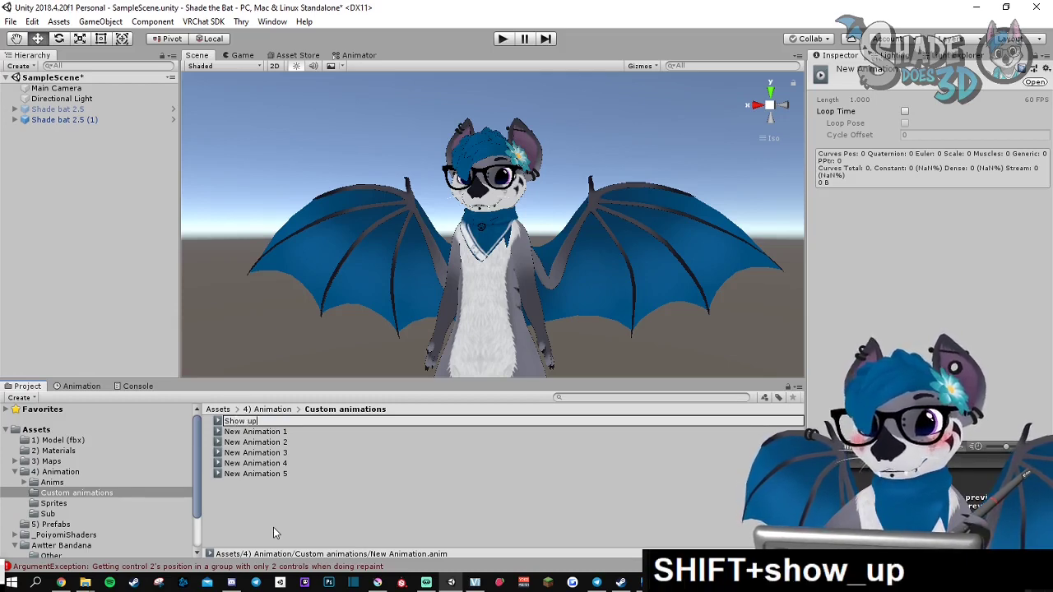
key(enter)
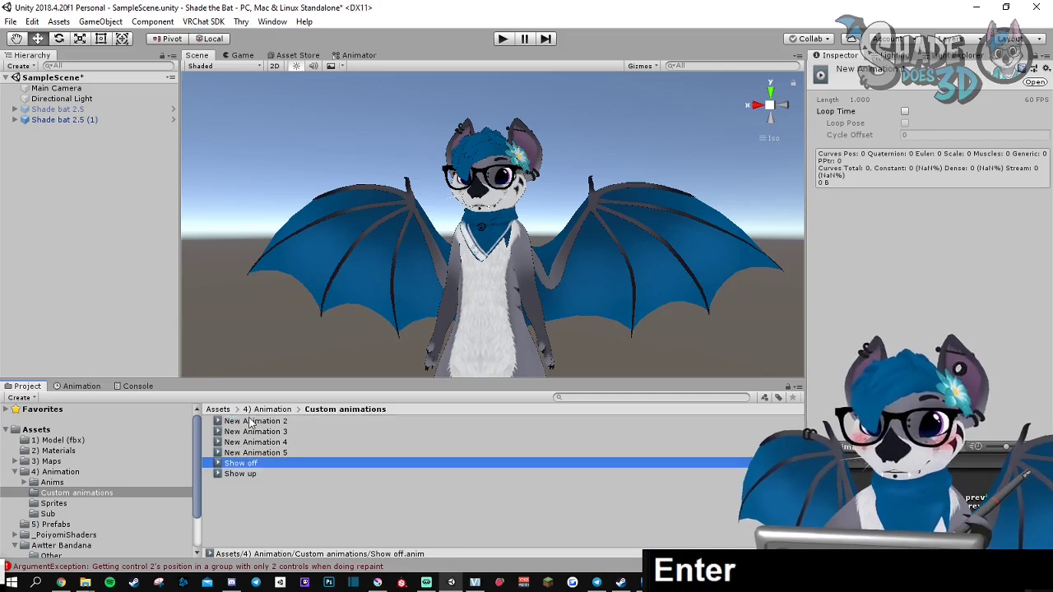
text(Bandana blue)
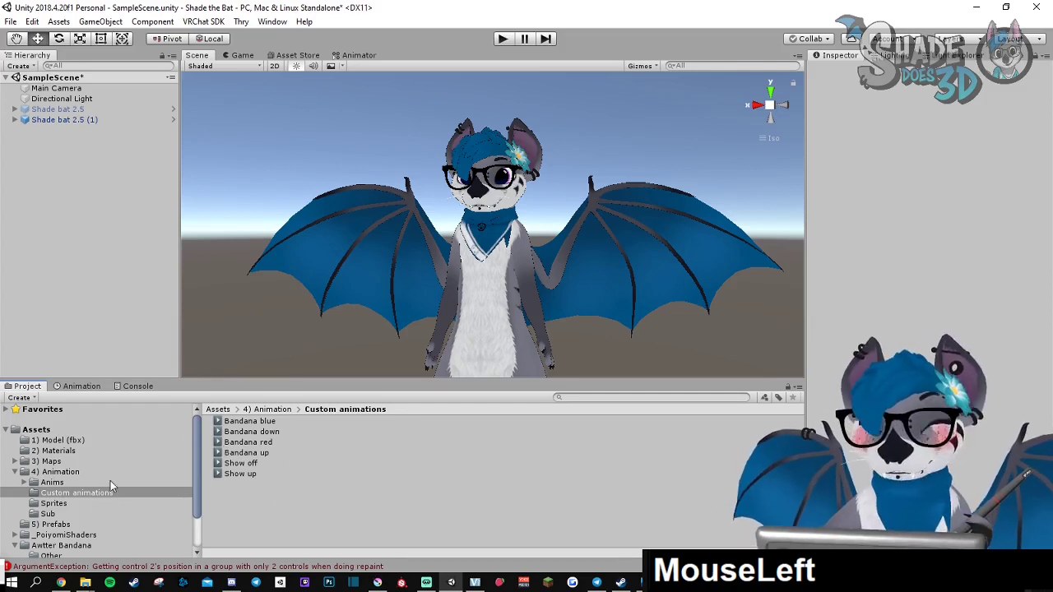
Select the FX 2.8 controller in 4) Animation and open the Animator window for it
click(56, 470)
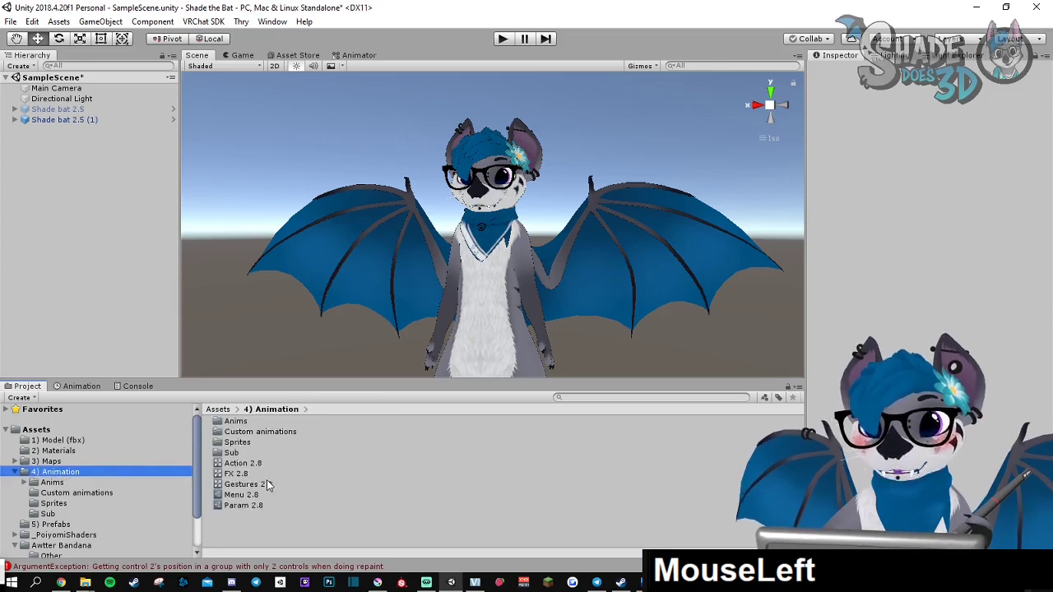
click(237, 473)
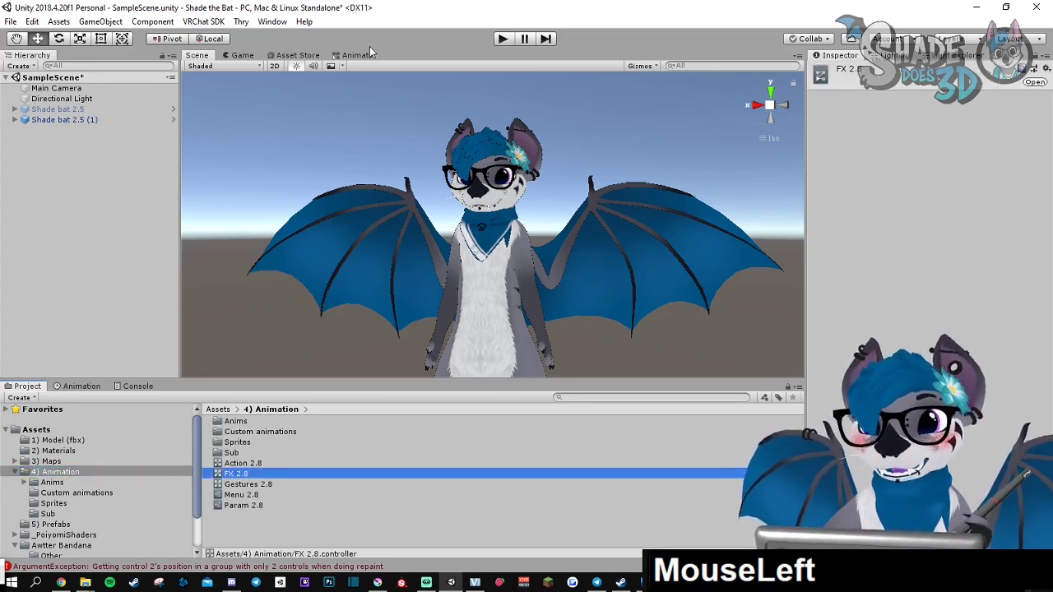
click(272, 21)
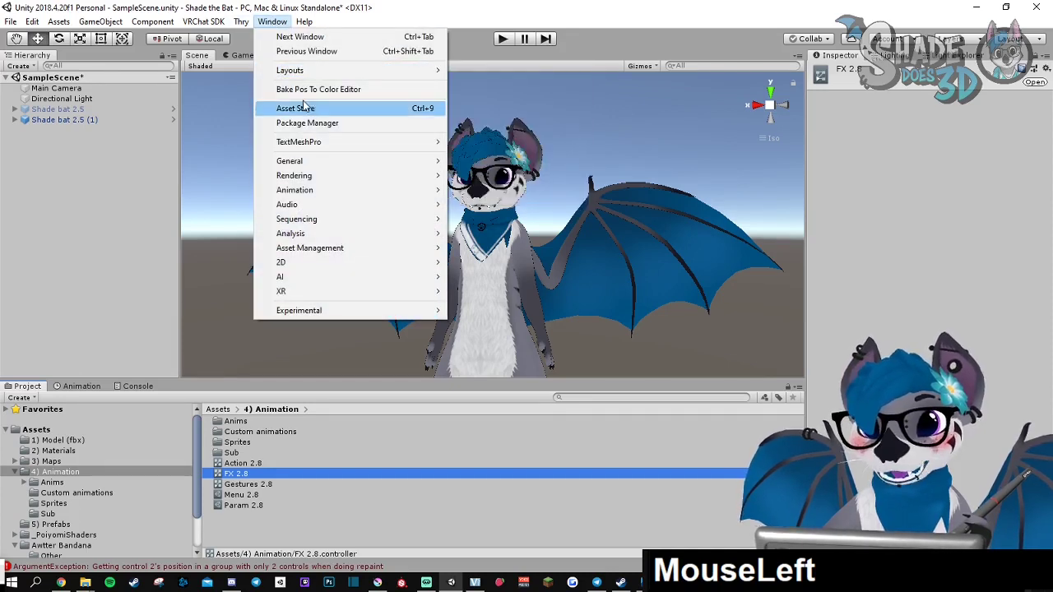
mouse_move(306, 194)
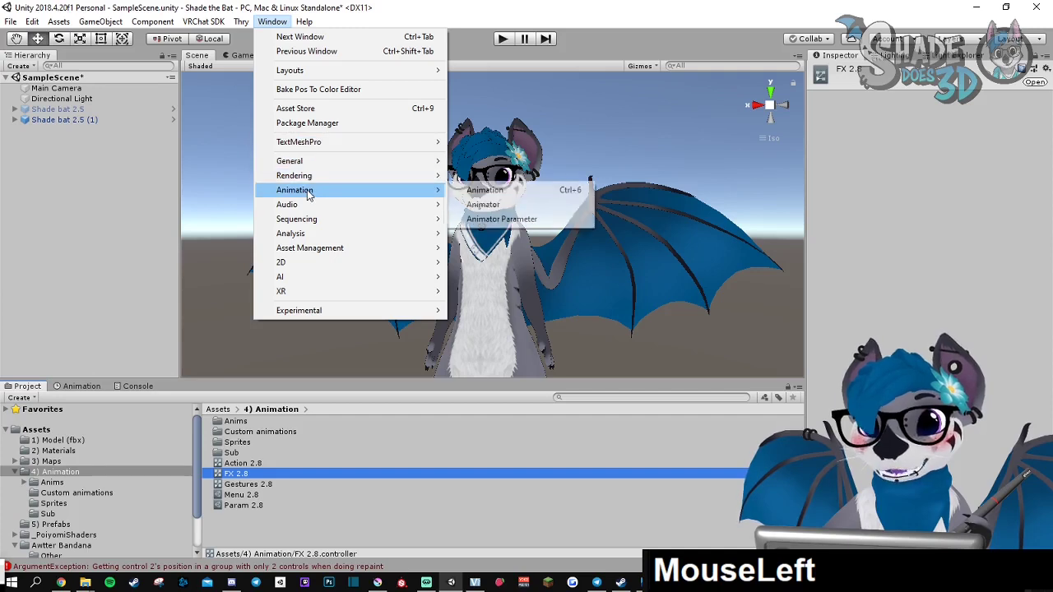
mouse_move(483, 204)
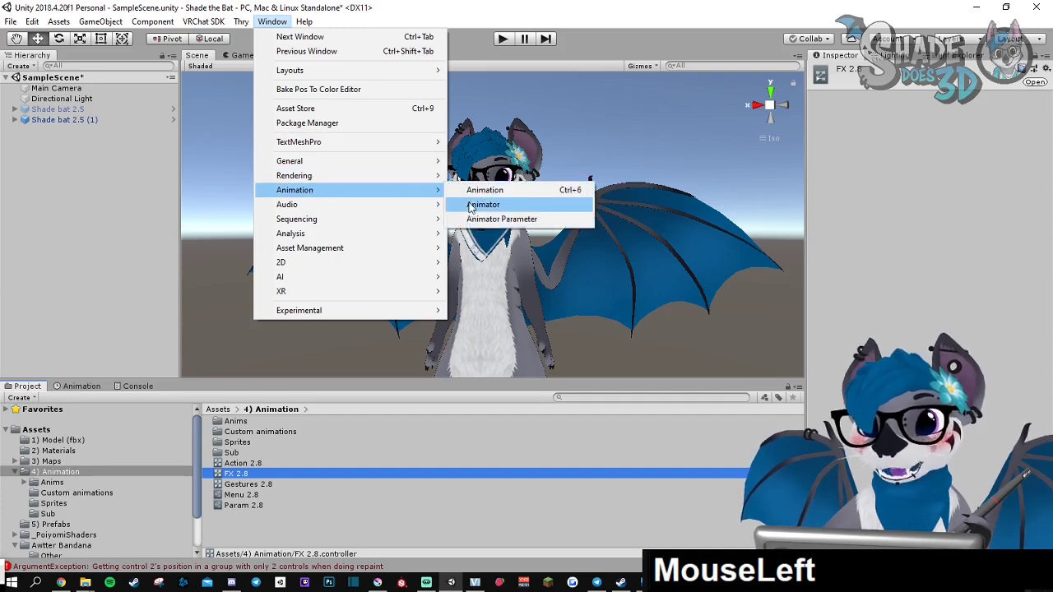
click(484, 204)
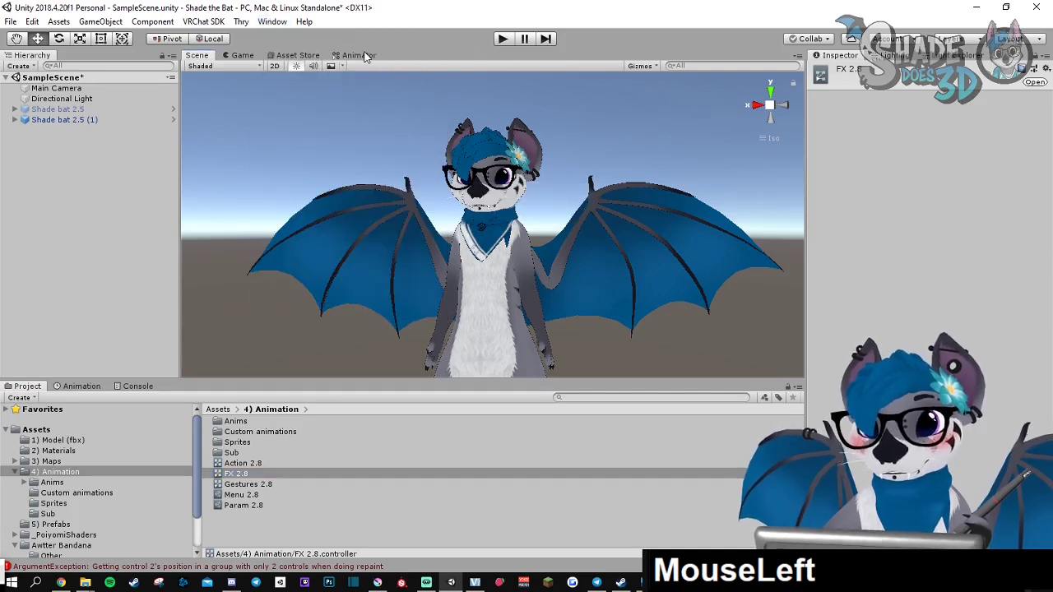
Adjust the Bandana up/down layer's Weight slider and leave its avatar Mask at None
click(359, 54)
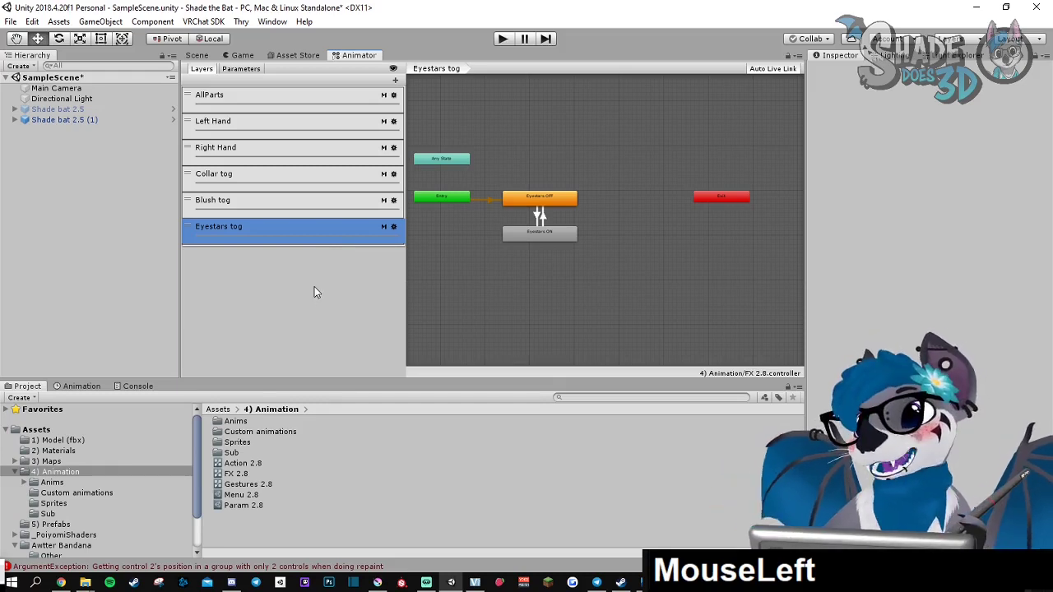
mouse_move(398, 85)
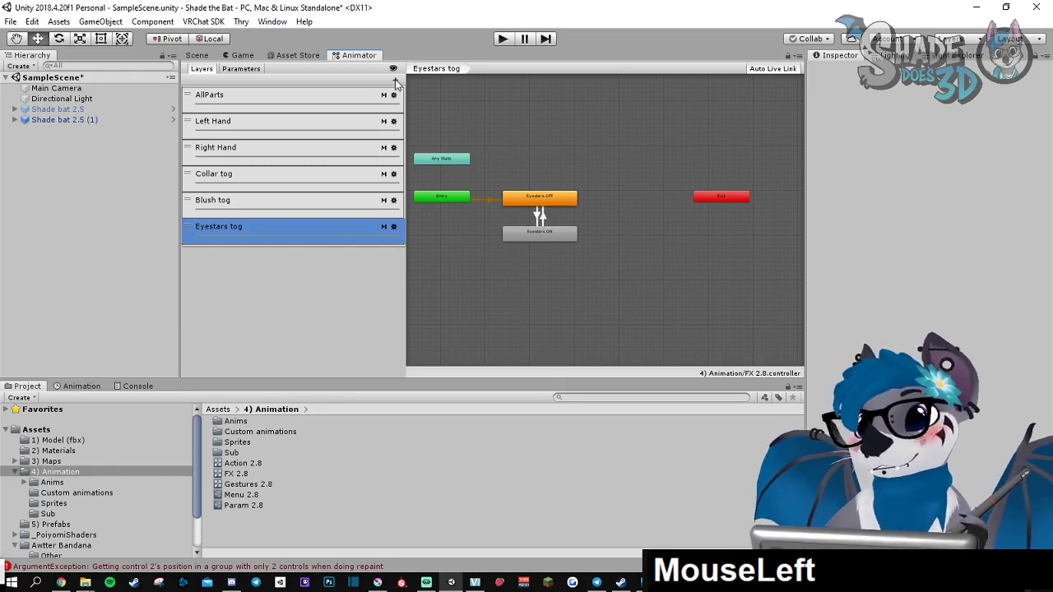
click(394, 79)
text(Bandana up/down)
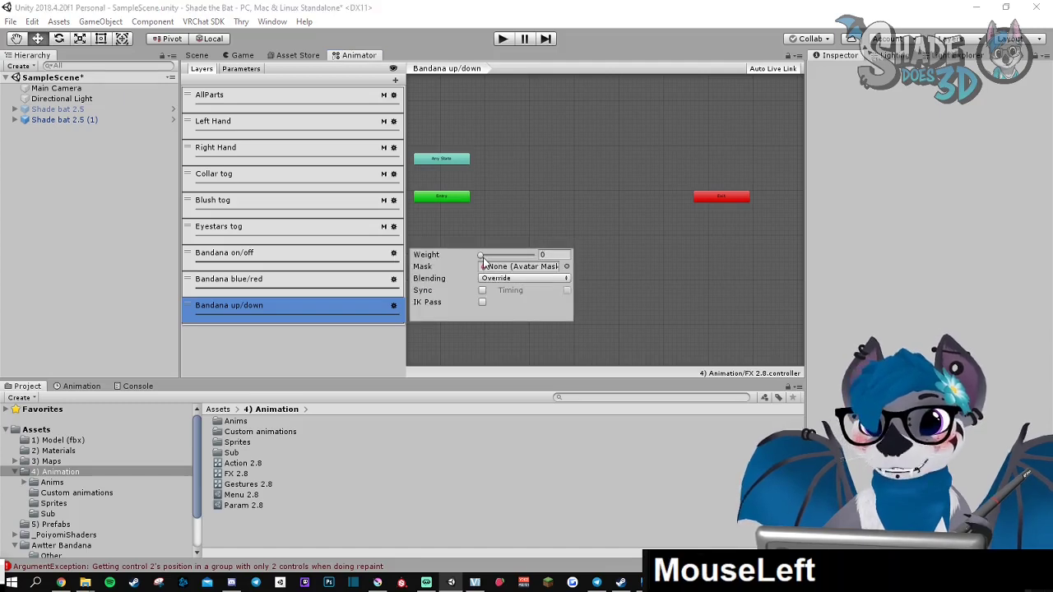
drag(480, 253, 533, 253)
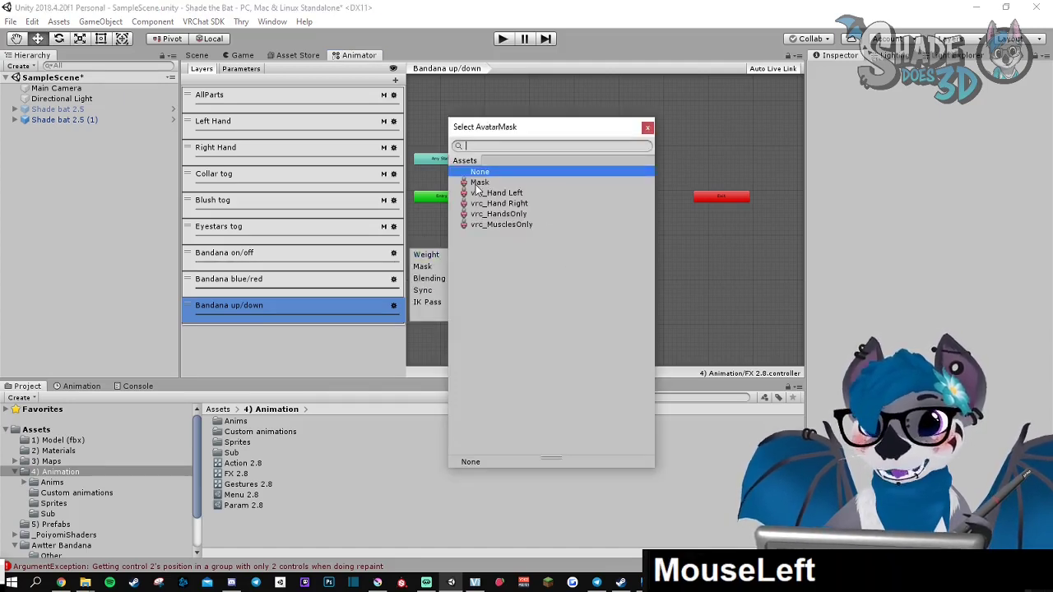
click(480, 171)
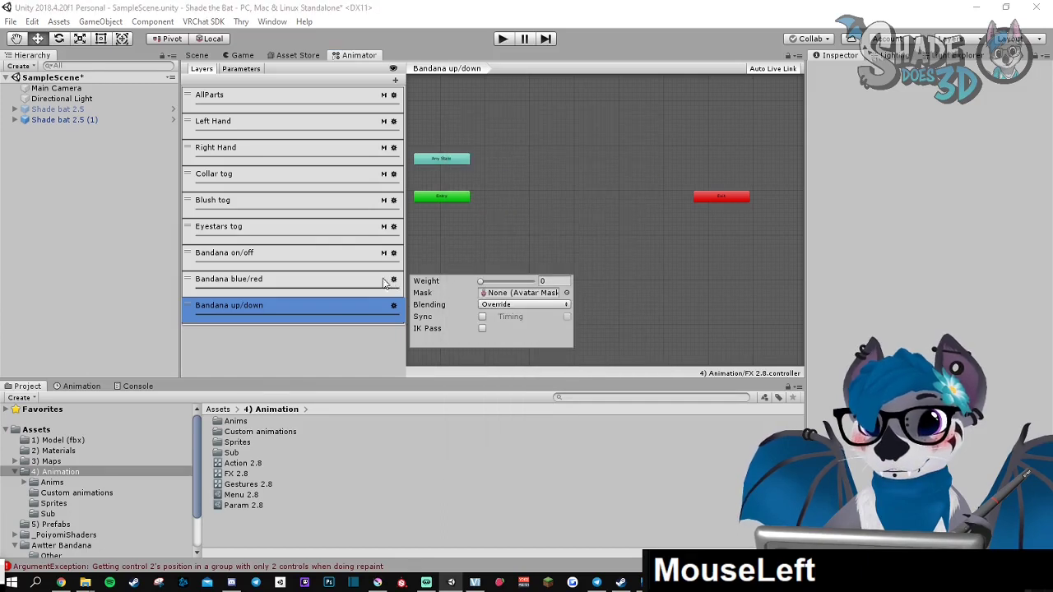
click(564, 293)
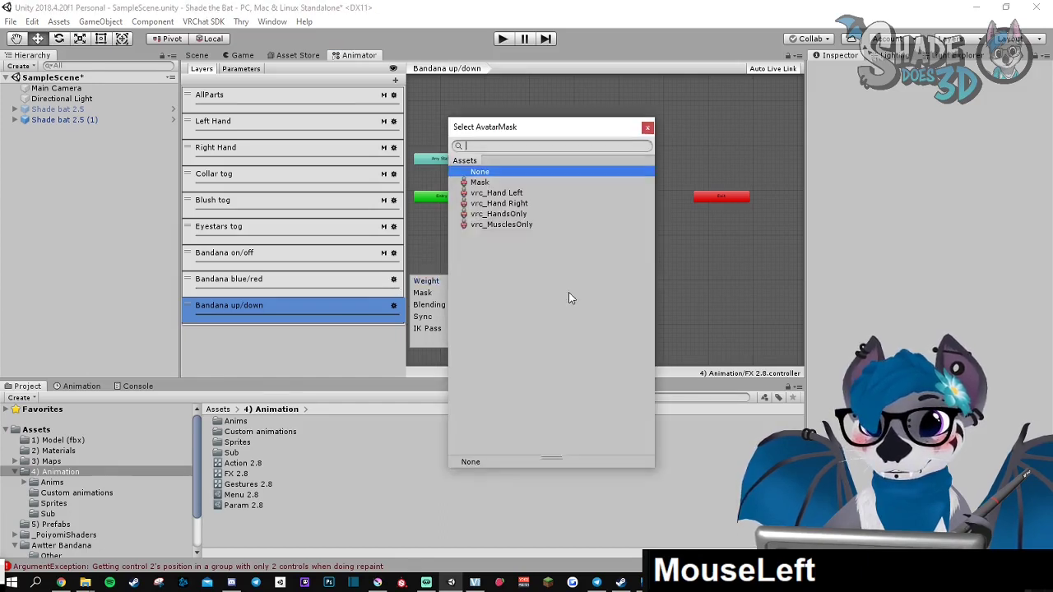
click(480, 181)
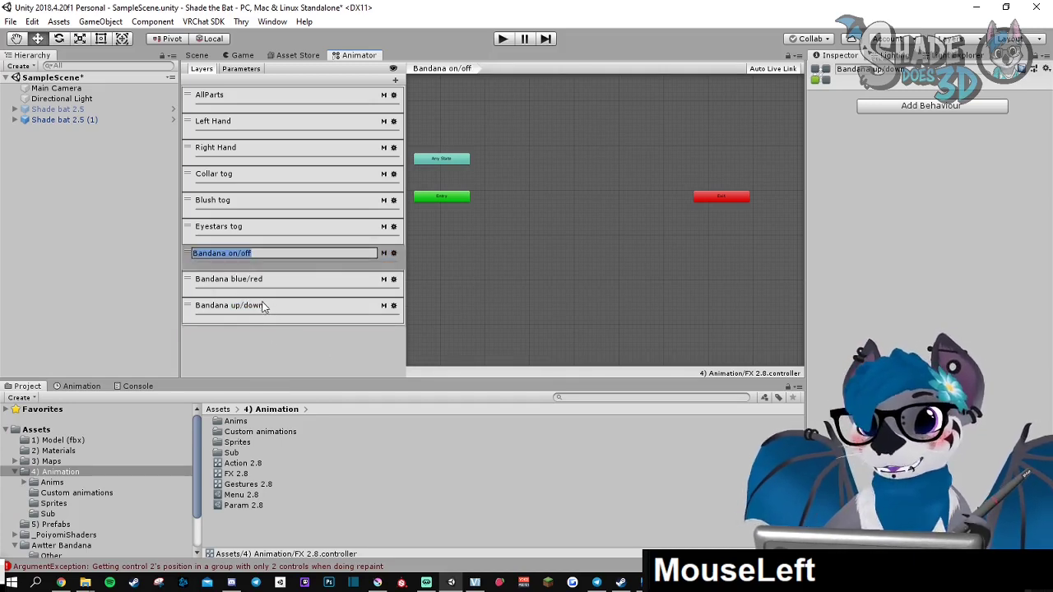
Drop the Show off and Show up clips into the Bandana on/off layer graph and arrange them beside Entry
click(238, 253)
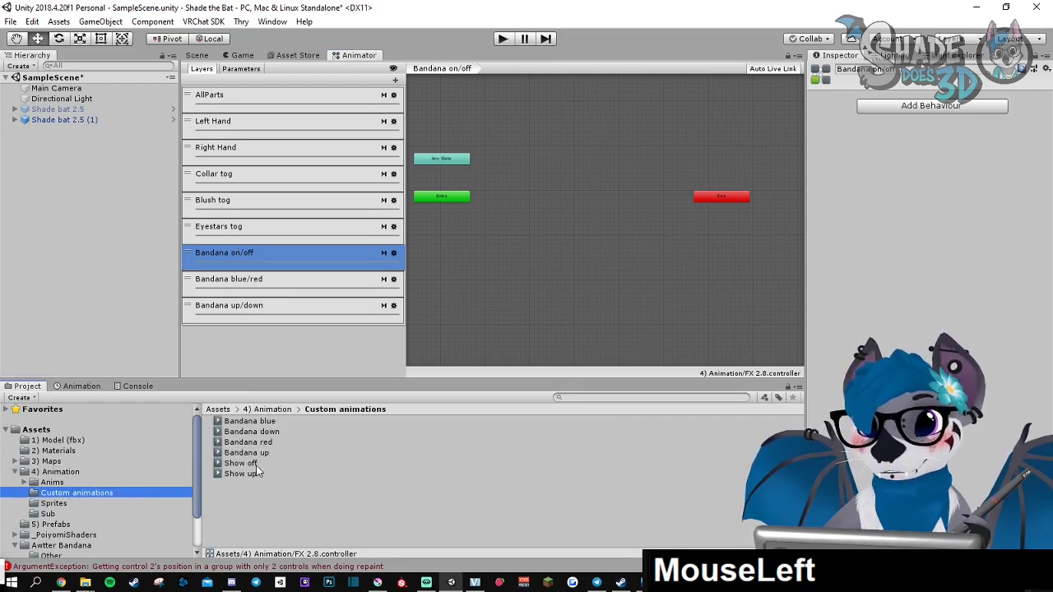
click(240, 464)
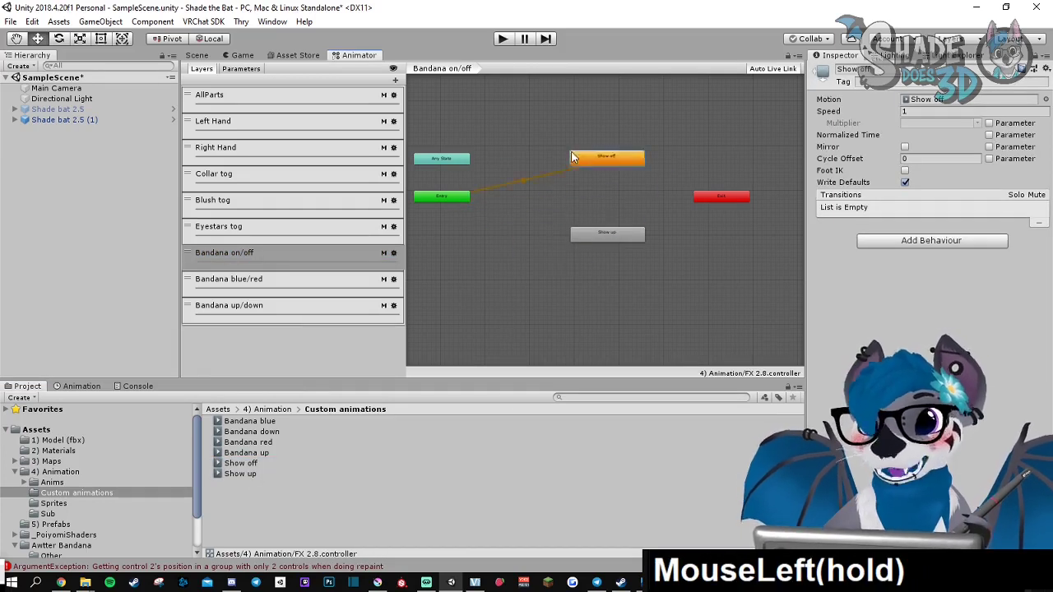
drag(607, 156, 562, 273)
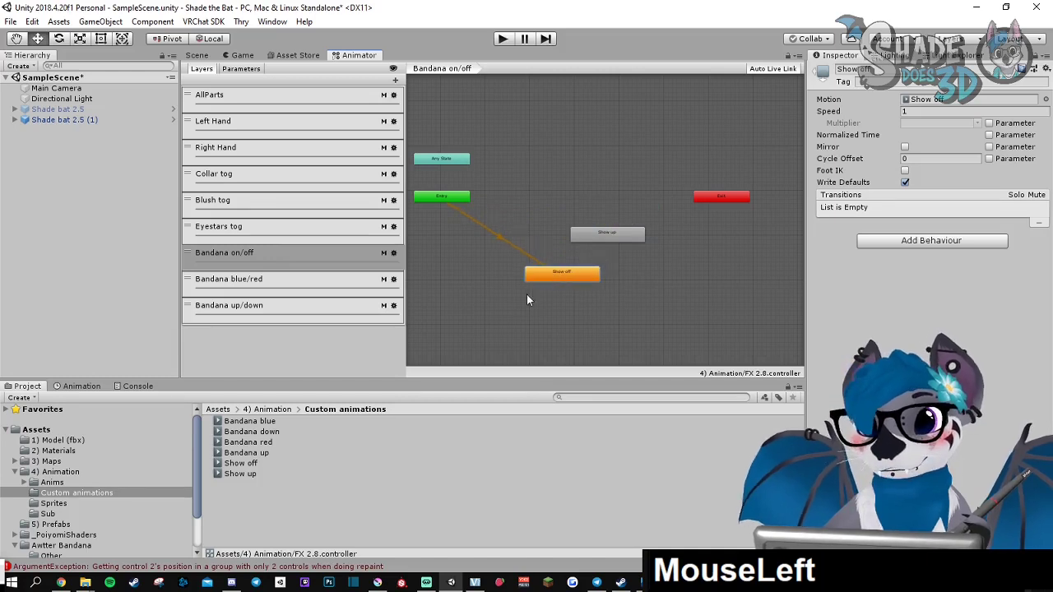
drag(562, 273, 576, 293)
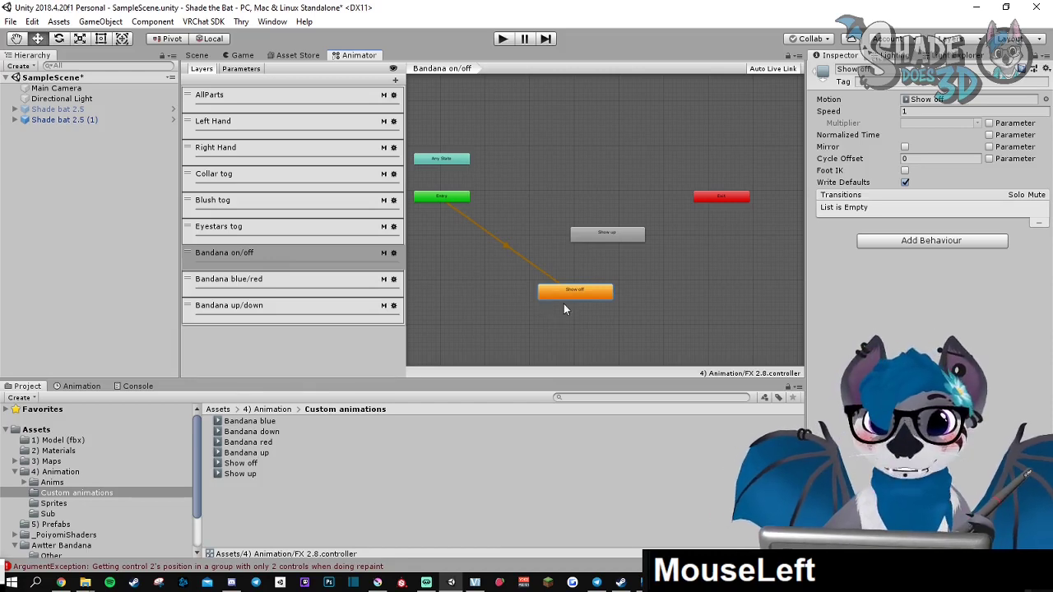
drag(574, 290, 616, 314)
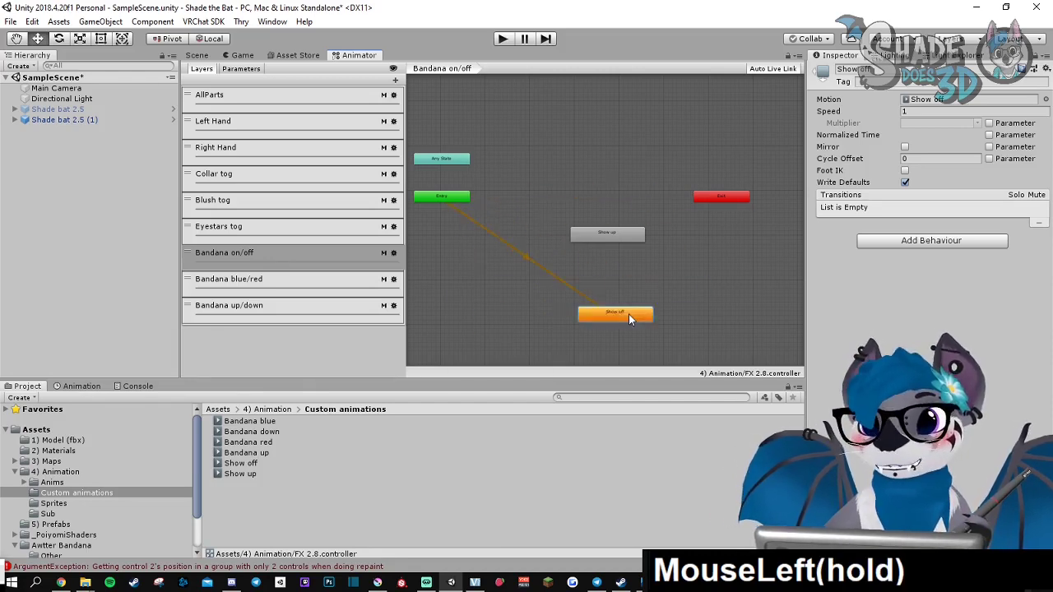
drag(615, 312, 650, 243)
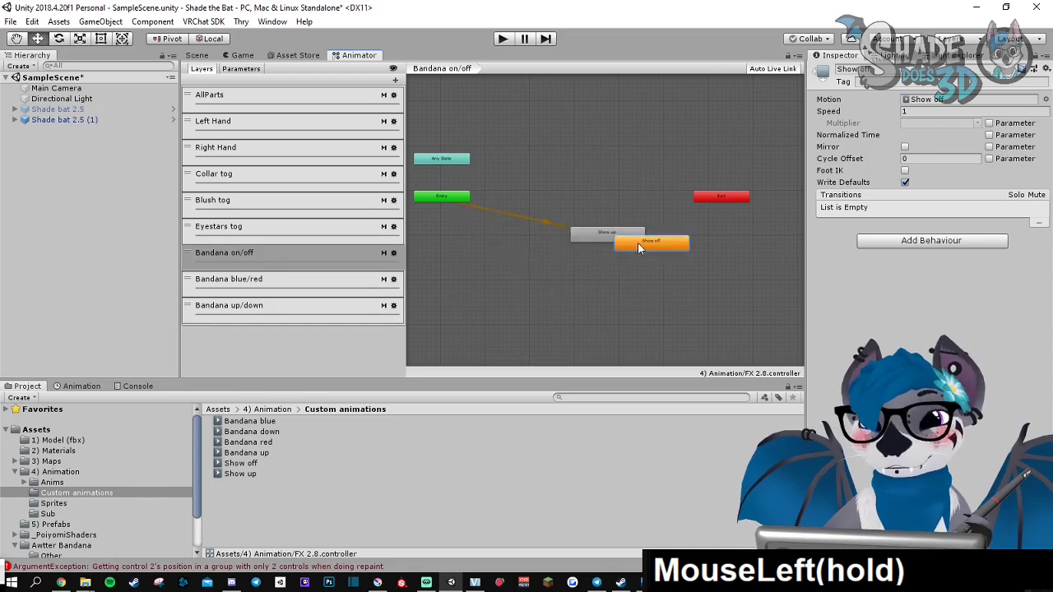
drag(650, 243, 566, 191)
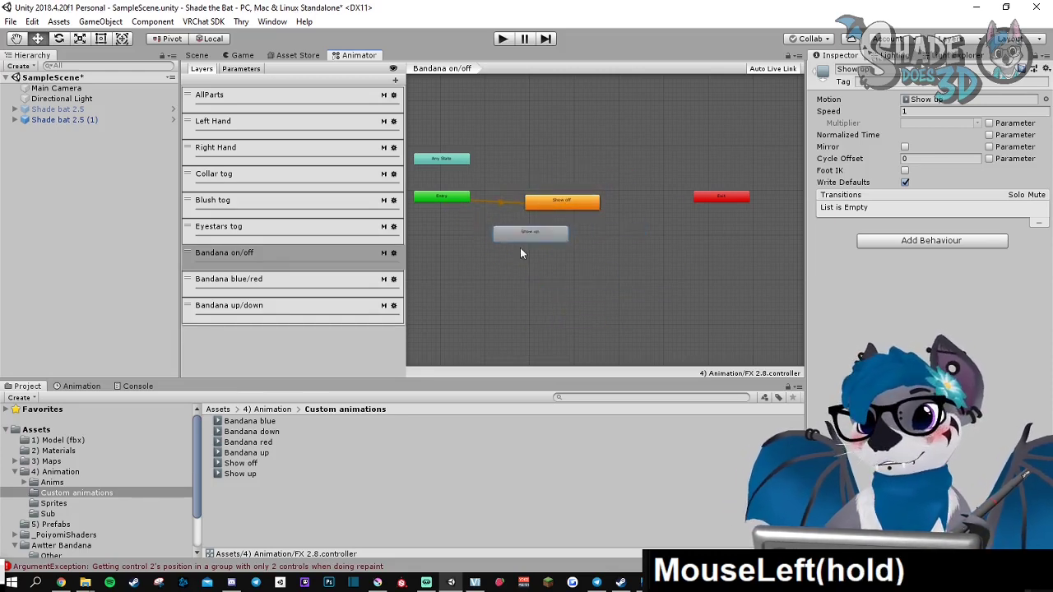
drag(529, 230, 605, 267)
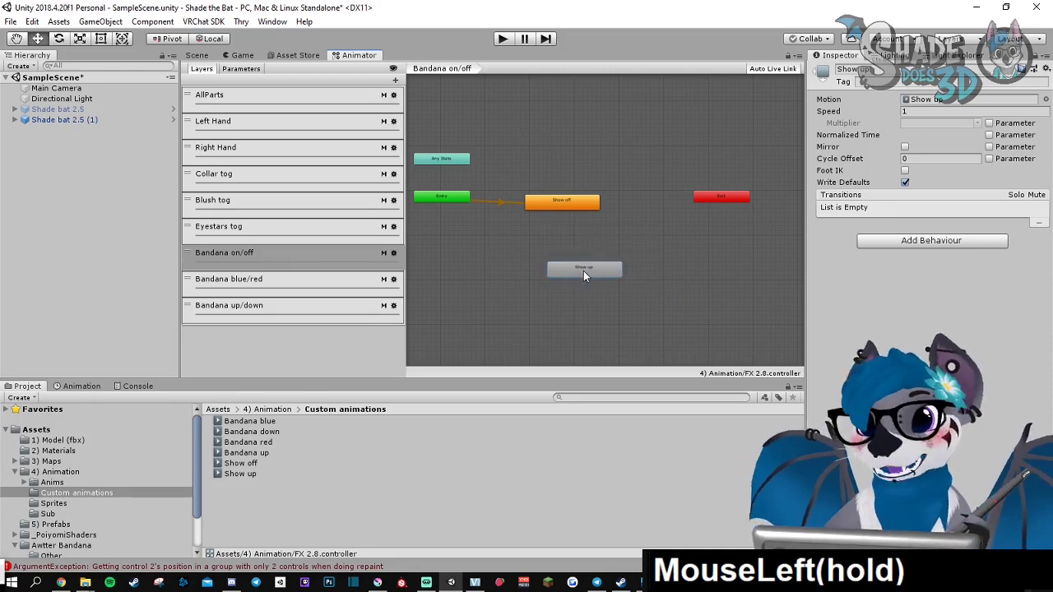
drag(584, 270, 603, 273)
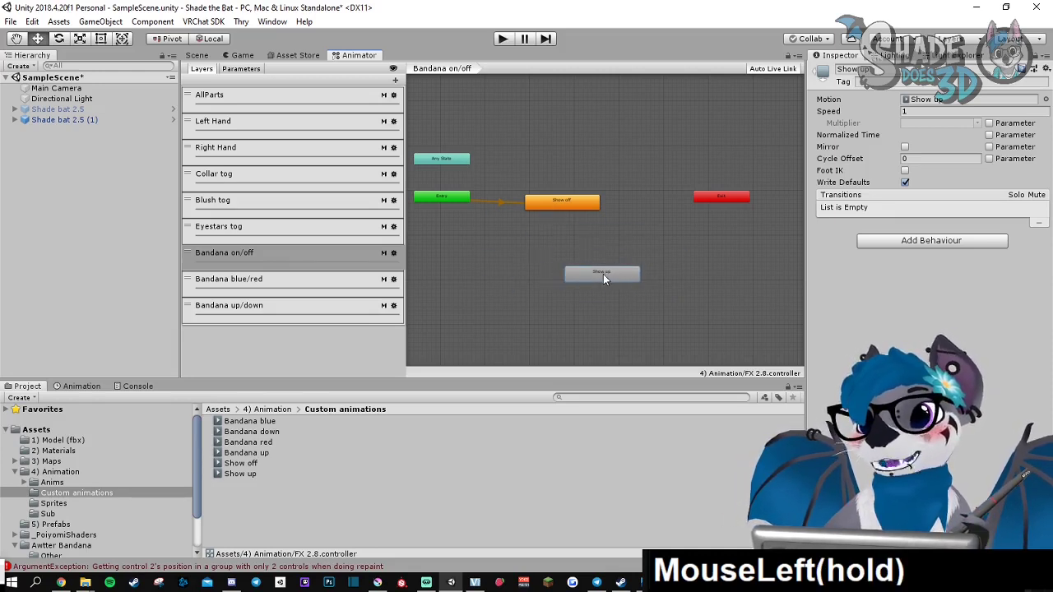
drag(602, 273, 579, 255)
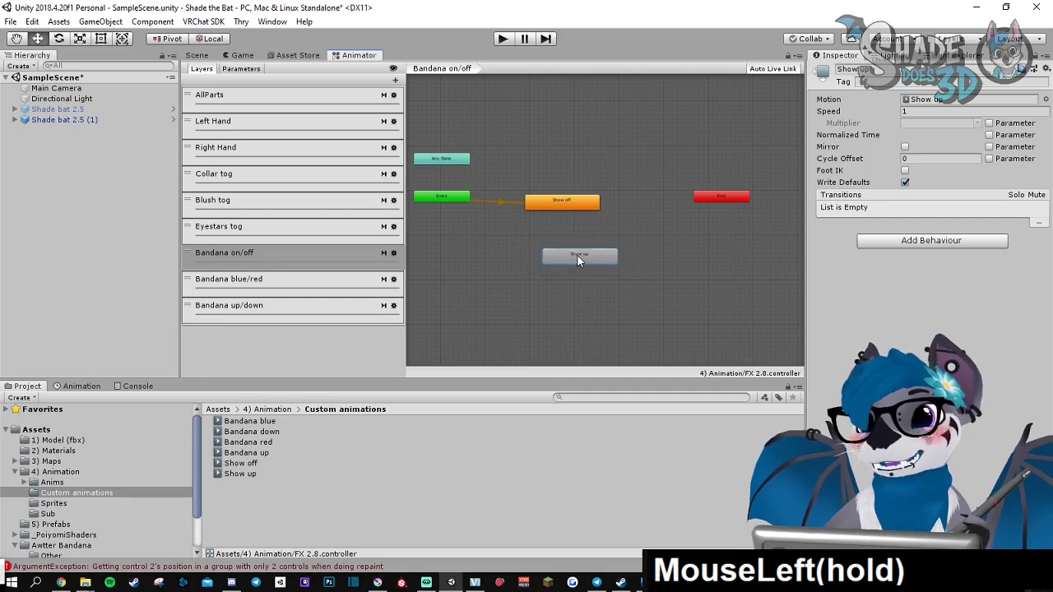
drag(579, 255, 562, 241)
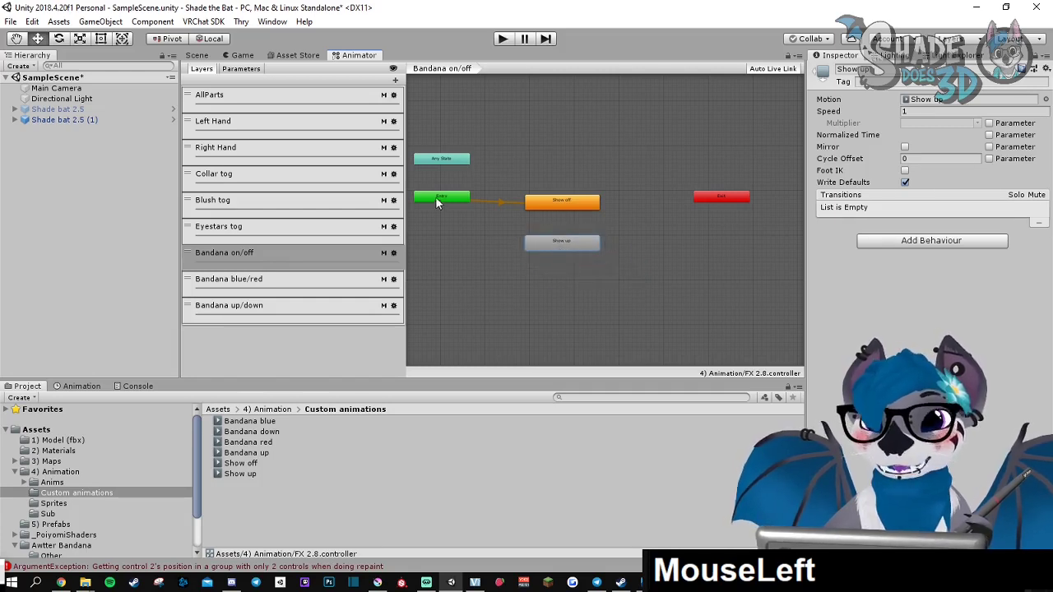
Make Show off the layer's default state and place Show up below it
right_click(441, 197)
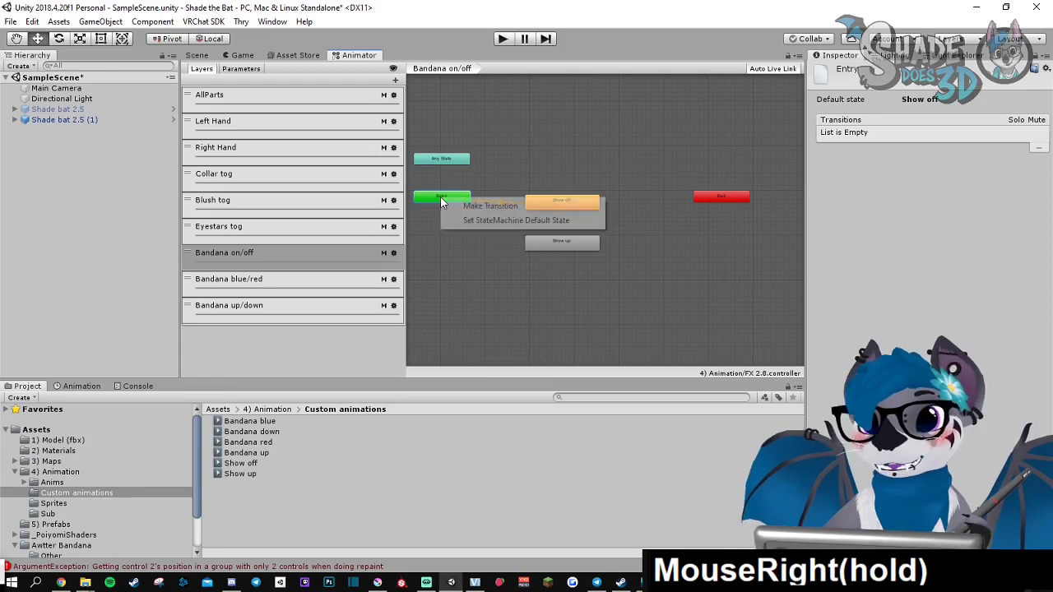
mouse_move(517, 221)
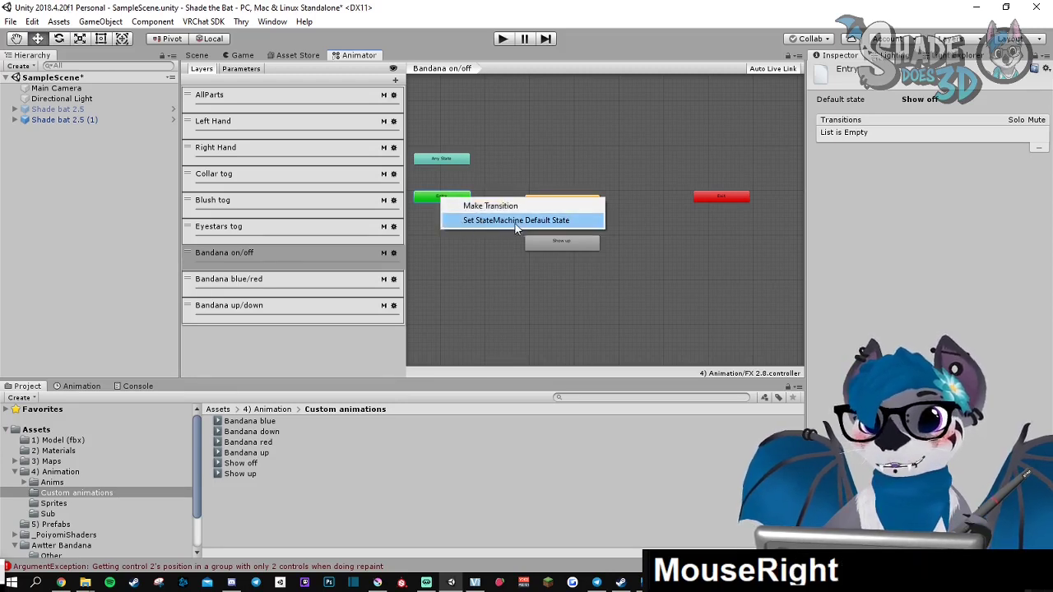
click(517, 220)
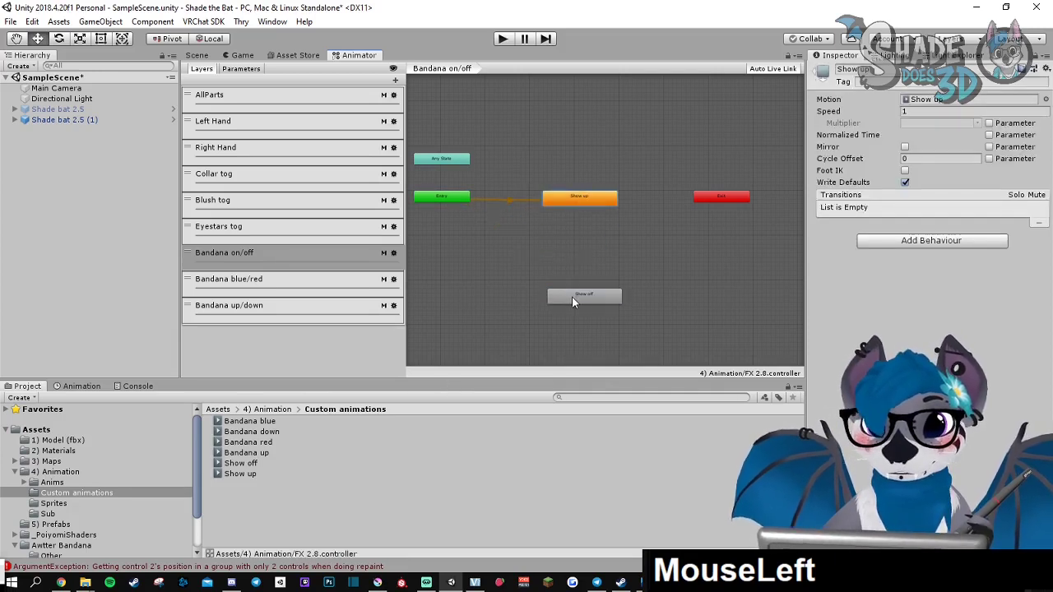
drag(584, 294, 579, 227)
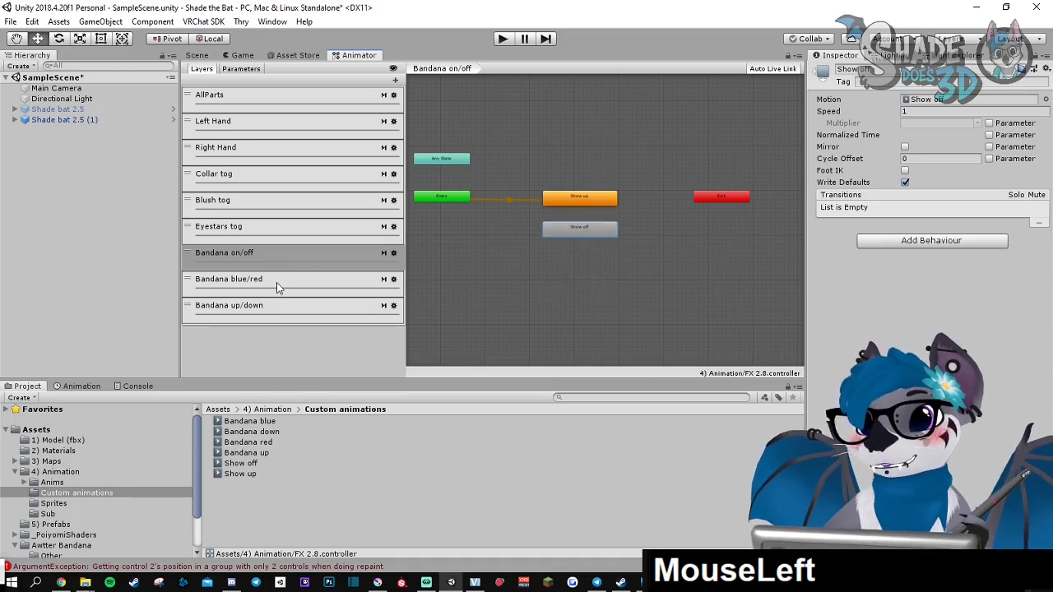
Select the Bandana layer and pick the Bandana clips together for its two states
click(229, 278)
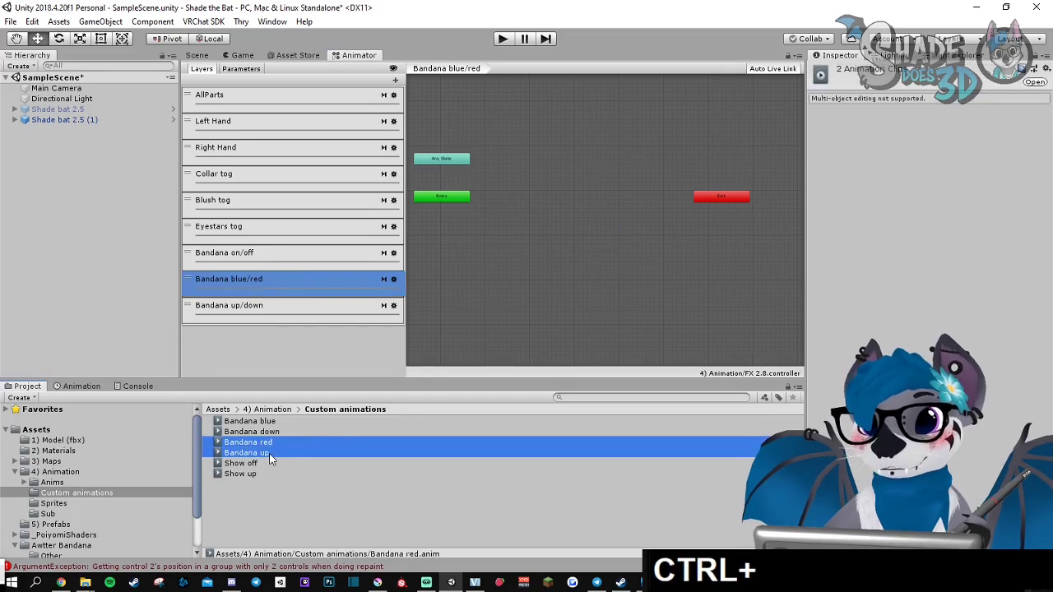
click(229, 304)
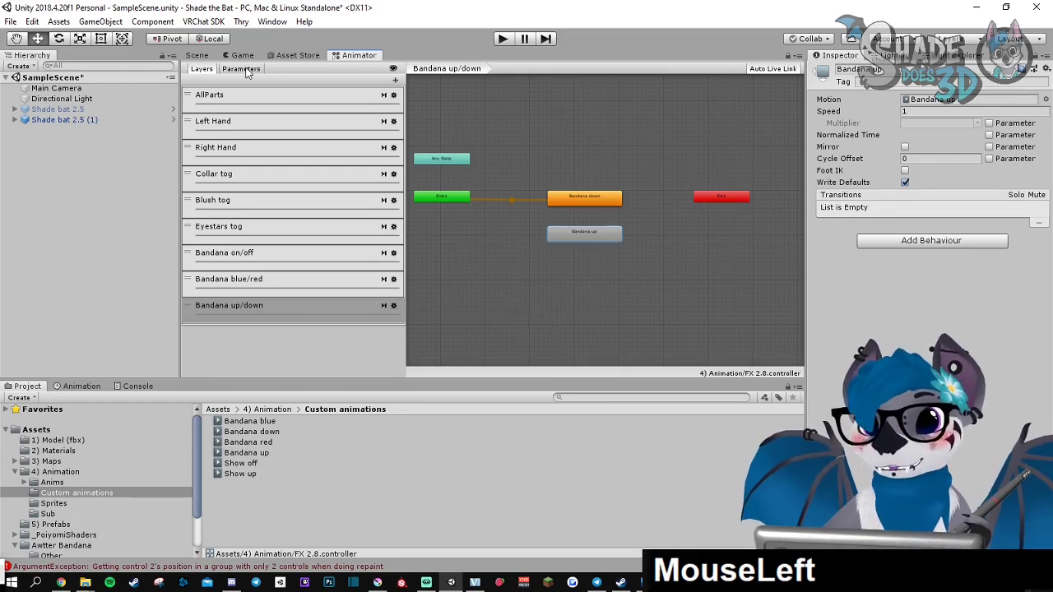
Add three Bool parameters named toggle, red and updown to the FX controller
click(245, 69)
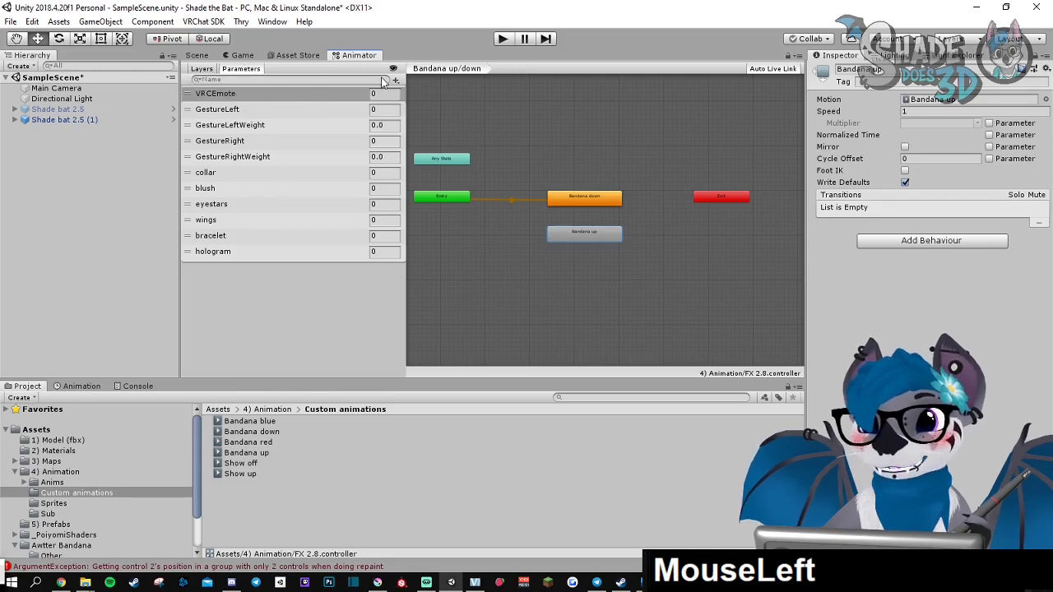
click(395, 79)
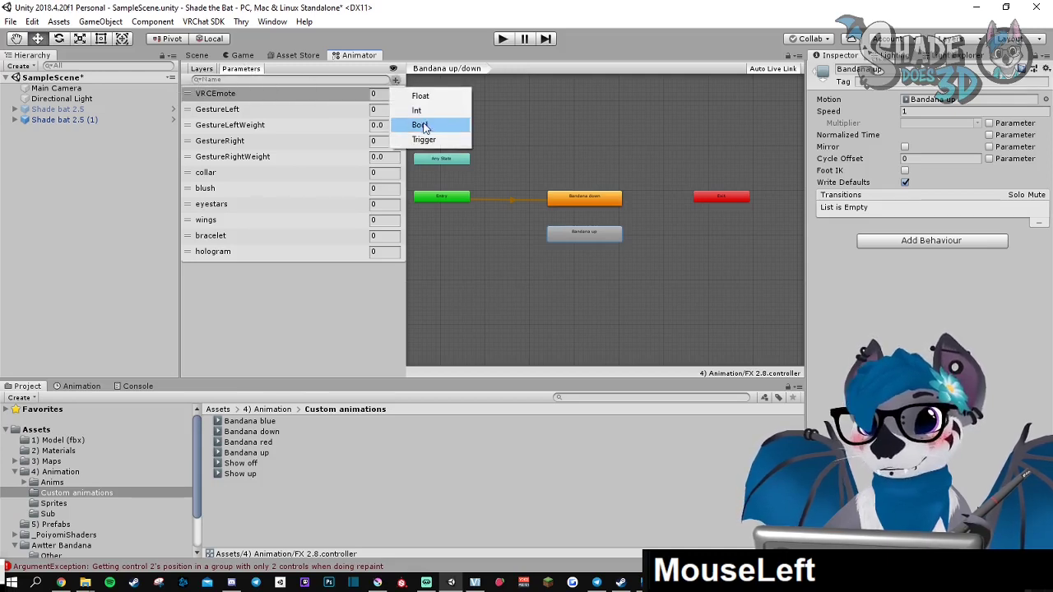
click(421, 125)
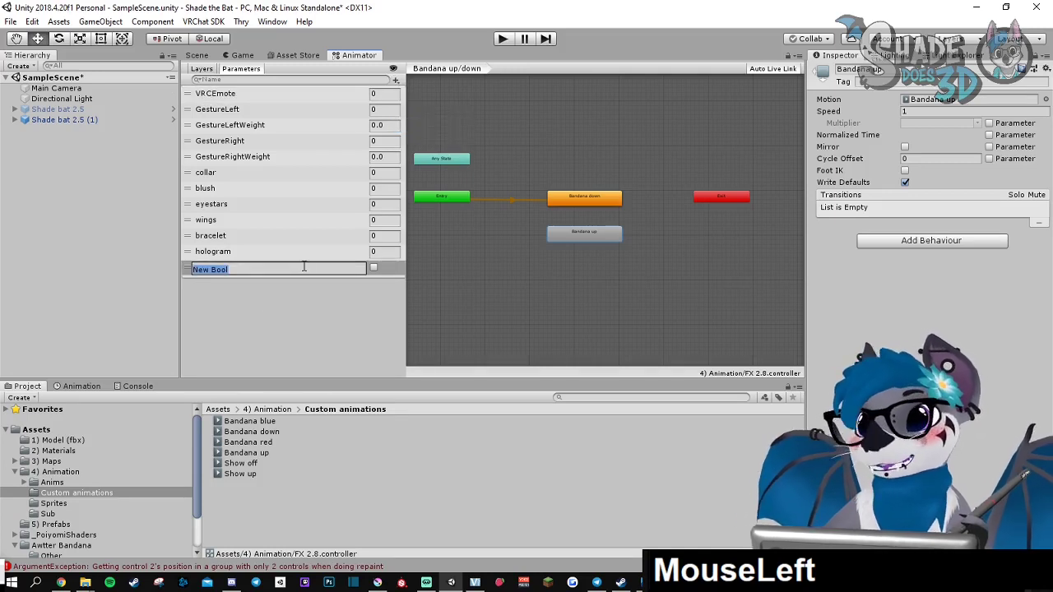
text(toggle)
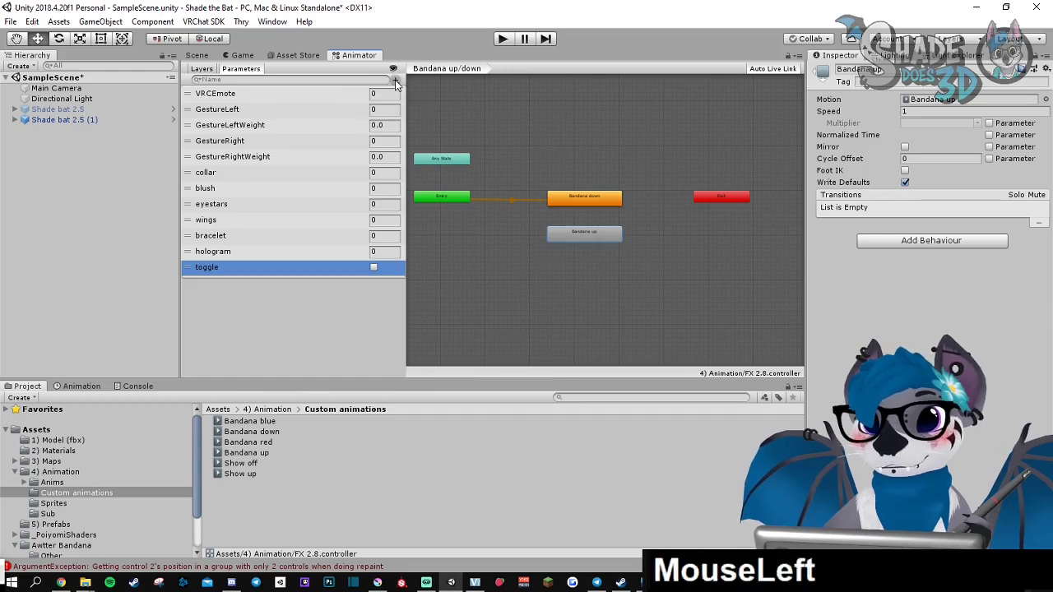
click(392, 80)
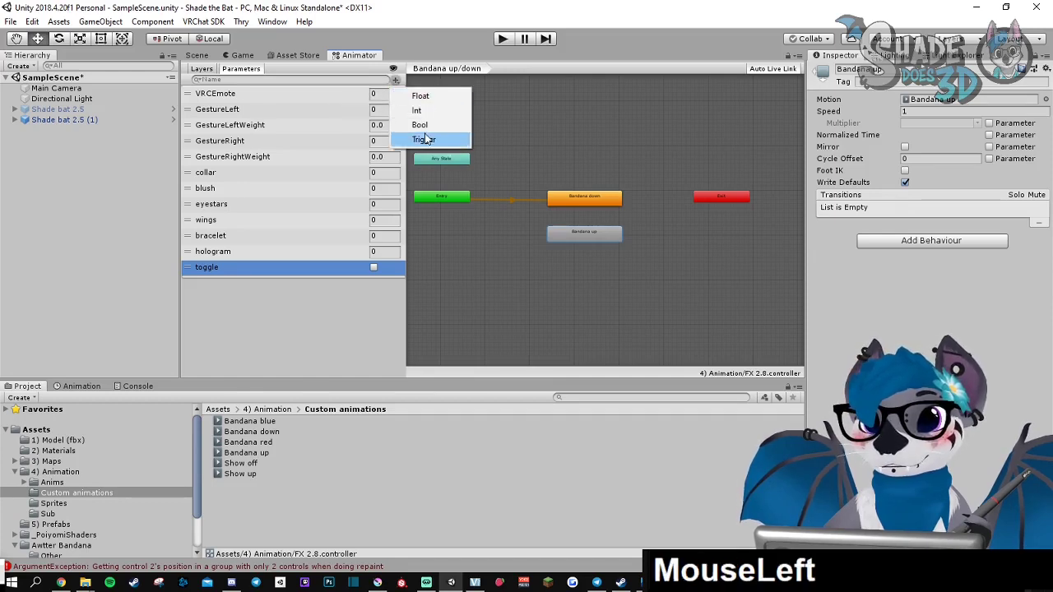
click(420, 125)
text(red)
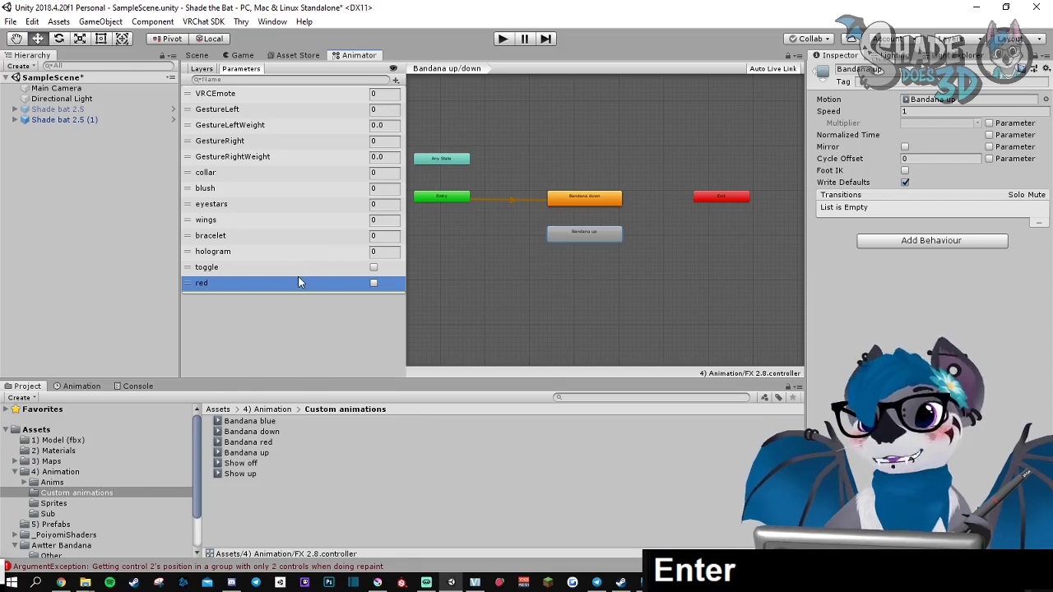
mouse_move(214, 276)
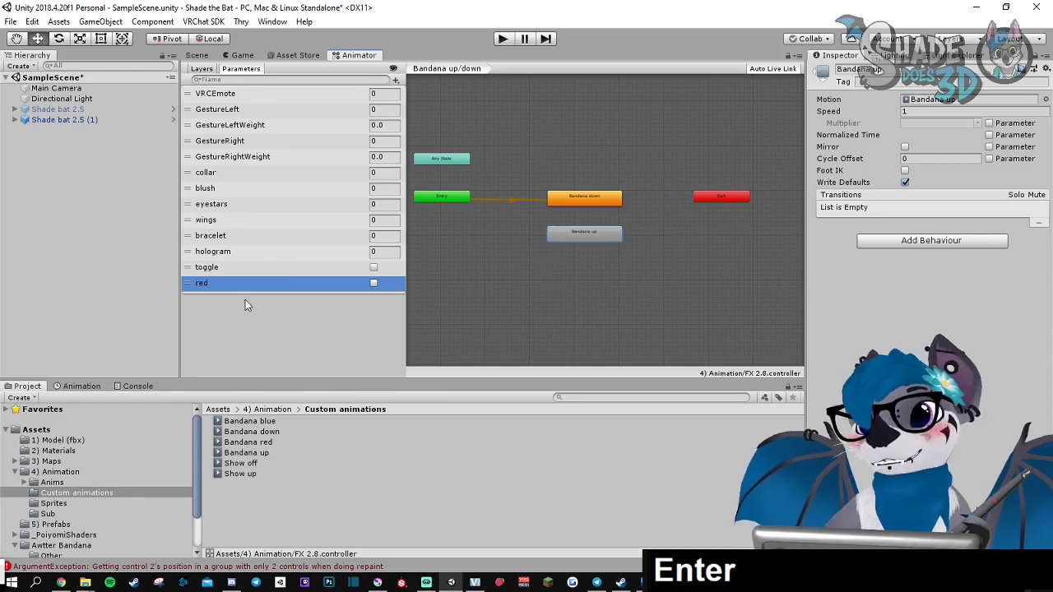
click(395, 79)
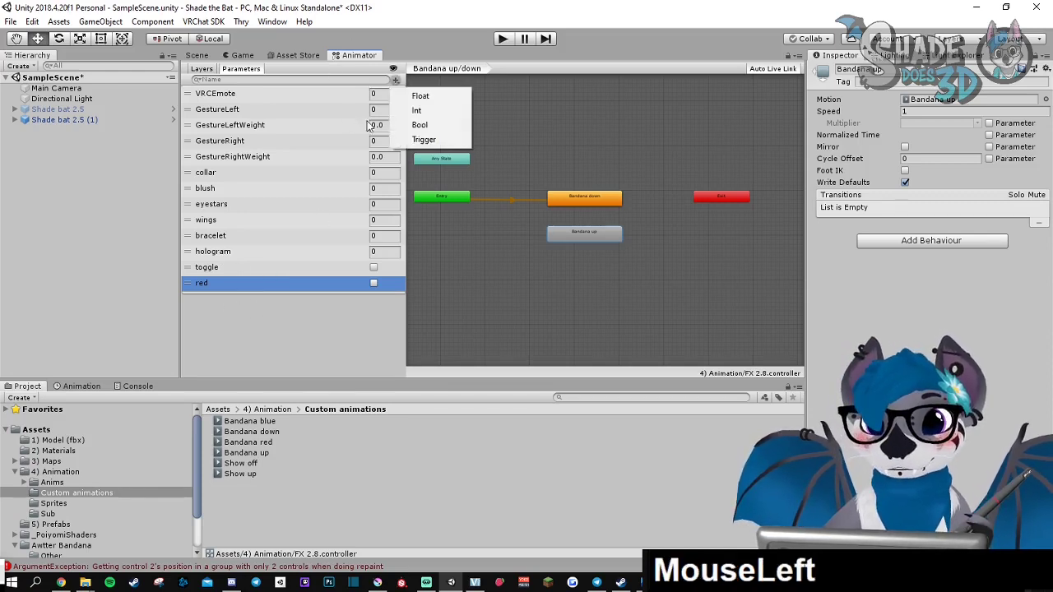
mouse_move(429, 125)
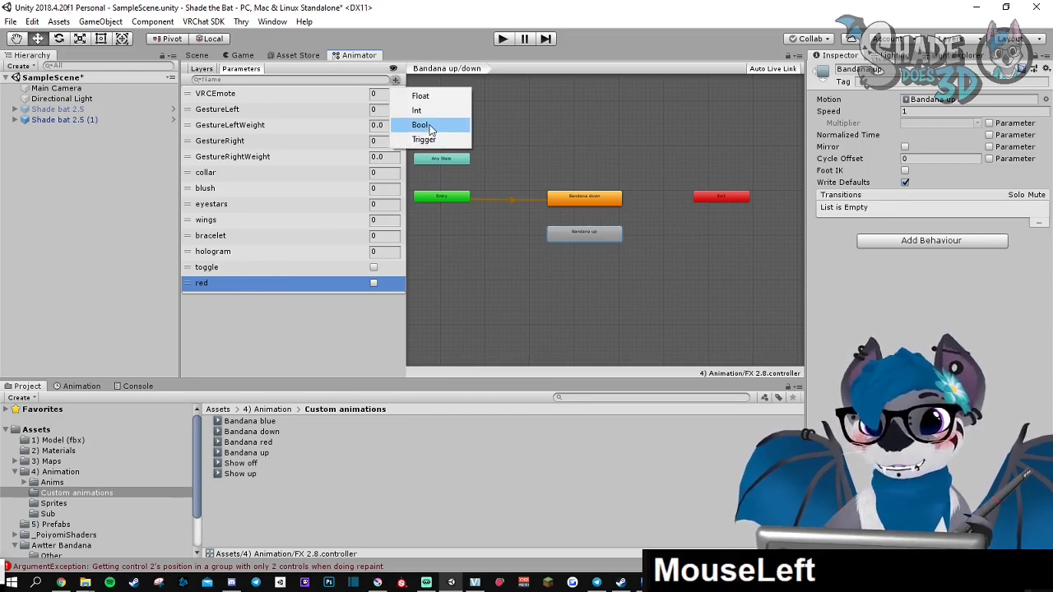
click(420, 125)
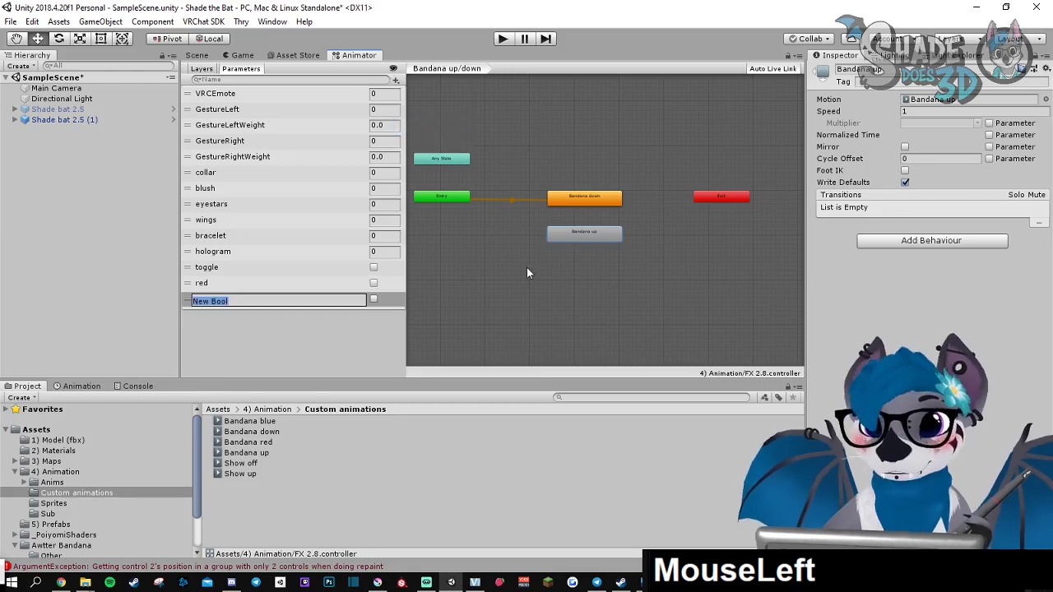
text(updown)
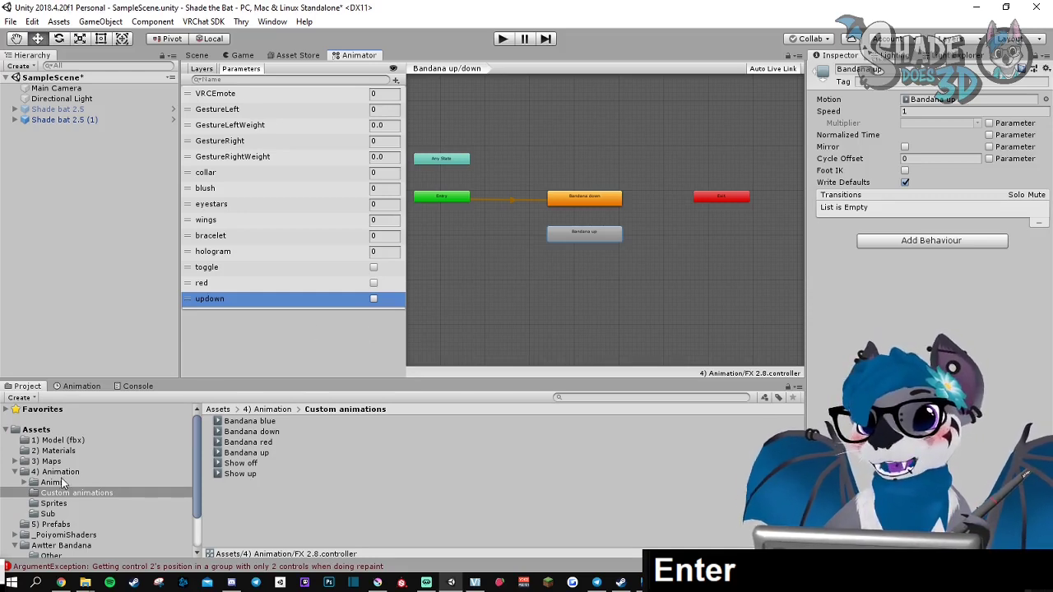
click(52, 470)
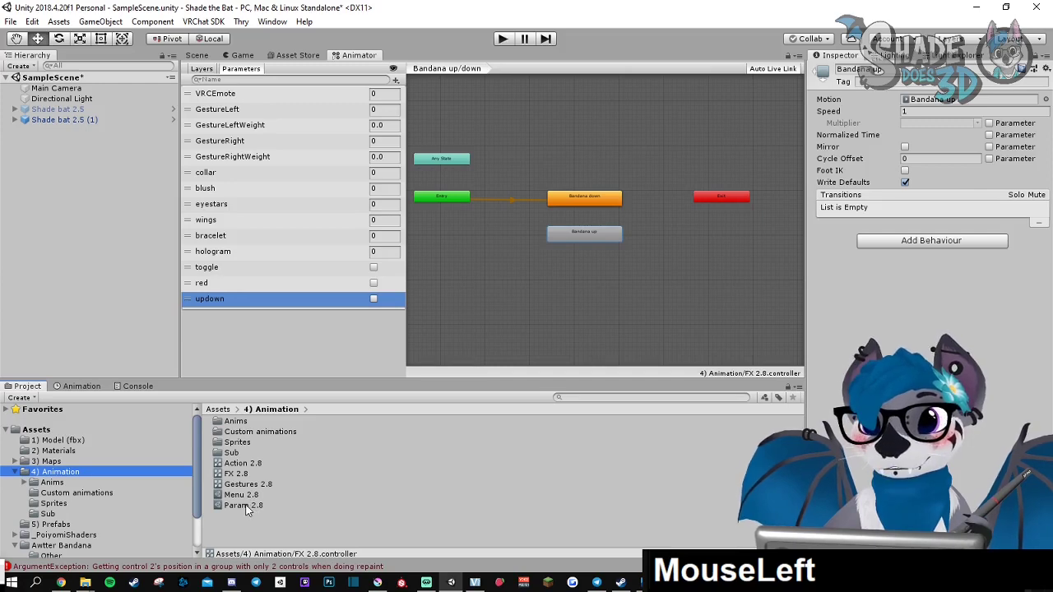
In the Param 2.0 expression parameters asset, delete the hologram, bracelet and wings entries
click(244, 505)
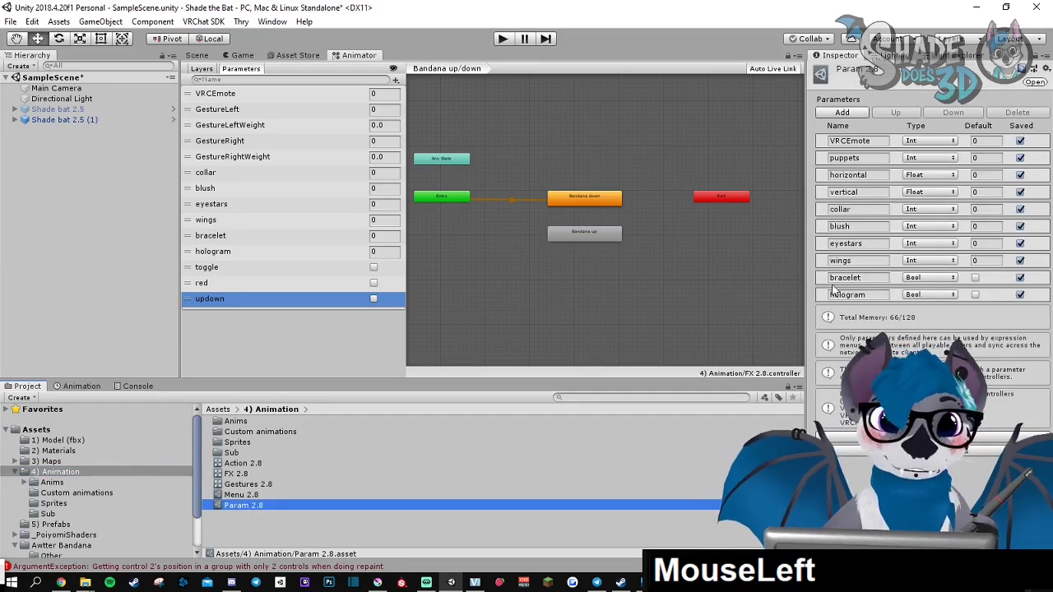
click(1020, 112)
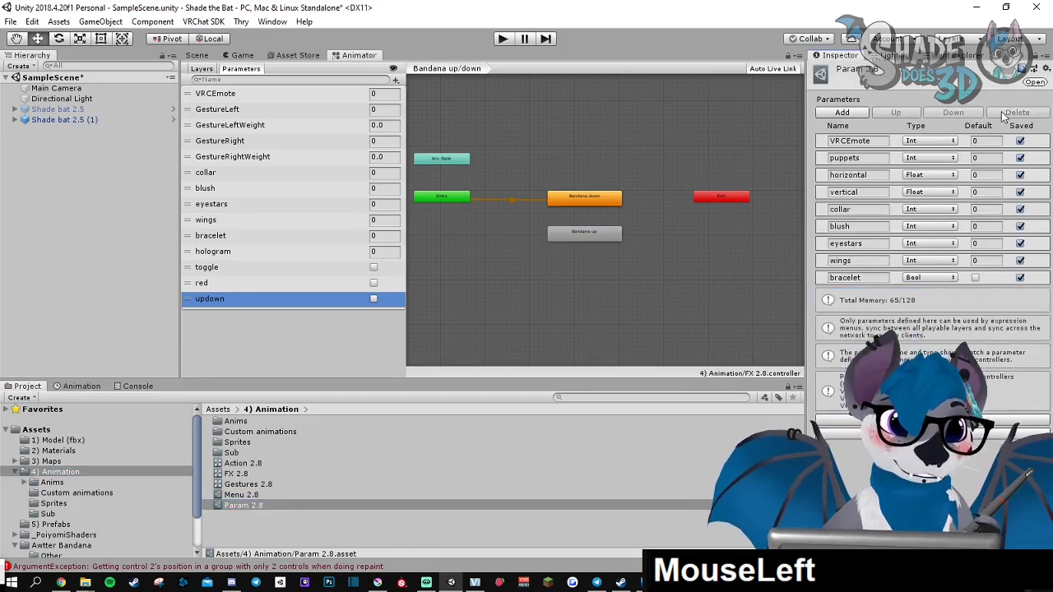
click(845, 277)
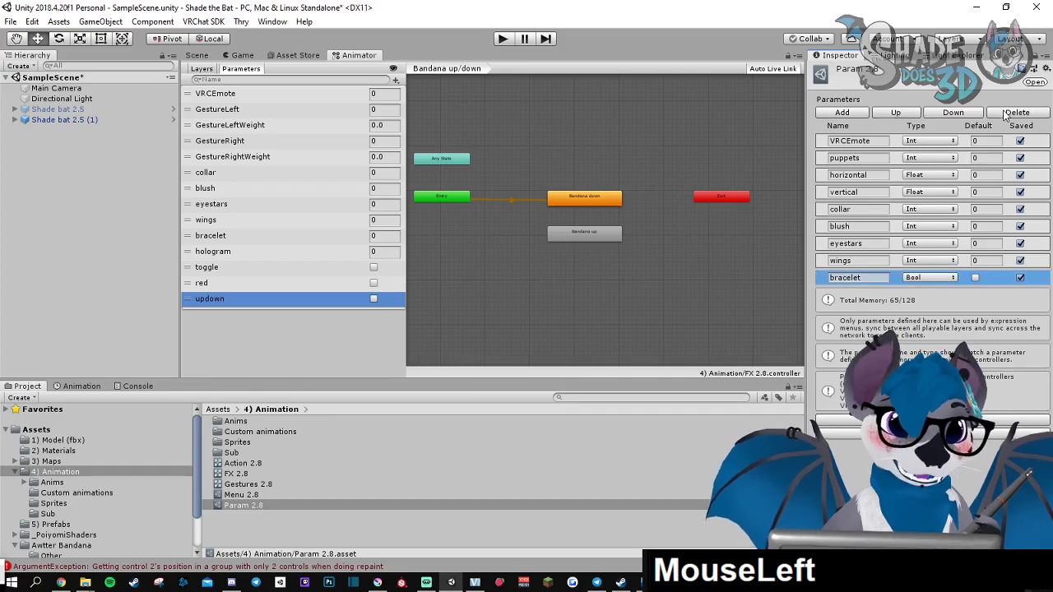
click(1017, 112)
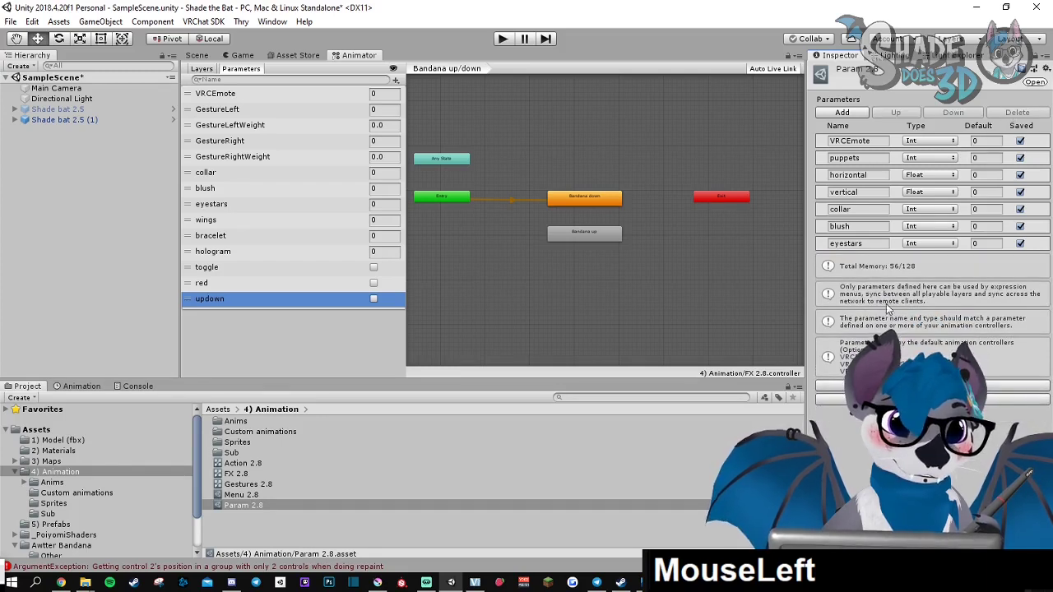
Add Bool expression parameters named toggle, red and updown
click(842, 111)
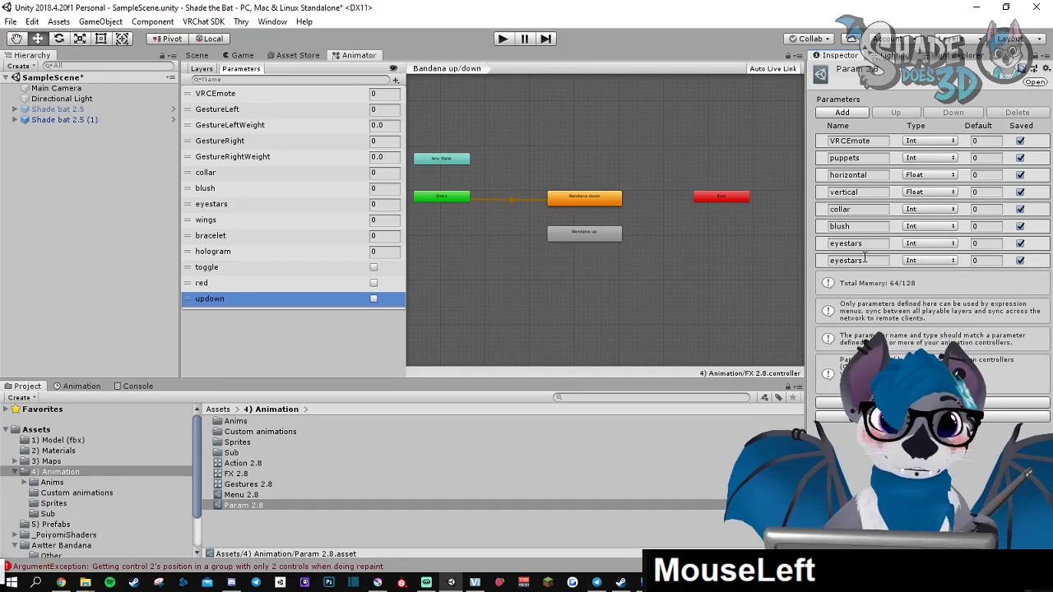
click(928, 260)
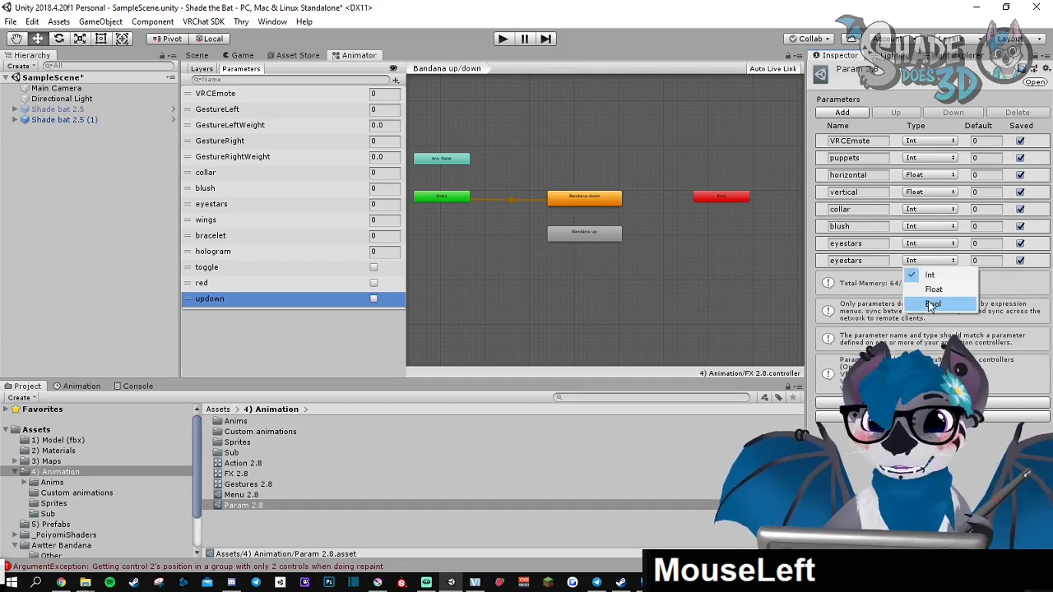
click(935, 303)
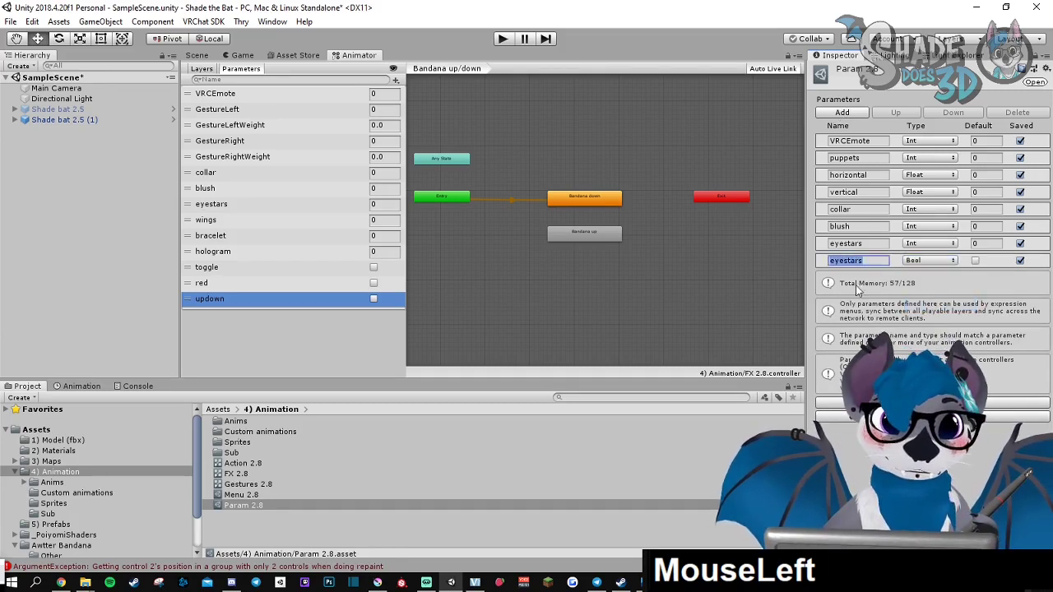
mouse_move(875, 305)
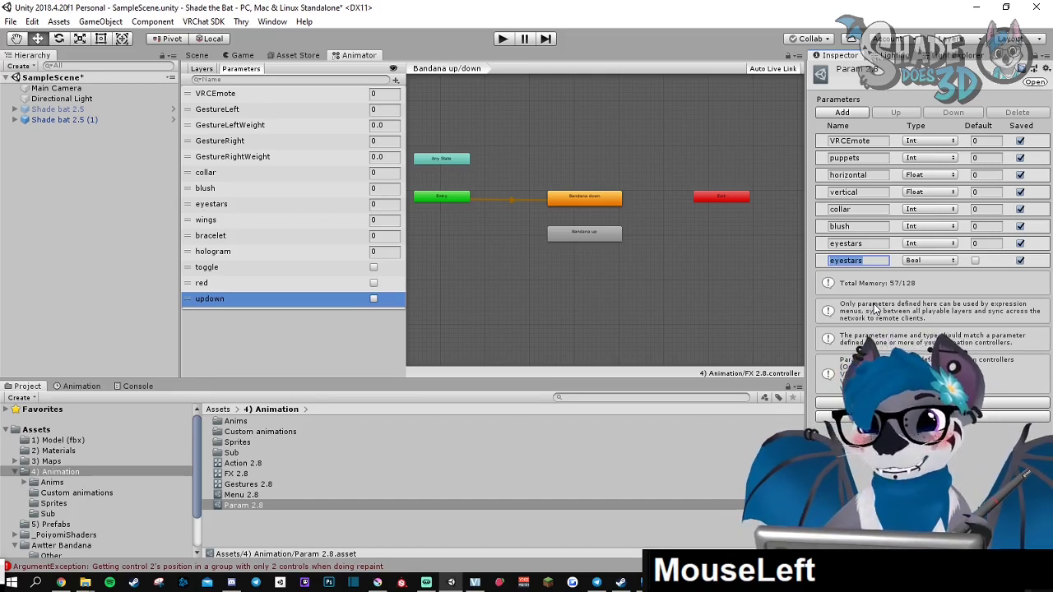
mouse_move(484, 253)
text(red)
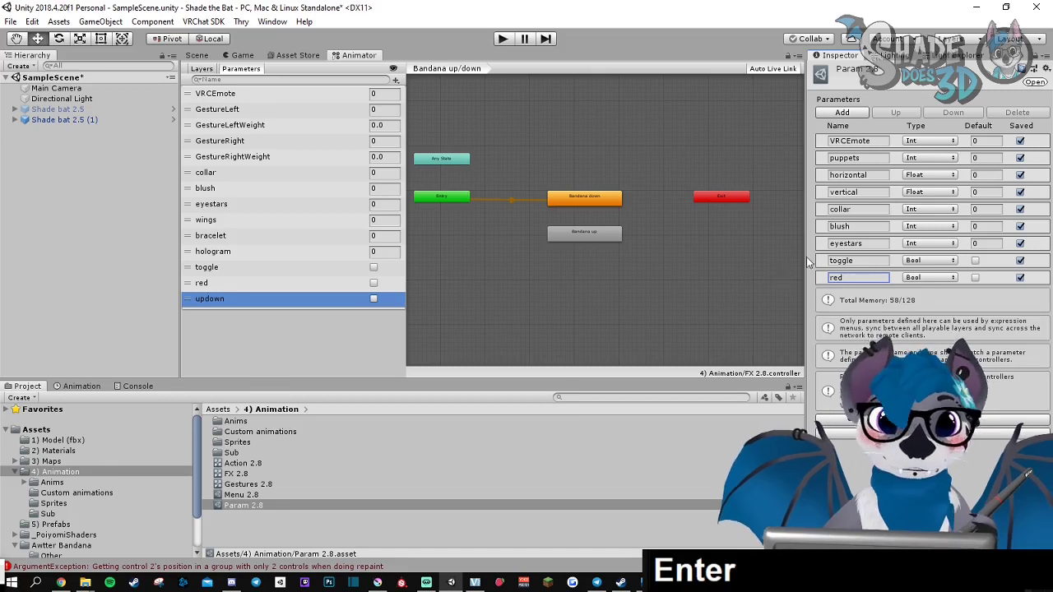
click(842, 112)
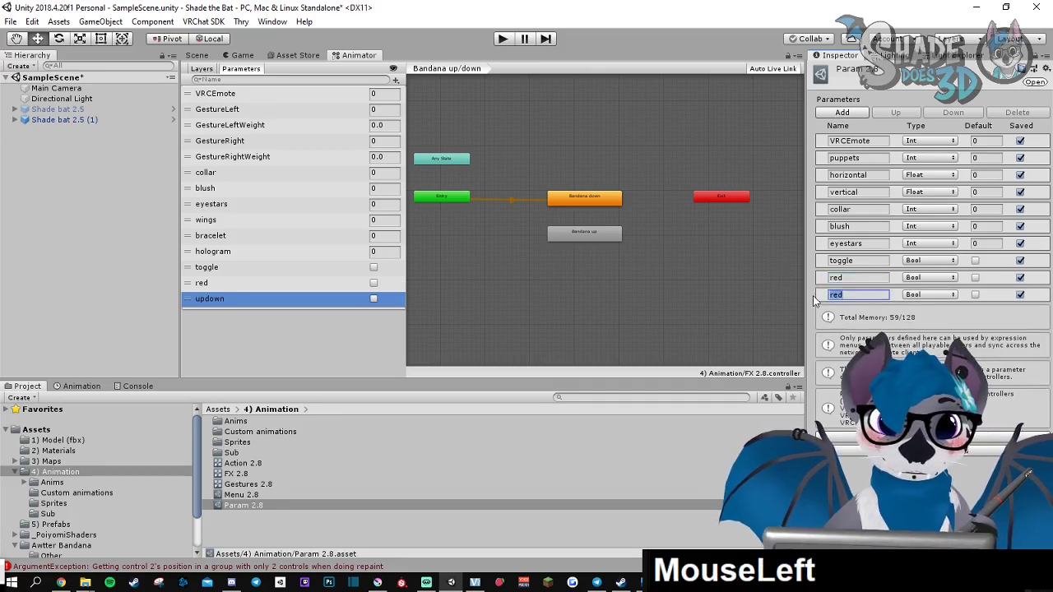
text(updow)
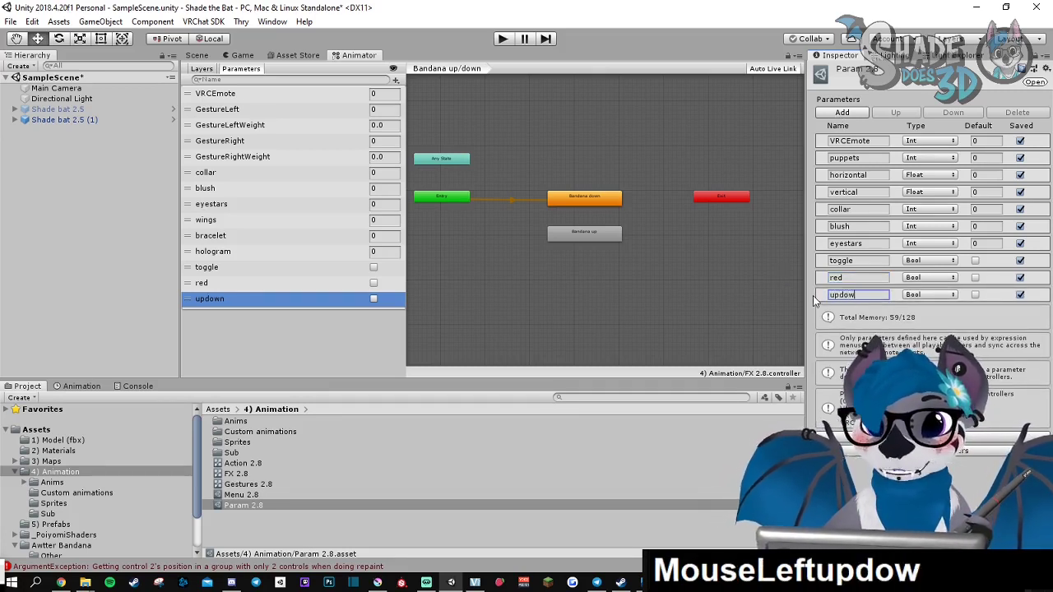
key(Enter)
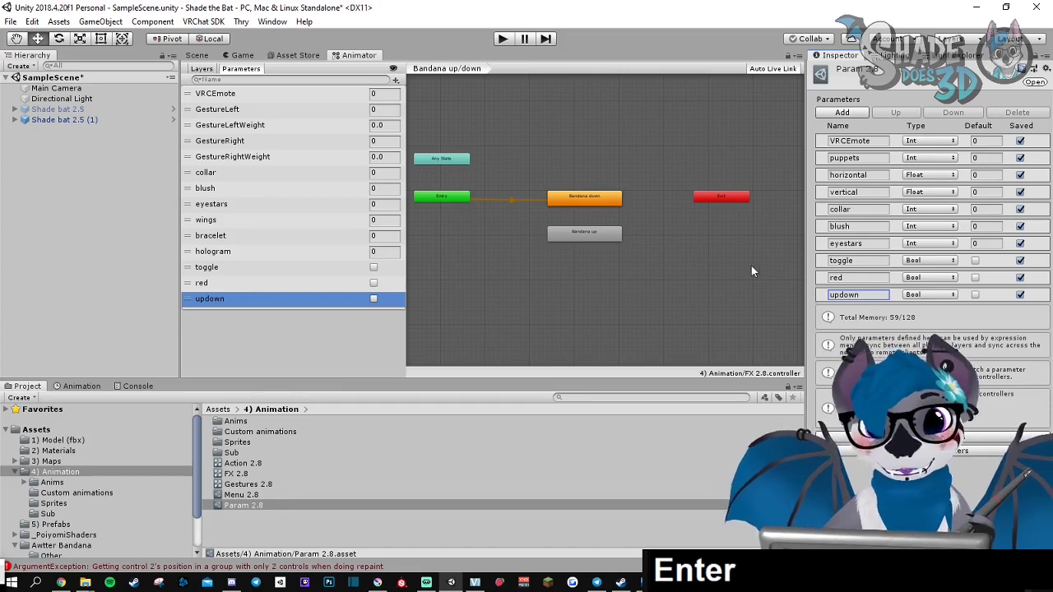
mouse_move(701, 303)
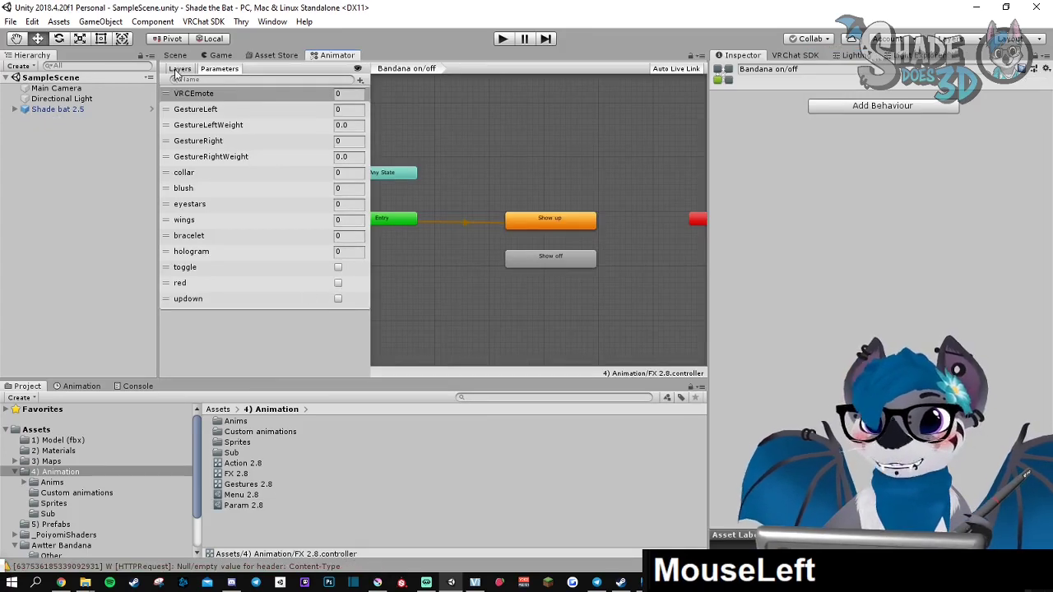
Make the Show up/Show off bandana transitions switch on the toggle parameter without exit time
click(180, 69)
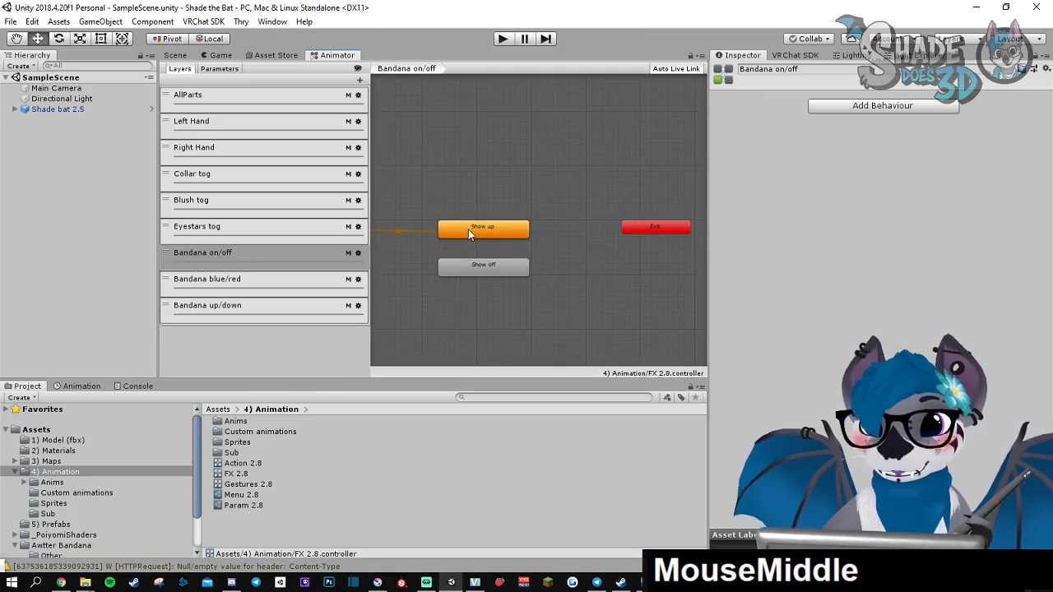
click(484, 227)
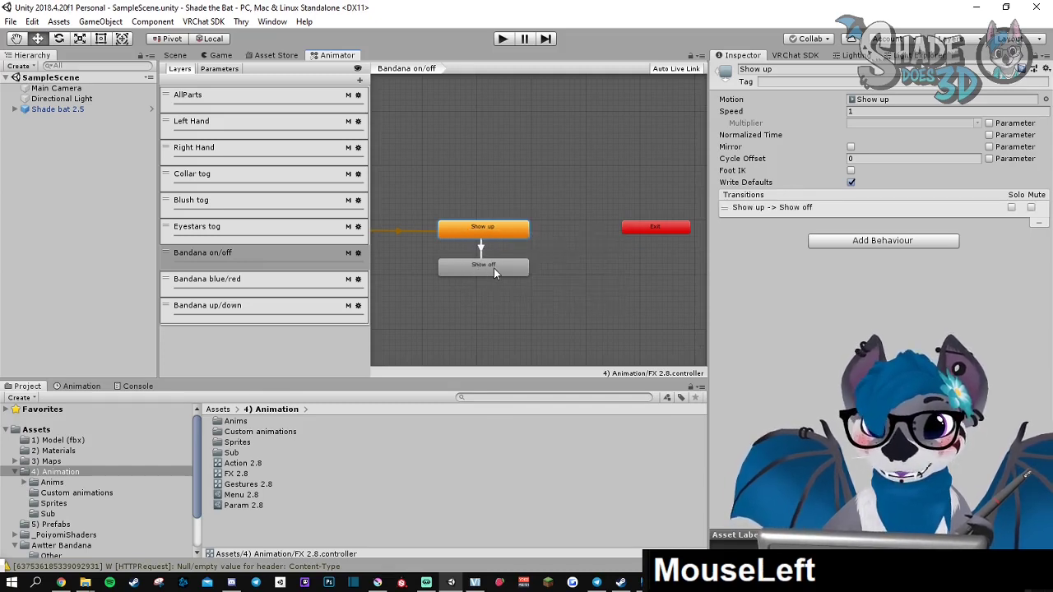
click(484, 265)
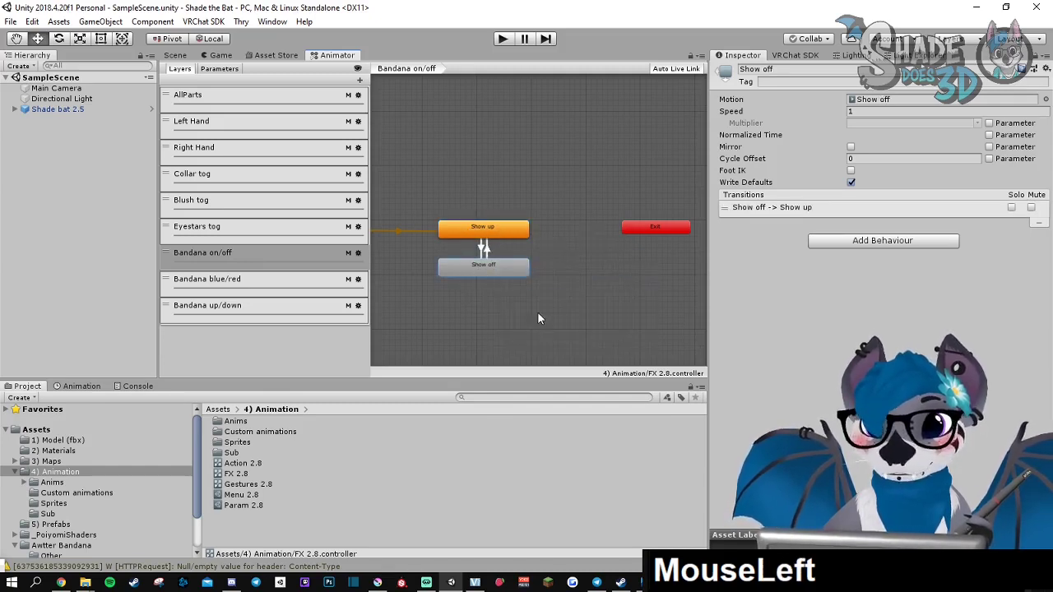
click(484, 247)
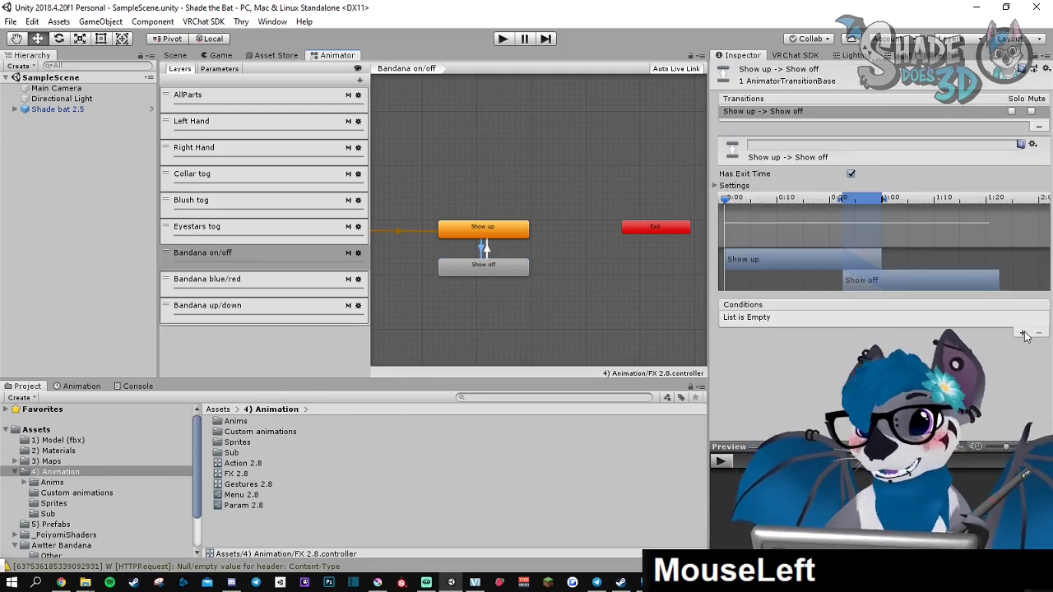
click(1023, 333)
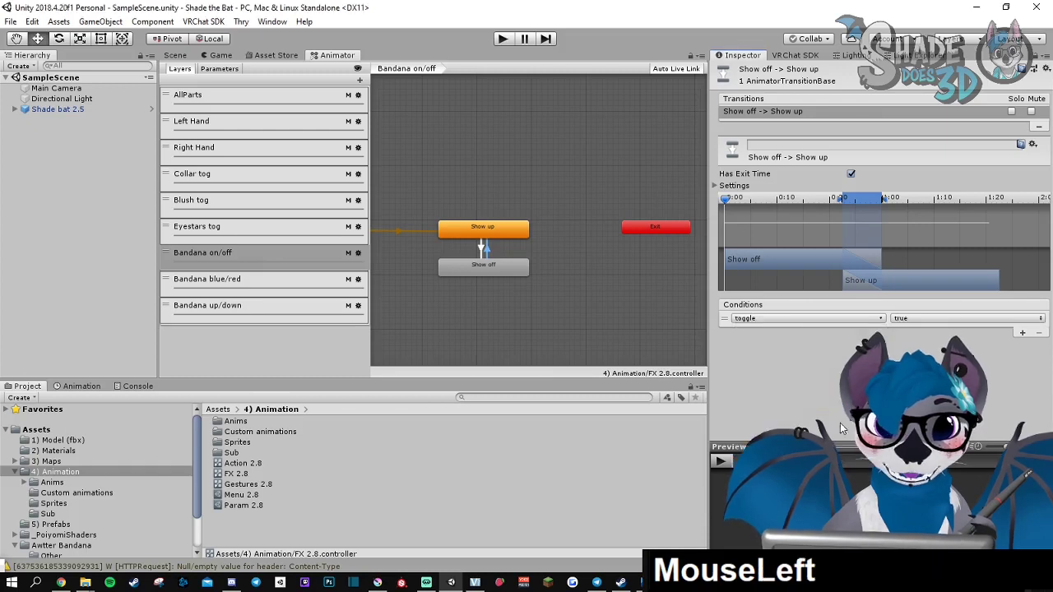
click(967, 318)
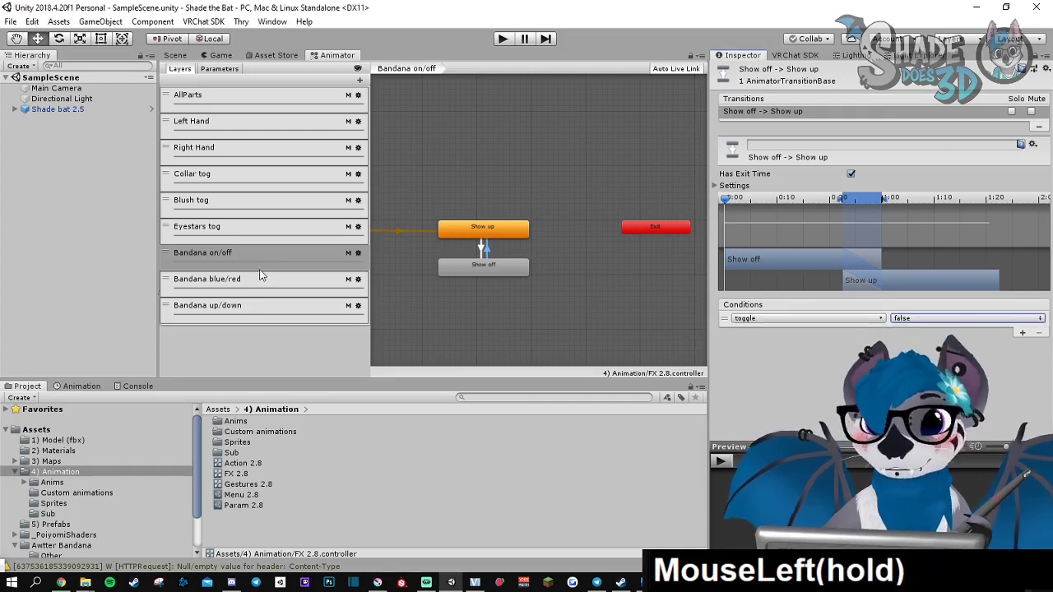
Make the Bandana blue-to-red transition depend on the red parameter
click(208, 279)
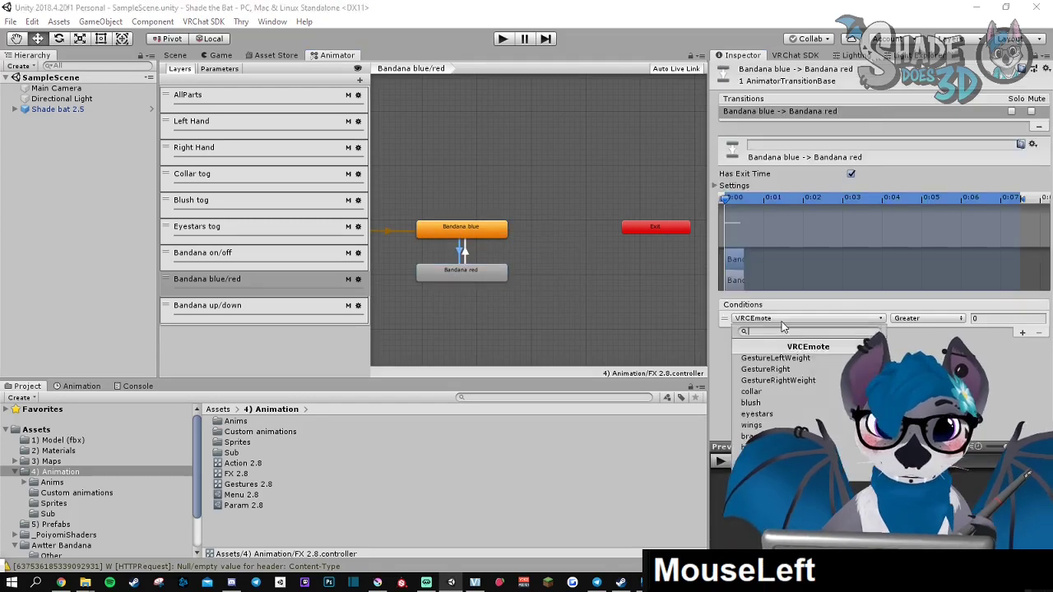
click(207, 305)
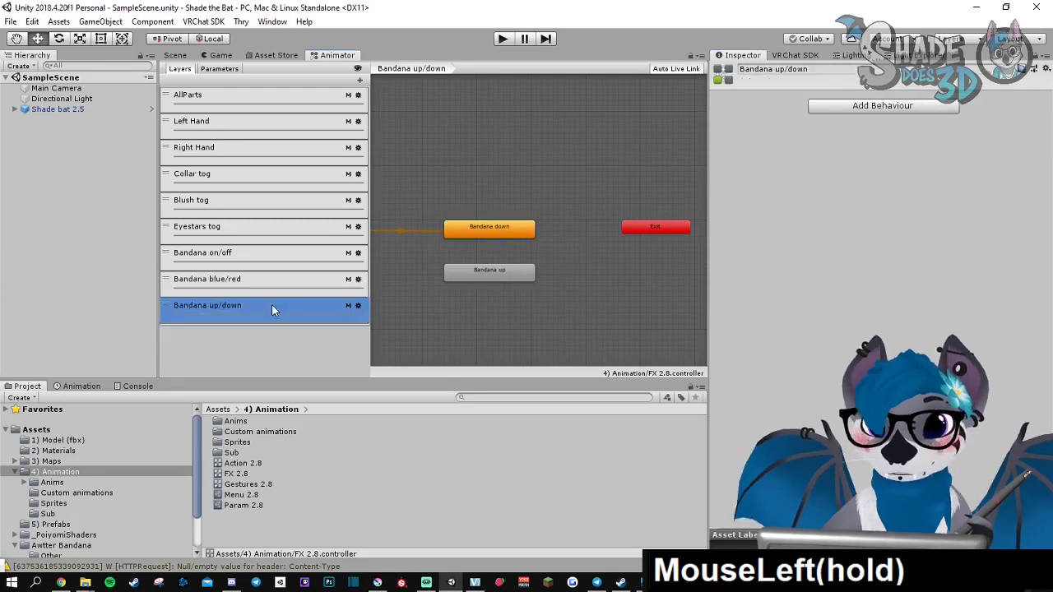
click(491, 250)
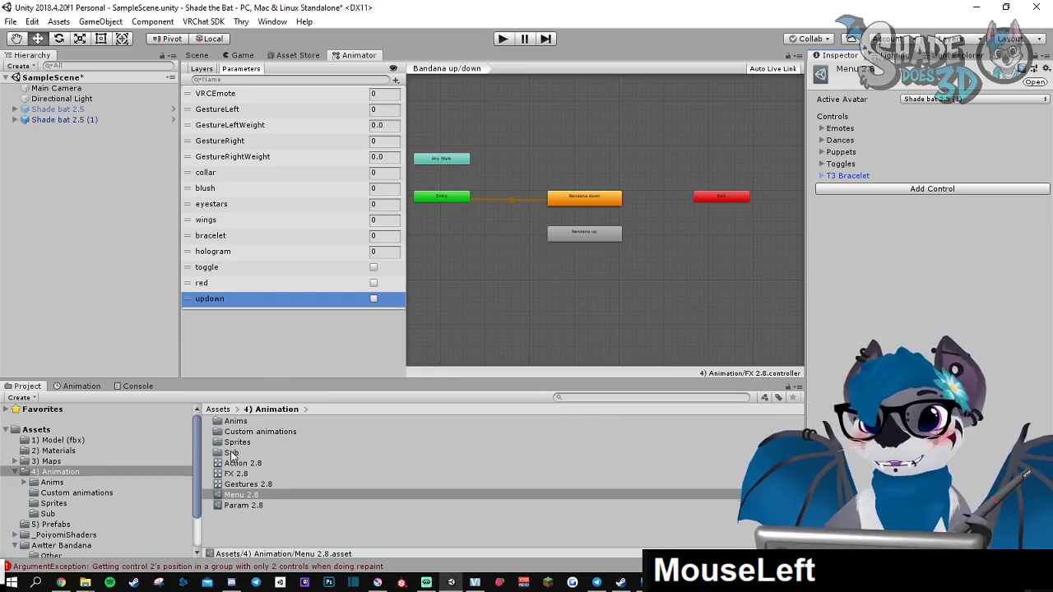
Show the Sub toggle menu asset with its Collar, Blush, Eyes stars and Wings controls
click(232, 453)
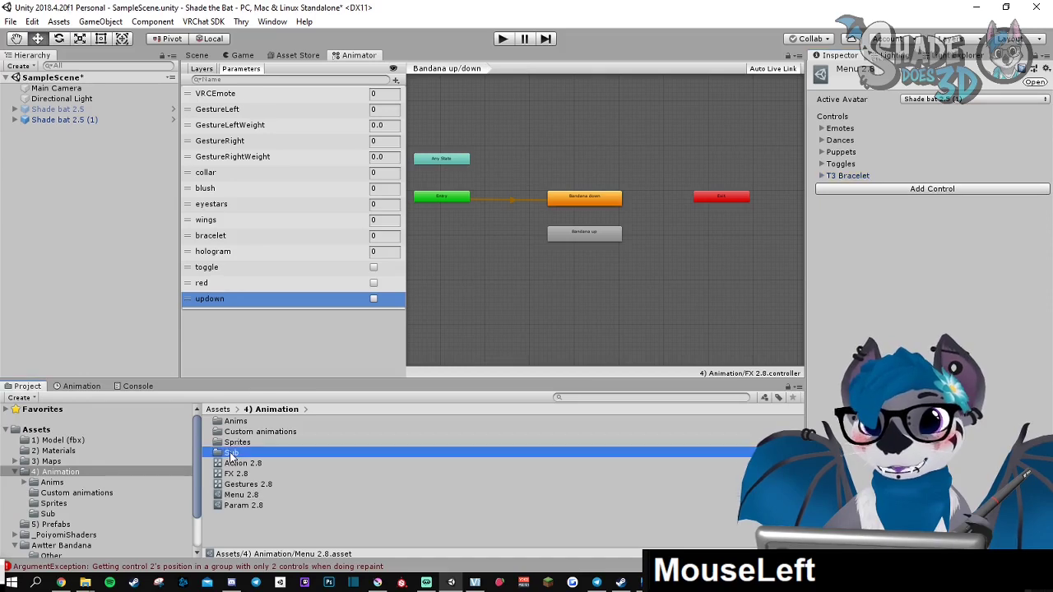
double_click(230, 452)
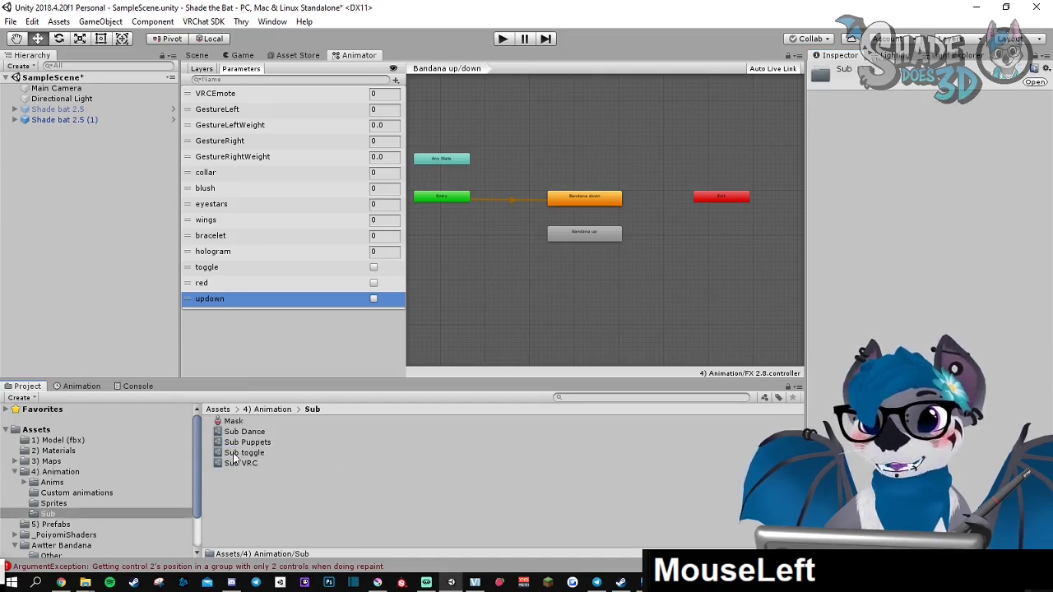
click(244, 452)
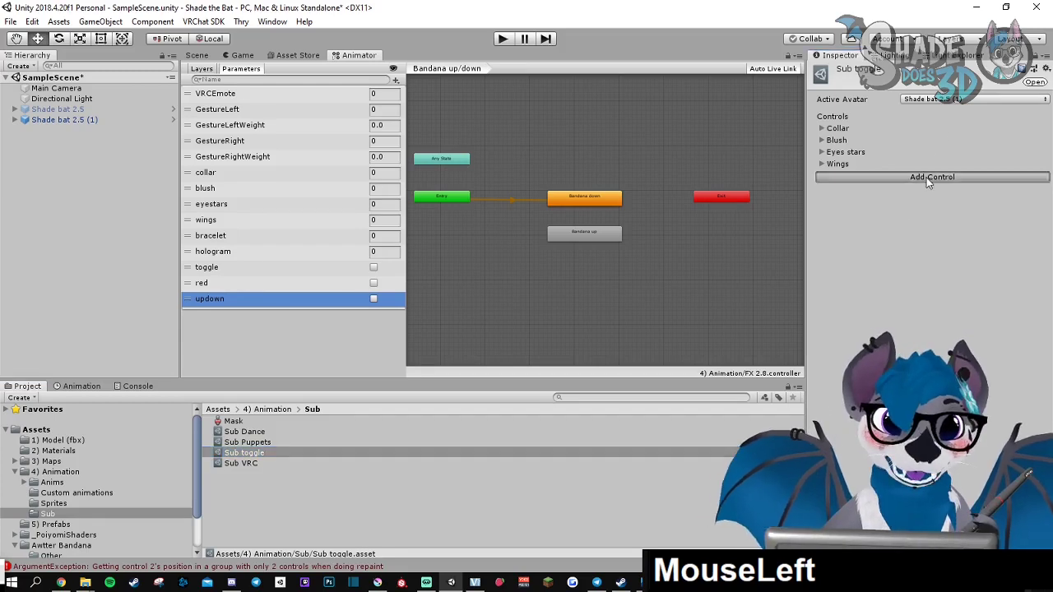
Add a Bandana control of type Toggle to the submenu, linked to its parameter
click(931, 176)
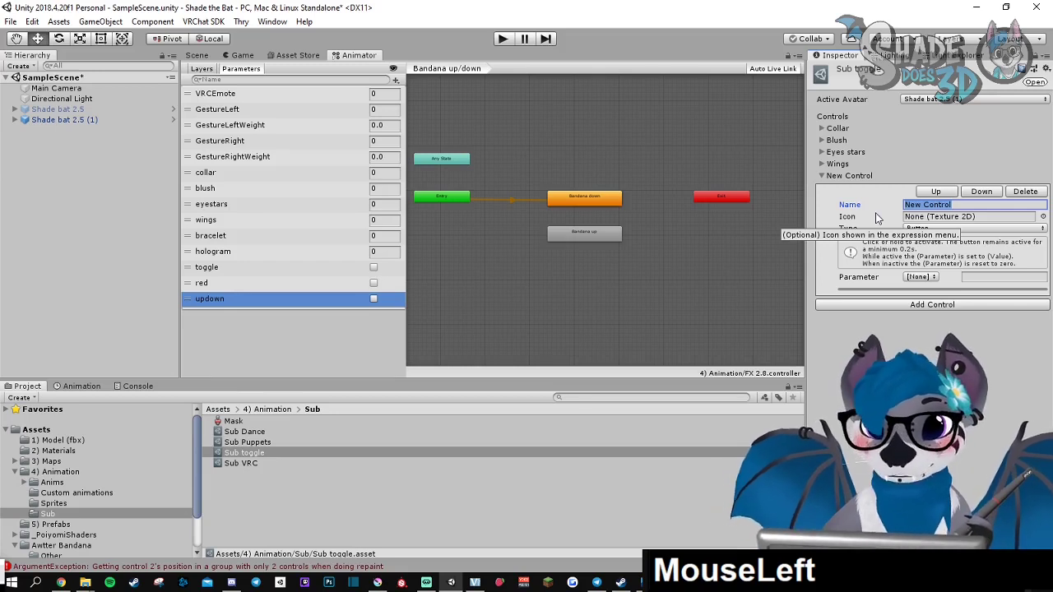
text(Bandana toggle)
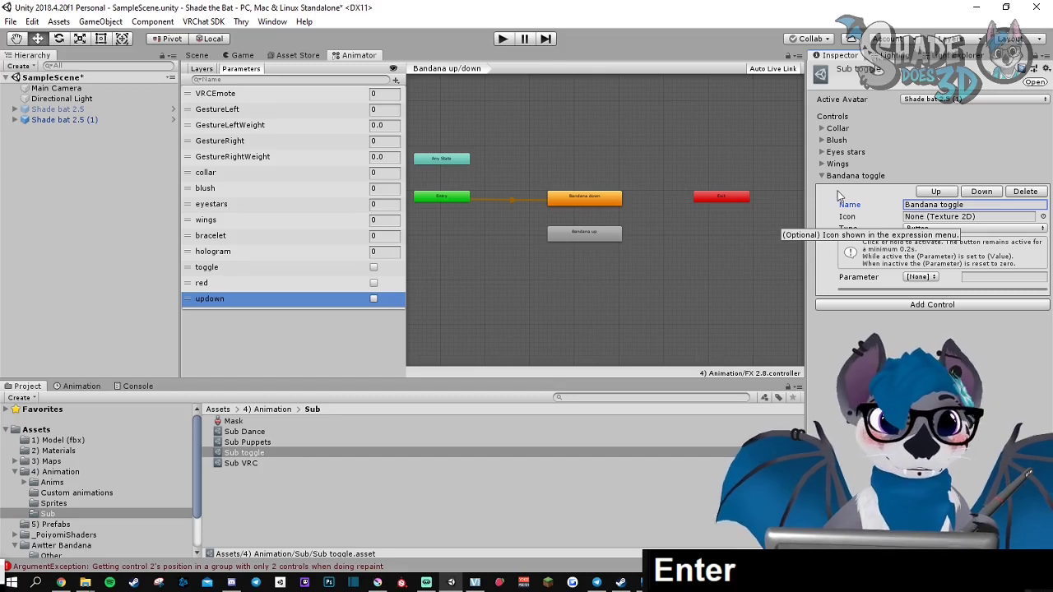
click(970, 227)
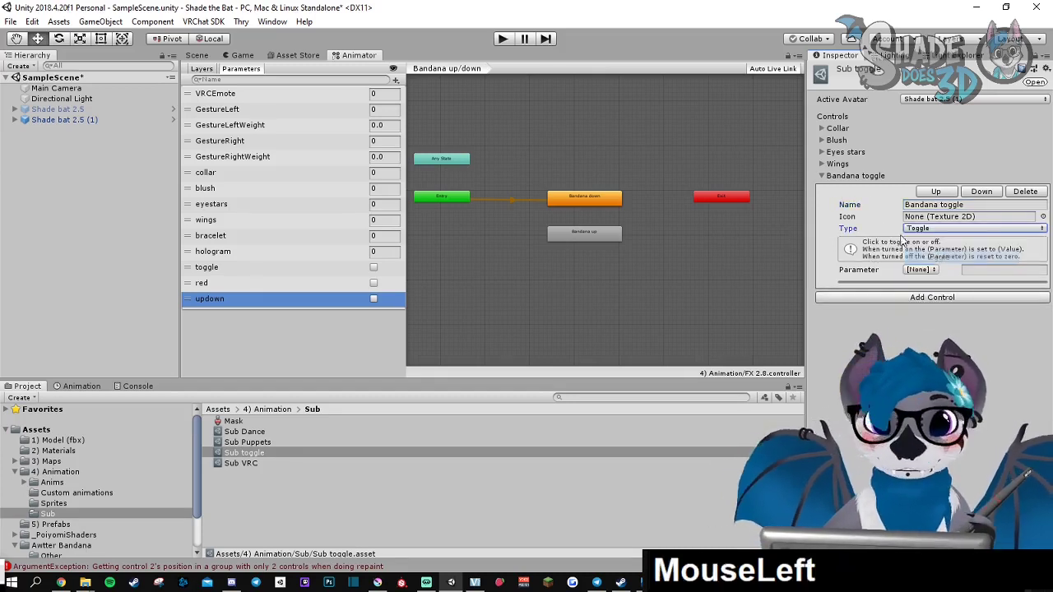
click(922, 269)
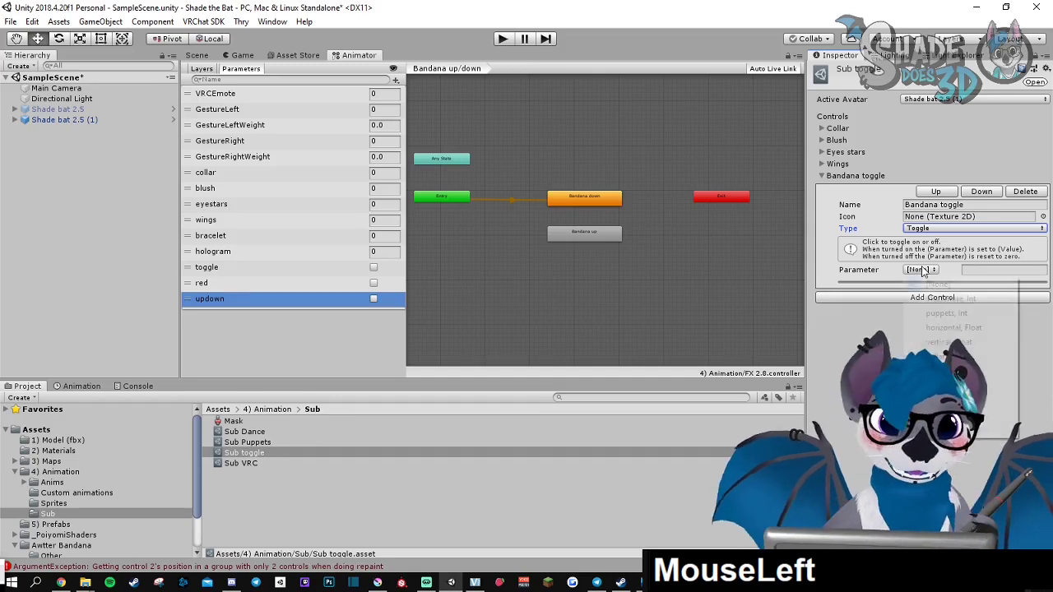
click(921, 283)
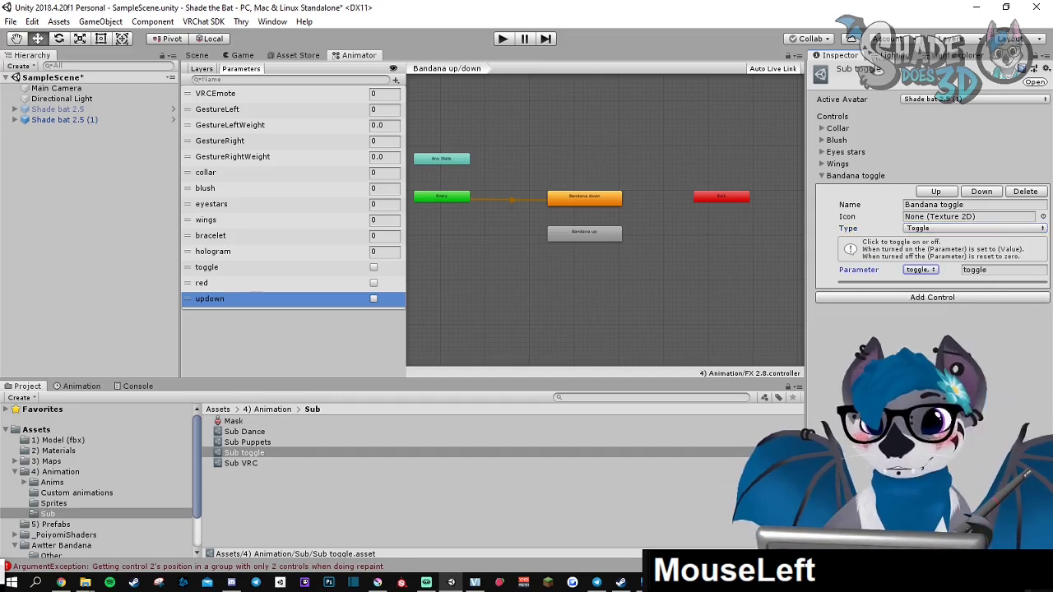
click(931, 296)
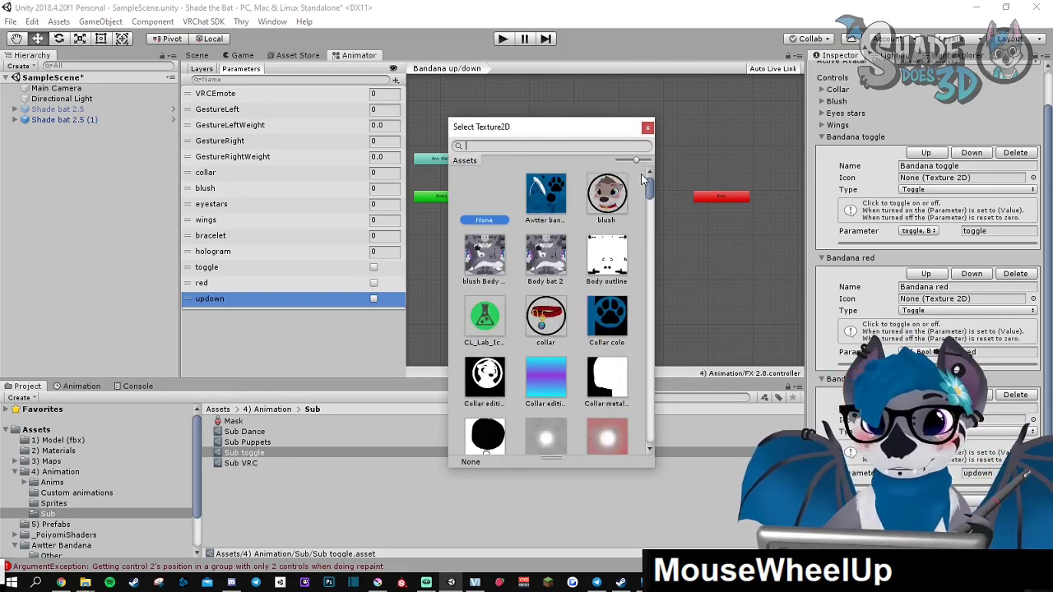
Dismiss the icon picker and collapse the Bandana toggle, red and up control entries
click(648, 128)
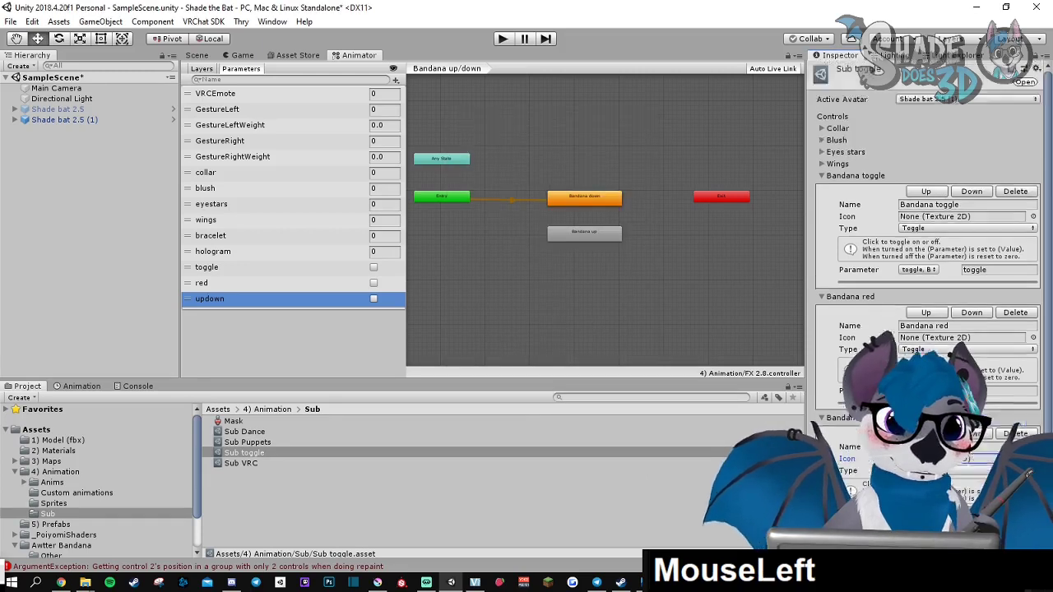
click(822, 199)
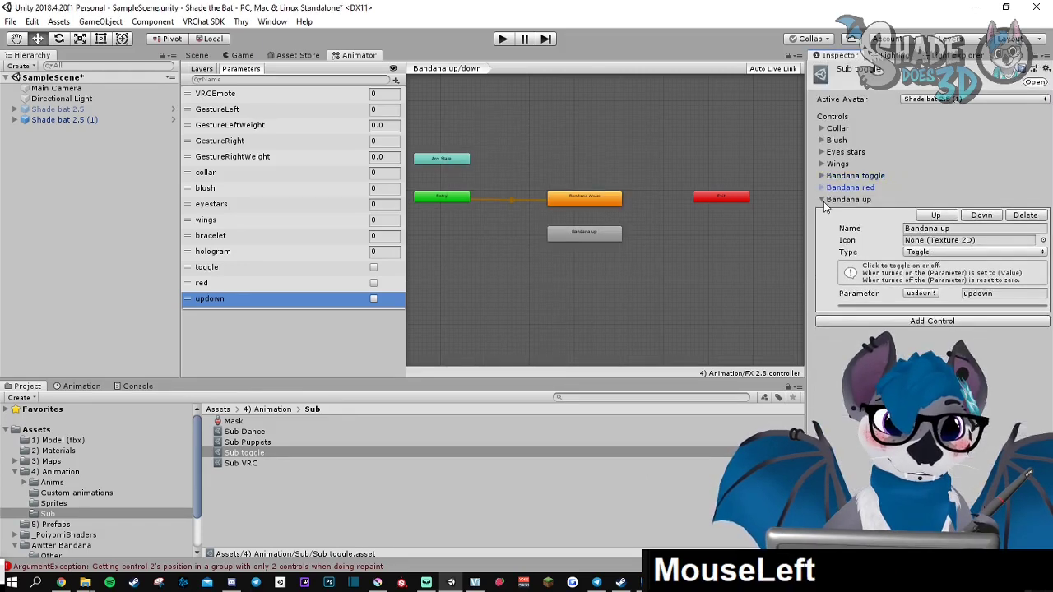
click(822, 199)
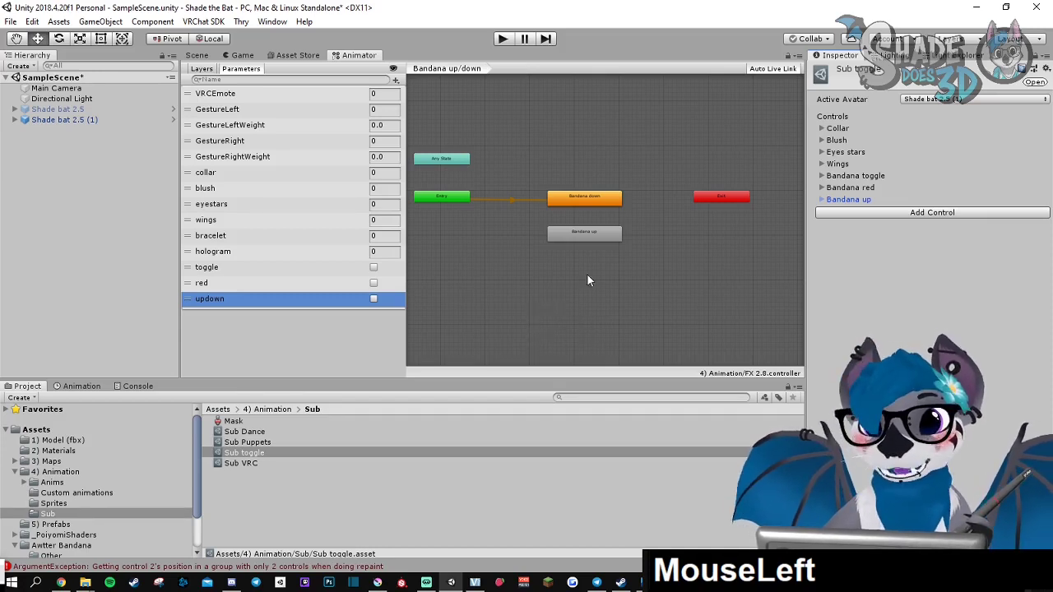
mouse_move(550, 284)
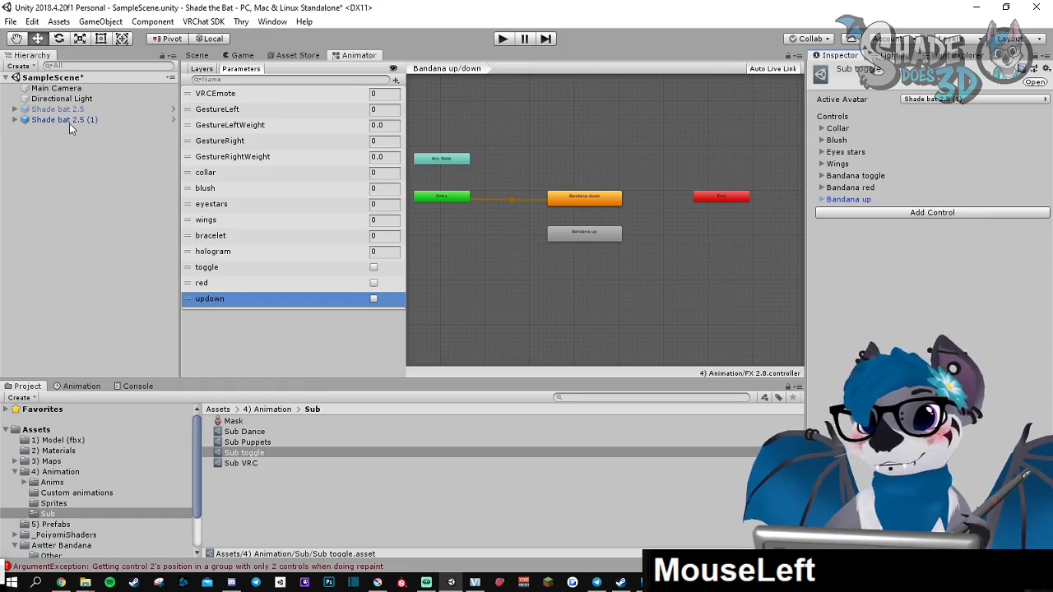
Select Shade bat 2.5 (1), view it in the Scene and list its animation clips
click(64, 118)
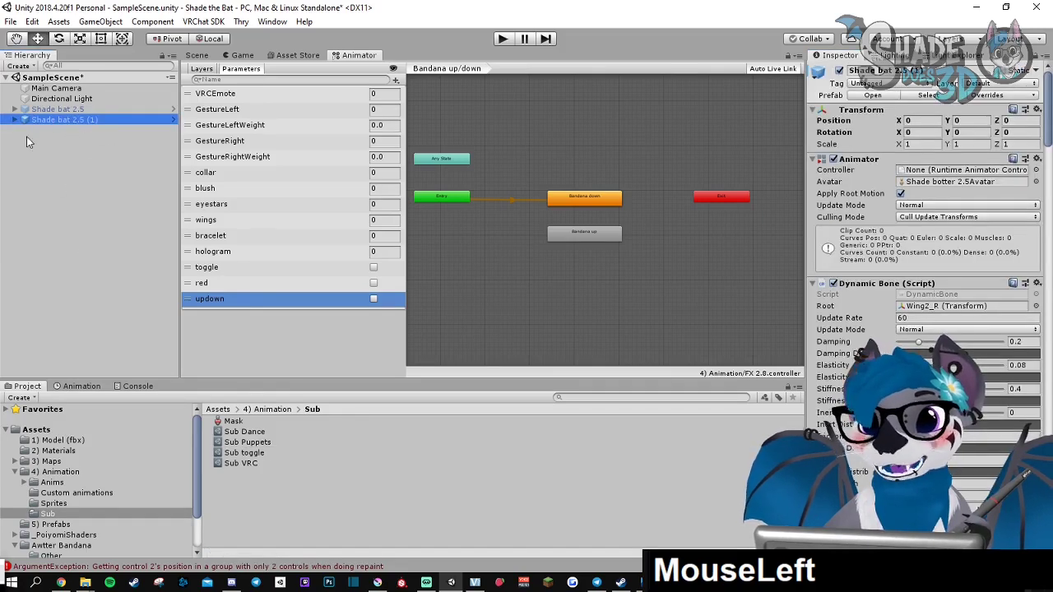
click(197, 56)
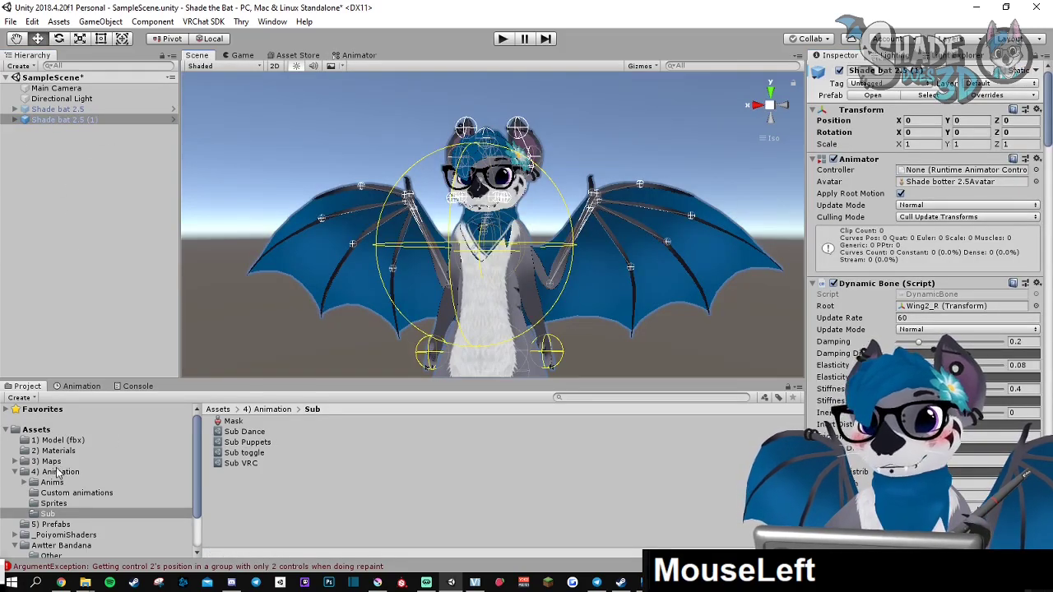
click(59, 470)
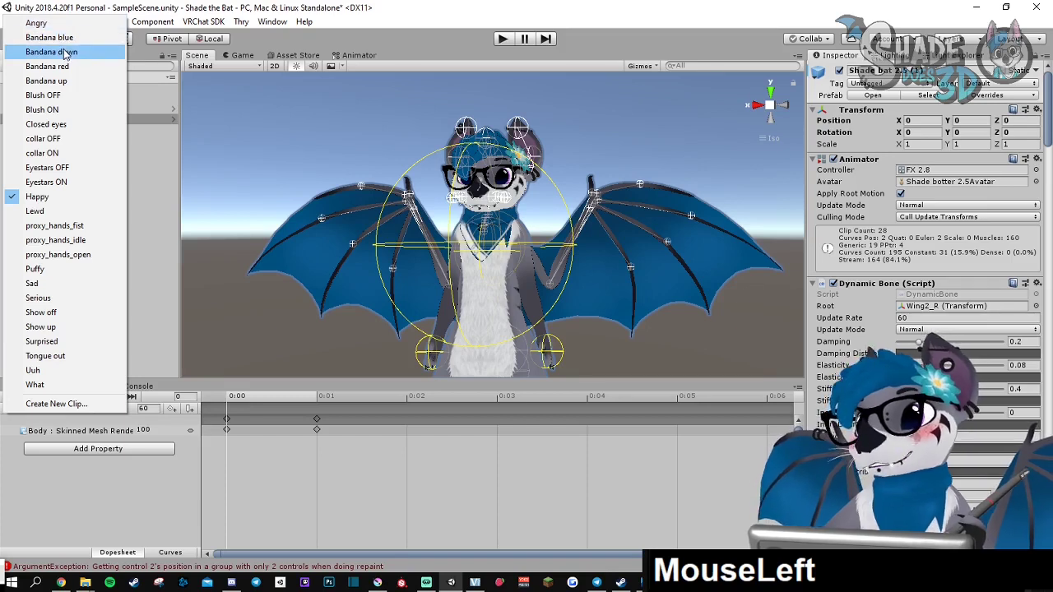
mouse_move(41, 312)
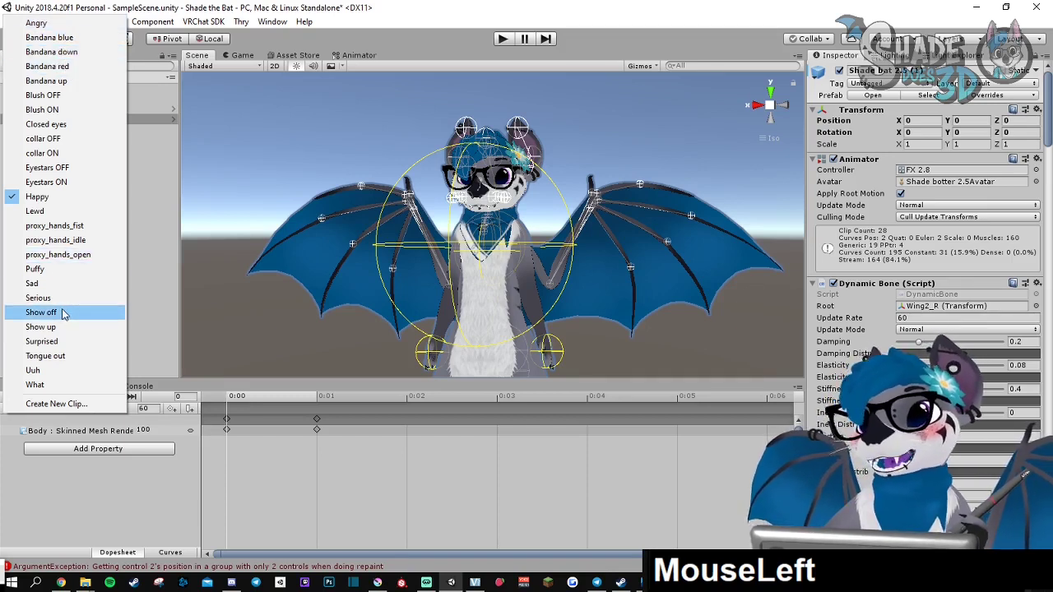
mouse_move(65, 332)
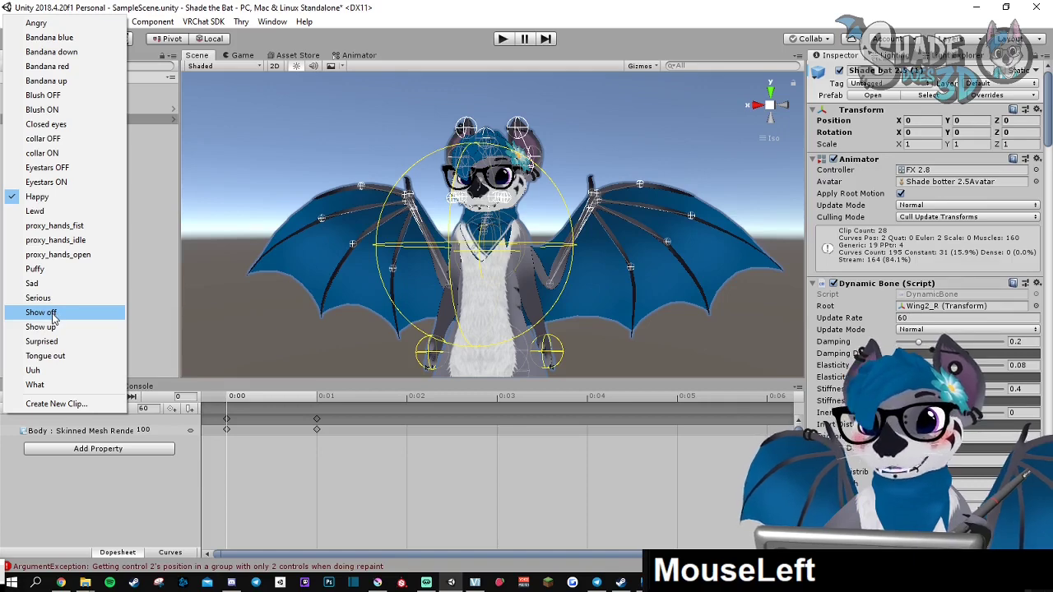
Activate the Show off clip and record the Bandana's Body Skinned Mesh Renderer into it
click(39, 313)
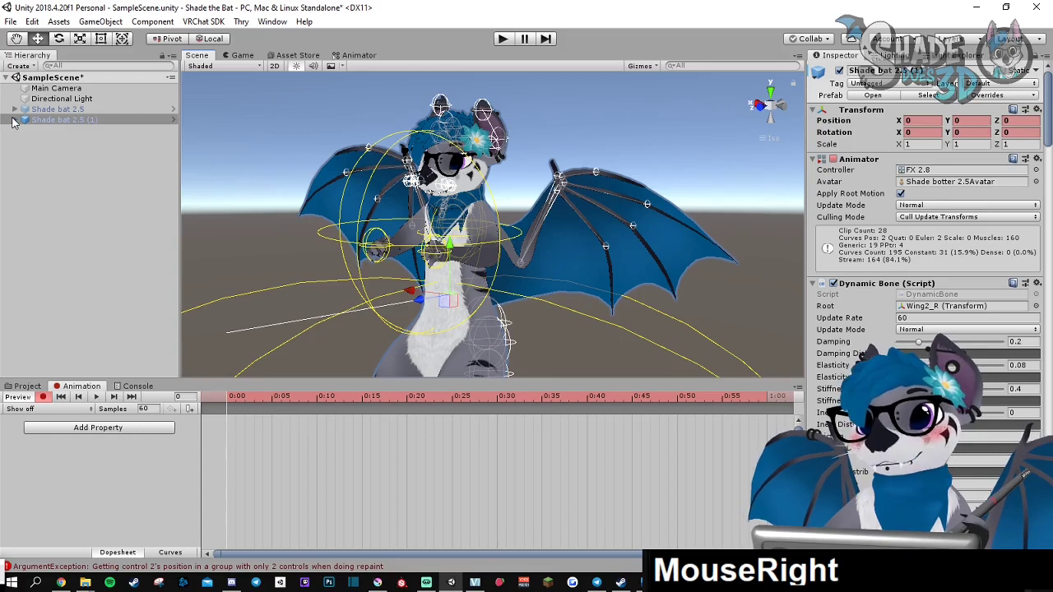
click(13, 118)
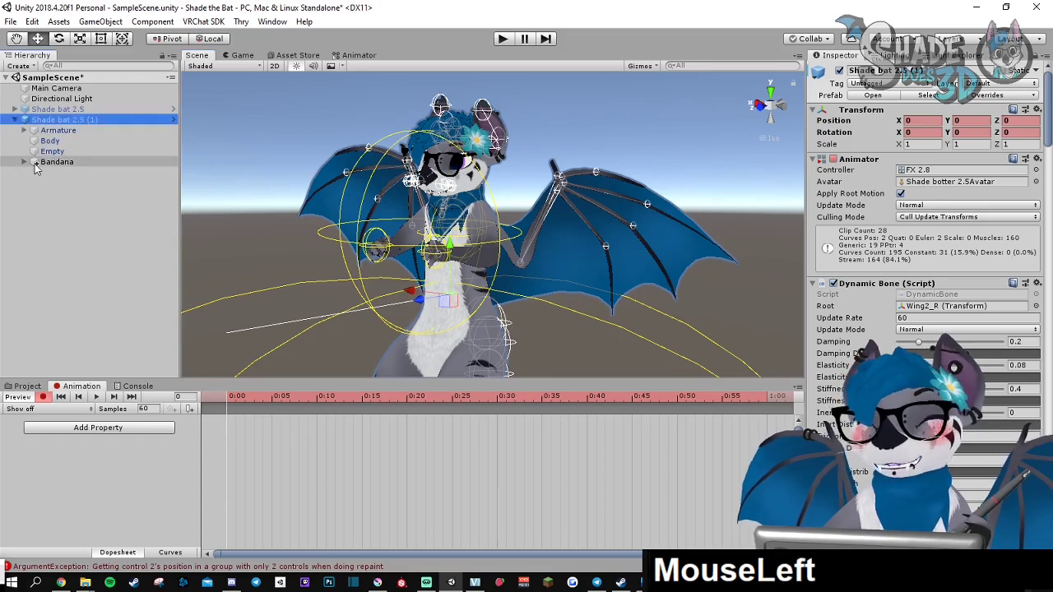
click(23, 161)
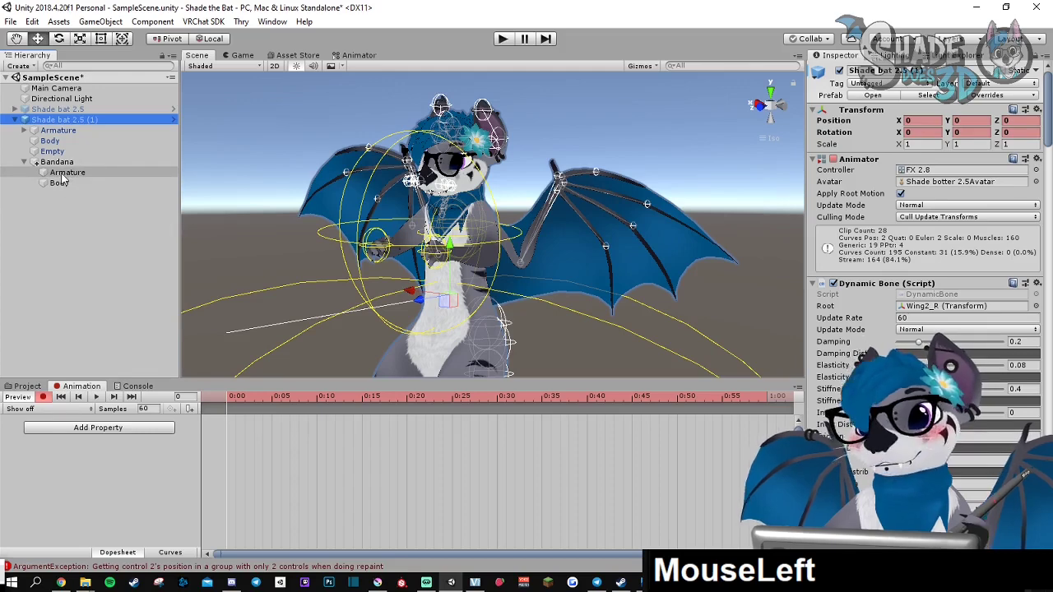
click(59, 181)
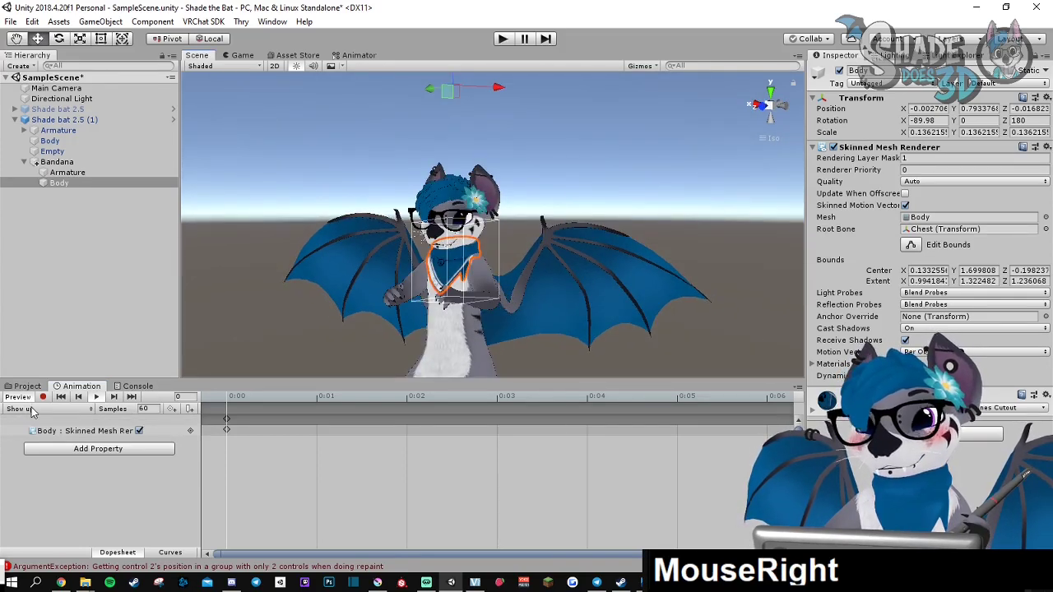
Activate the Bandana blue clip and zoom the Scene view onto the bandana
click(37, 408)
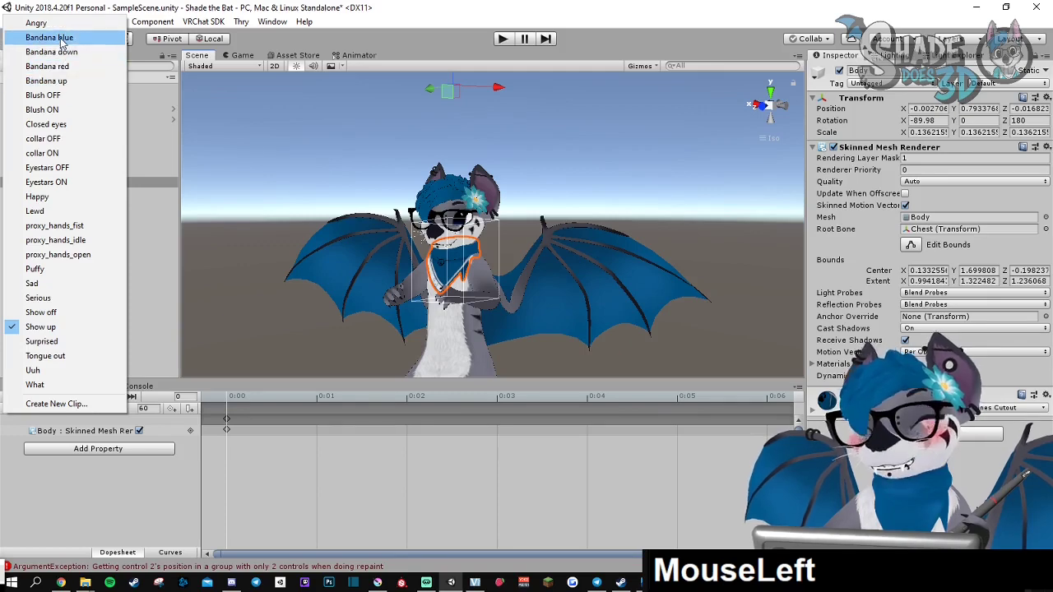
click(51, 38)
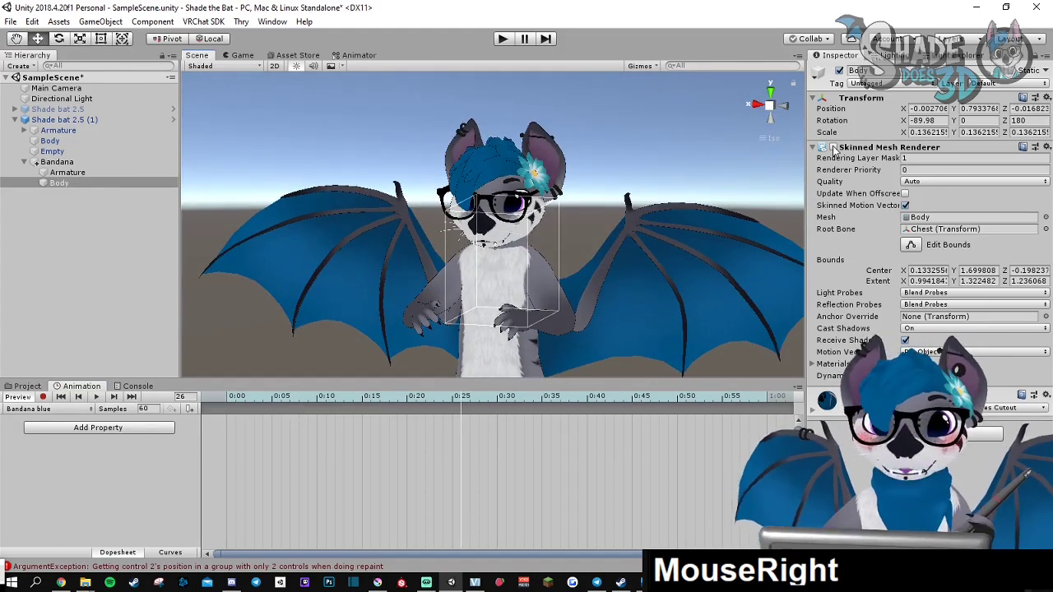
drag(485, 247, 326, 304)
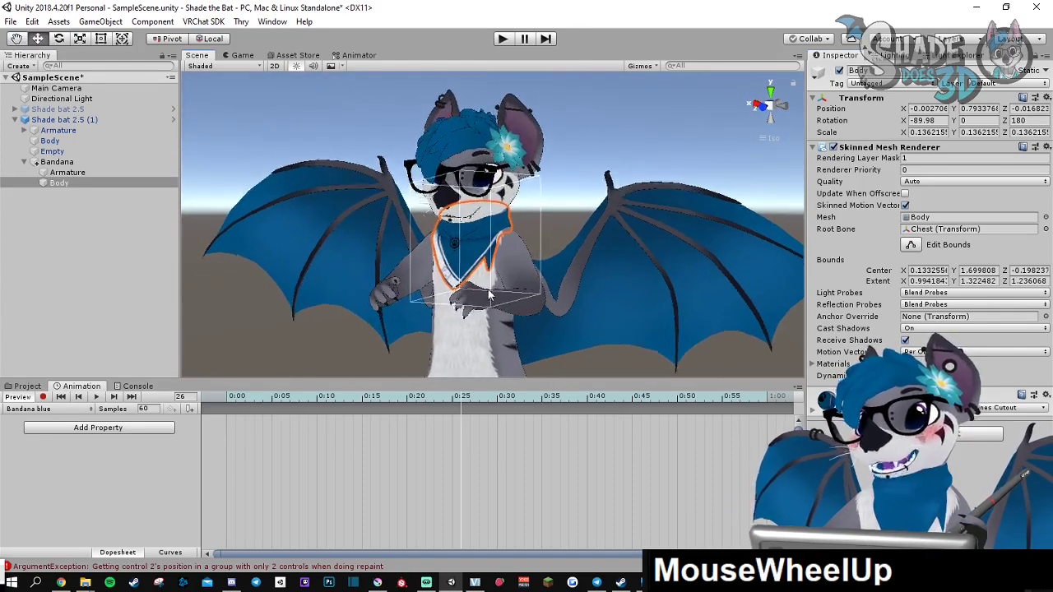
drag(494, 288, 411, 246)
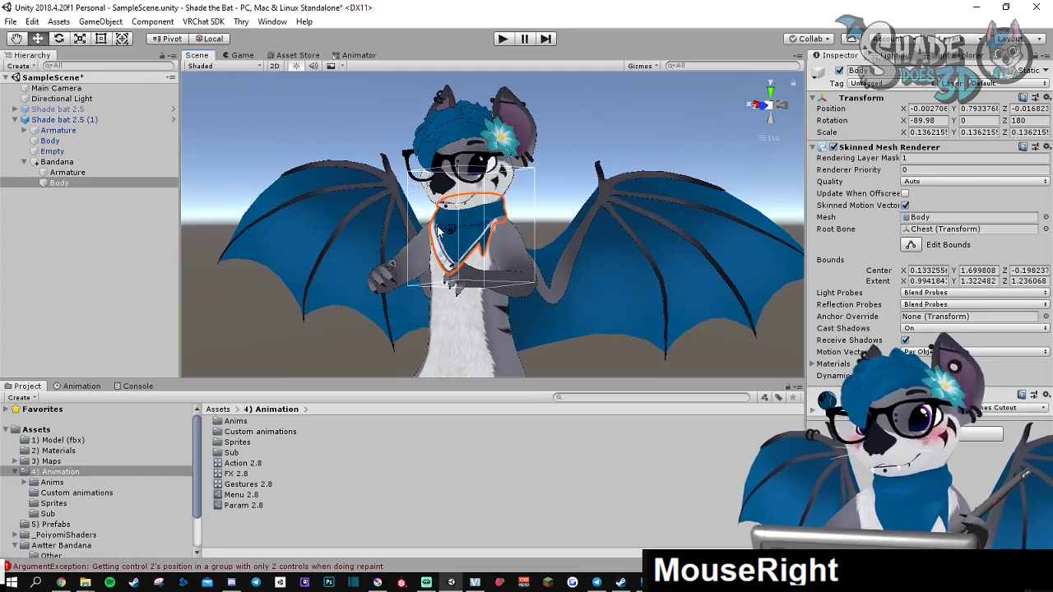
Browse the bandana materials in Assets > Avetter Bandana > Other for the Bandana blue clip
click(50, 451)
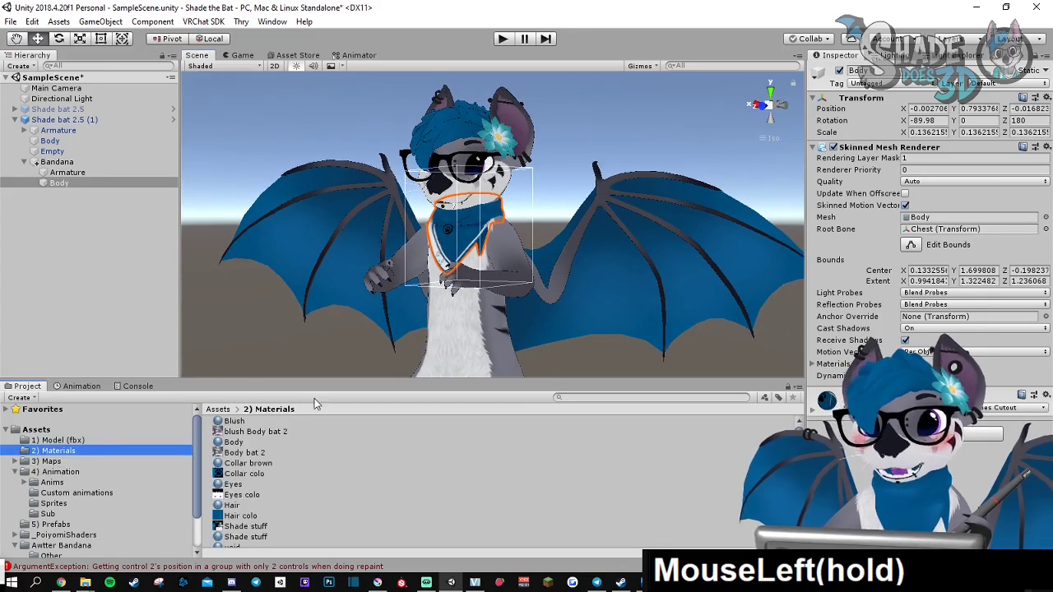
click(234, 441)
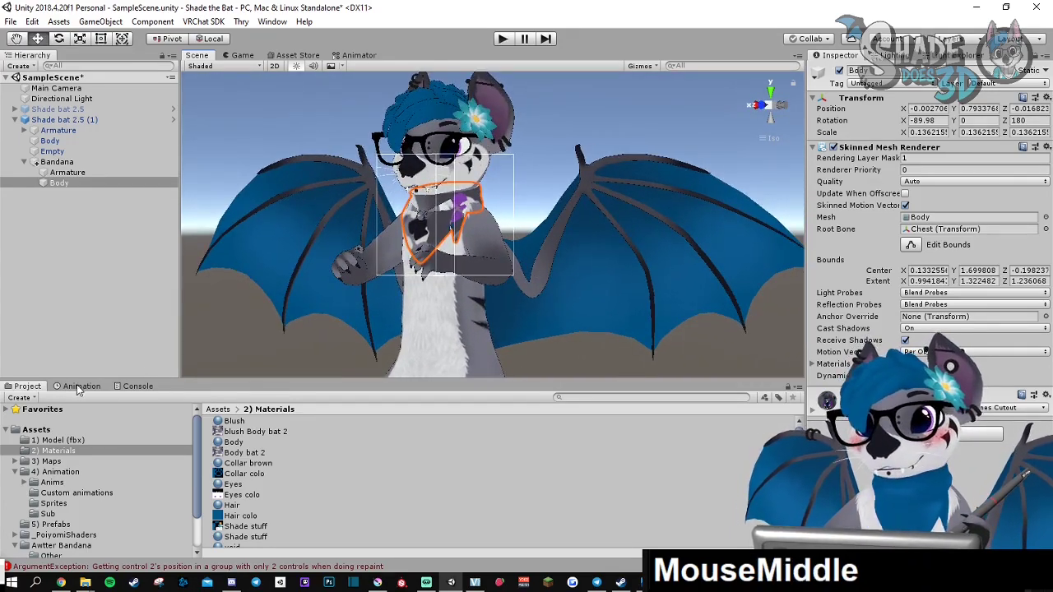
click(82, 385)
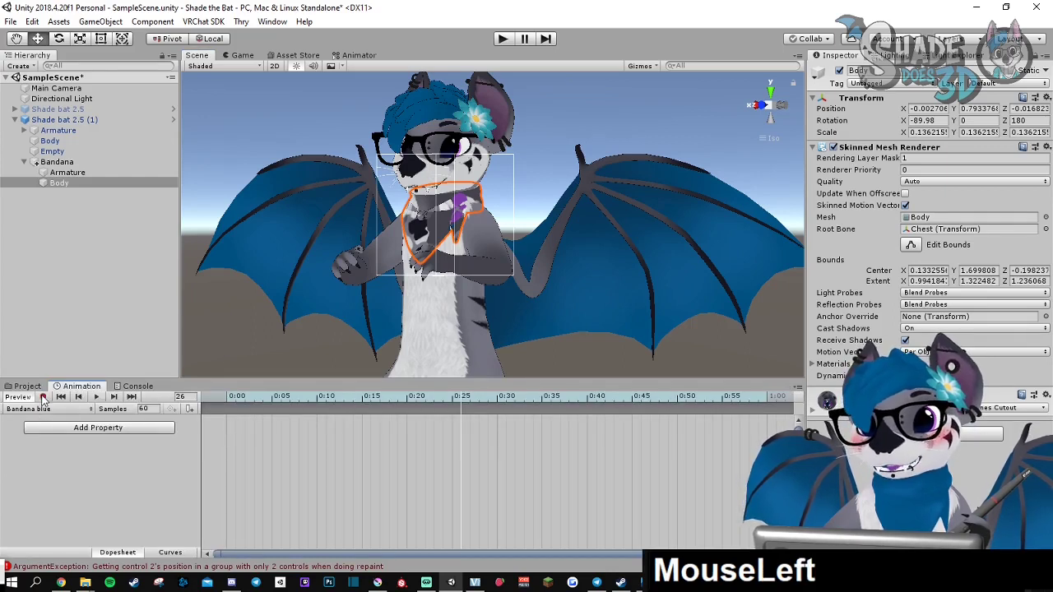
click(43, 397)
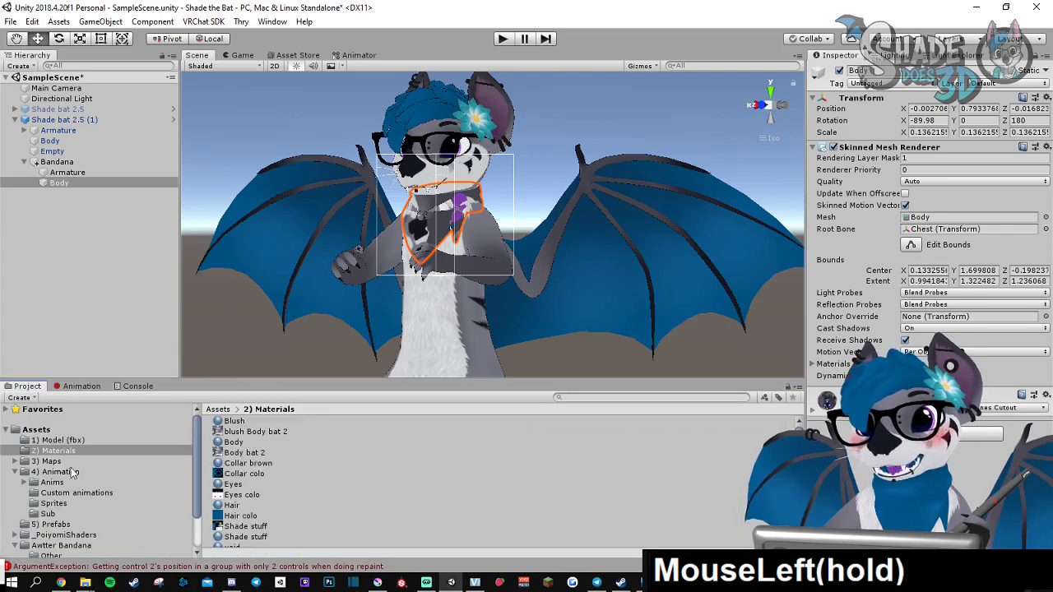
scroll(down, 3)
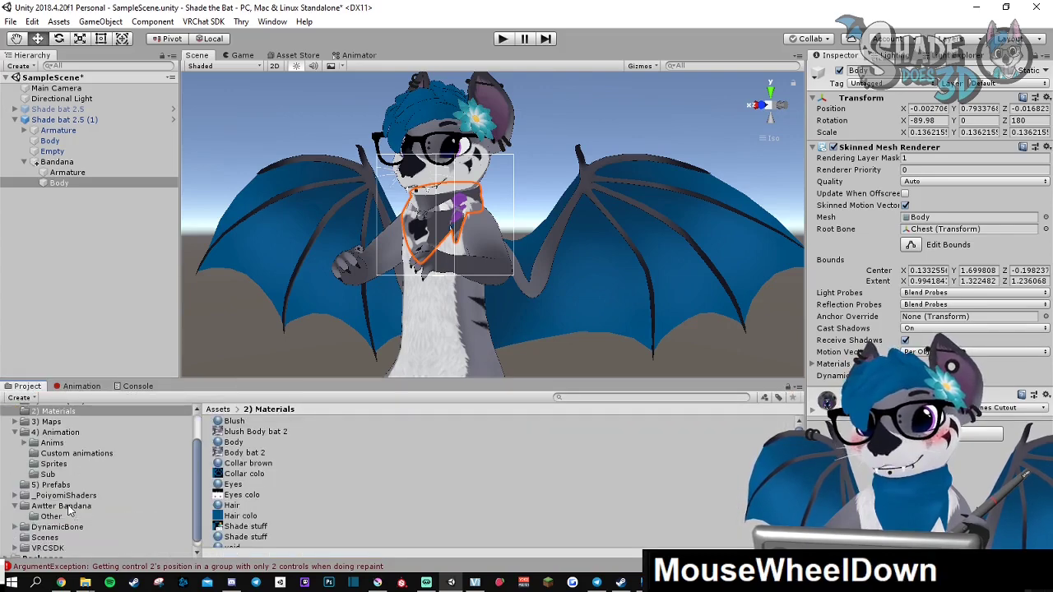
click(50, 516)
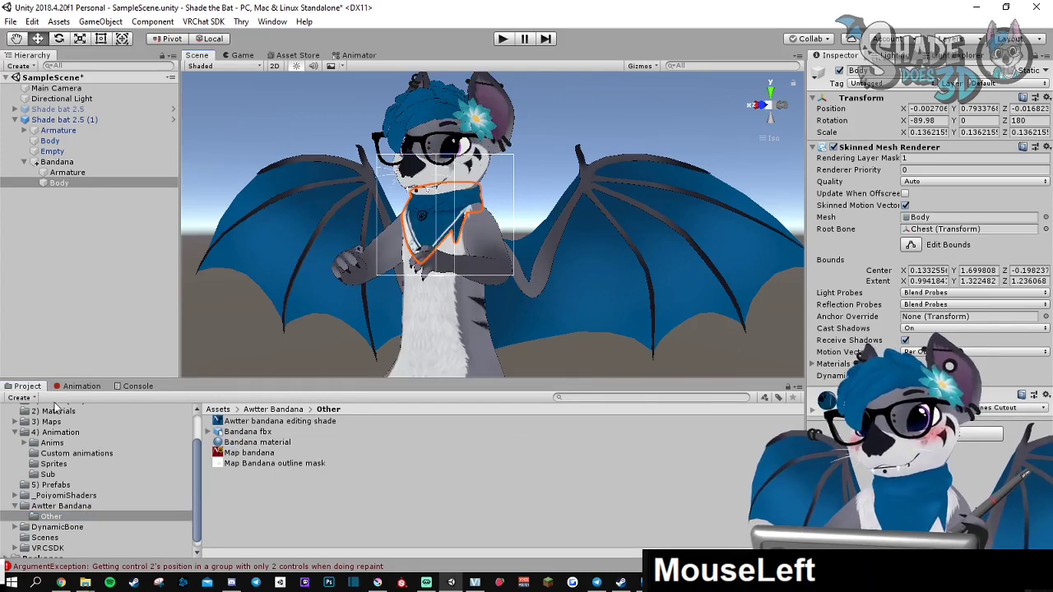
Key the Body mesh material in the Bandana blue clip and scrub its timeline
click(83, 385)
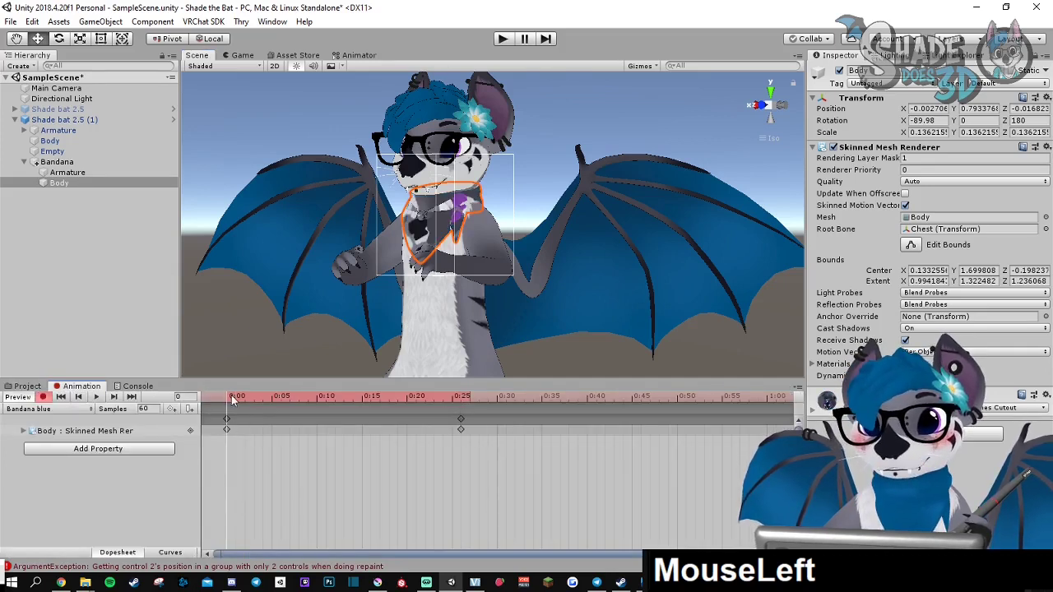
drag(239, 395, 494, 395)
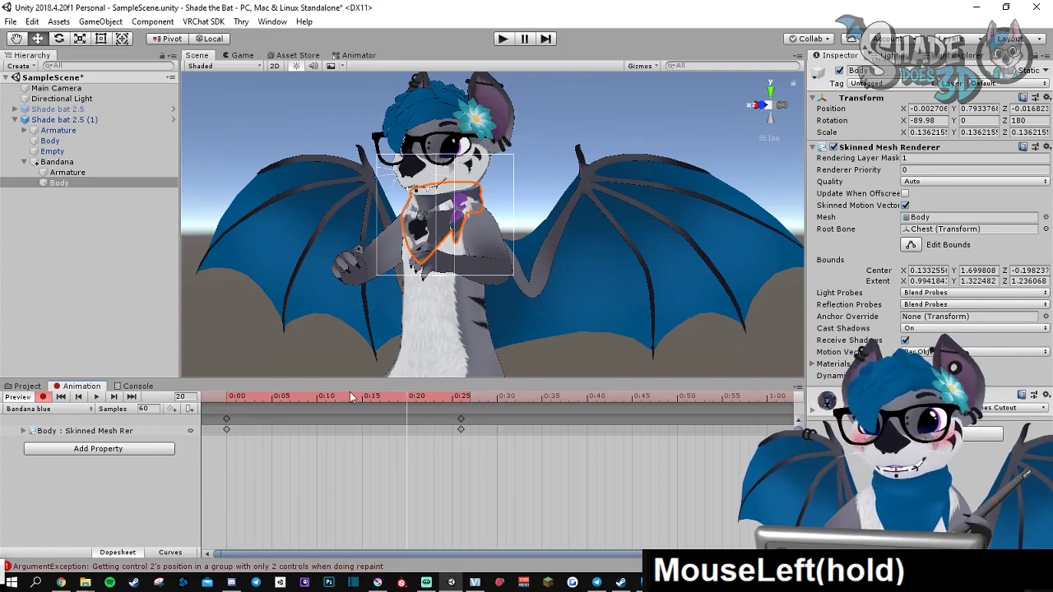
drag(354, 397, 560, 396)
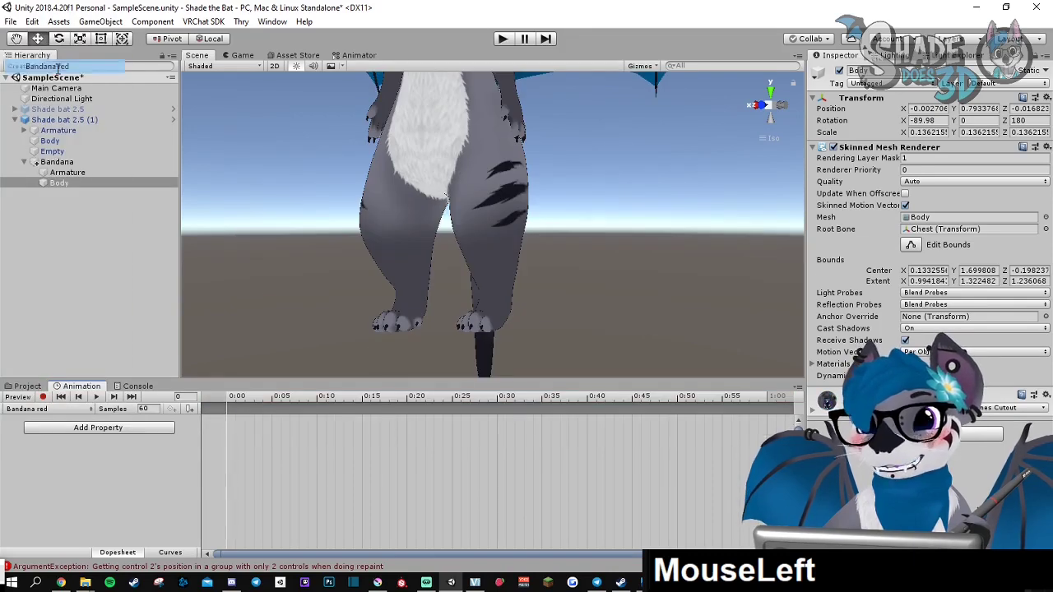
Duplicate Bandana material as 'Bandana material red' and set its Main Color to red
click(27, 385)
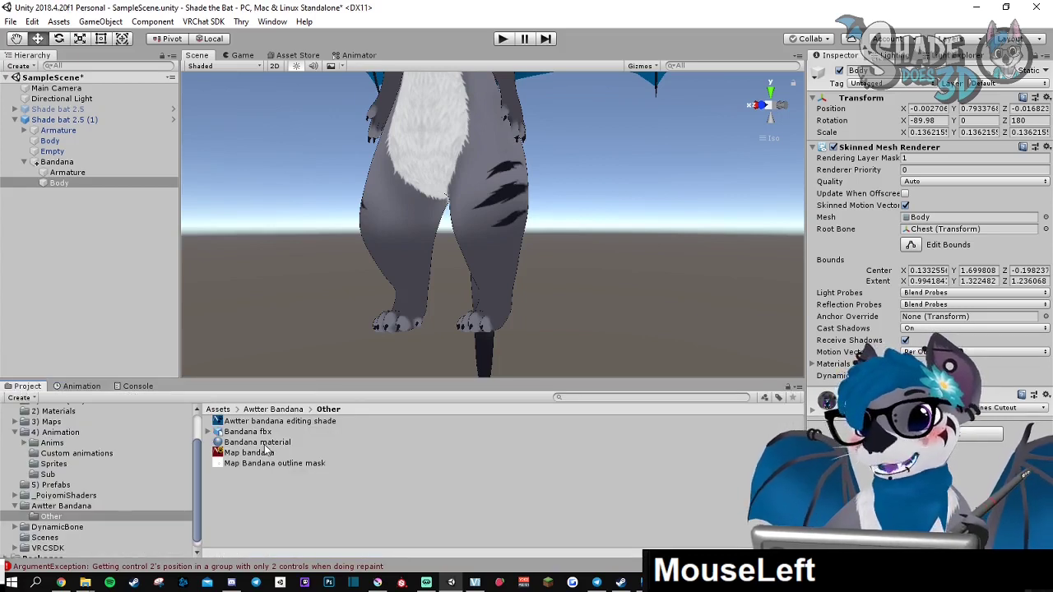
click(256, 441)
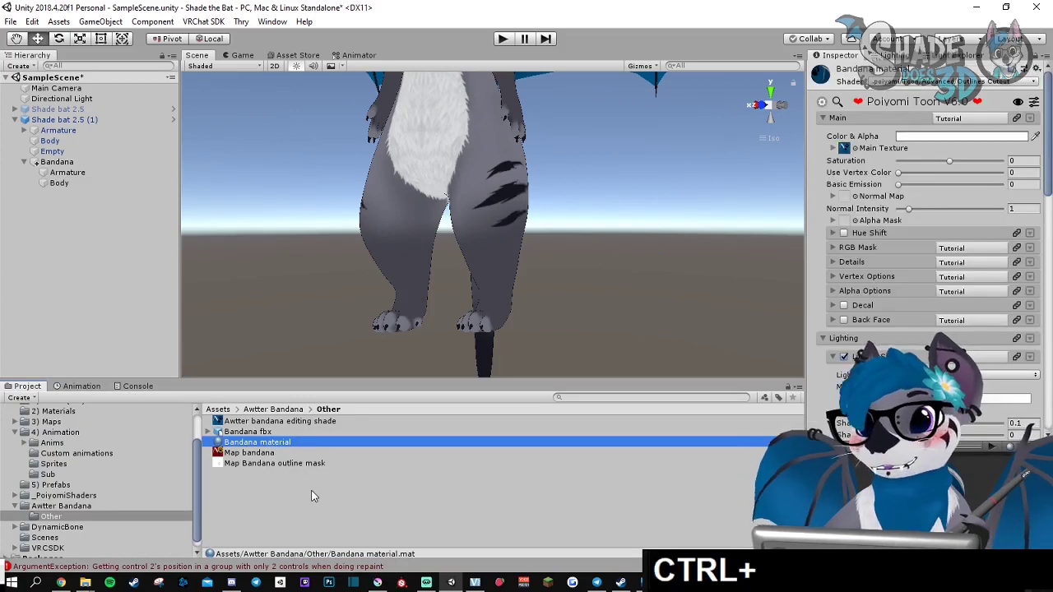
key(ctrl+d)
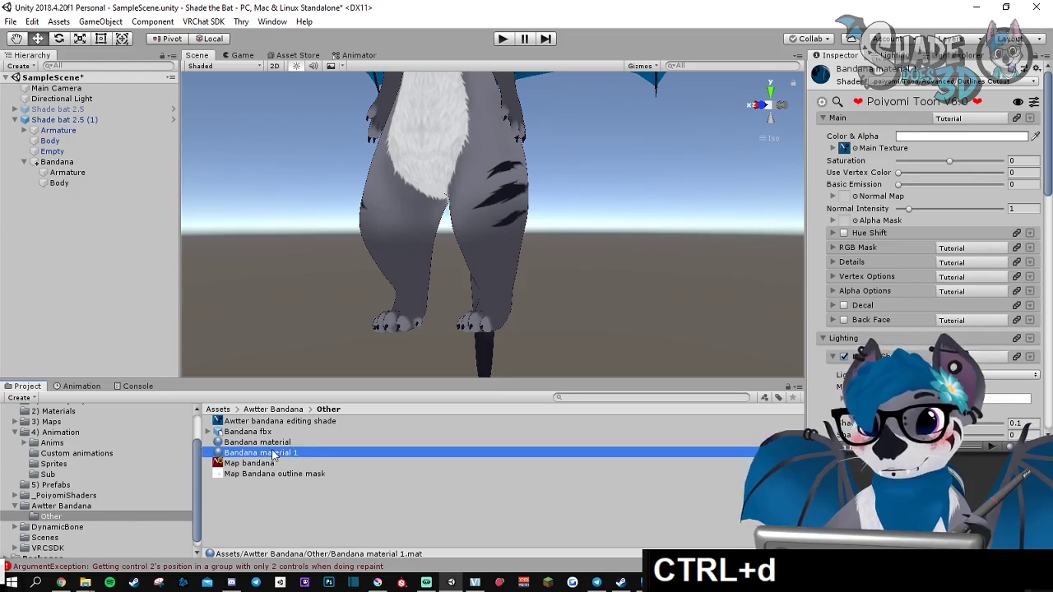
key(Backspace)
text(red)
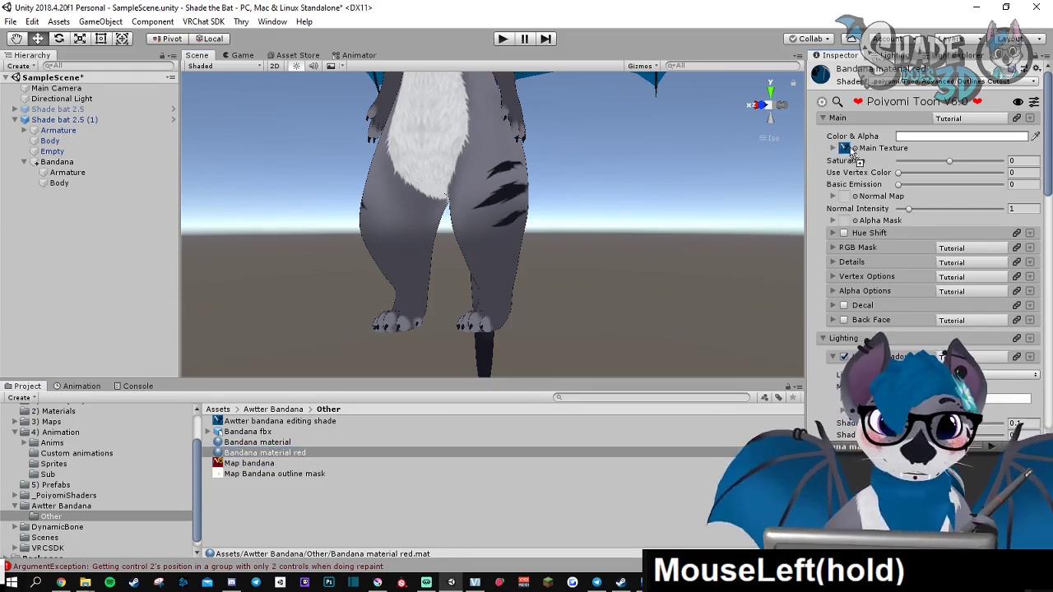
click(82, 385)
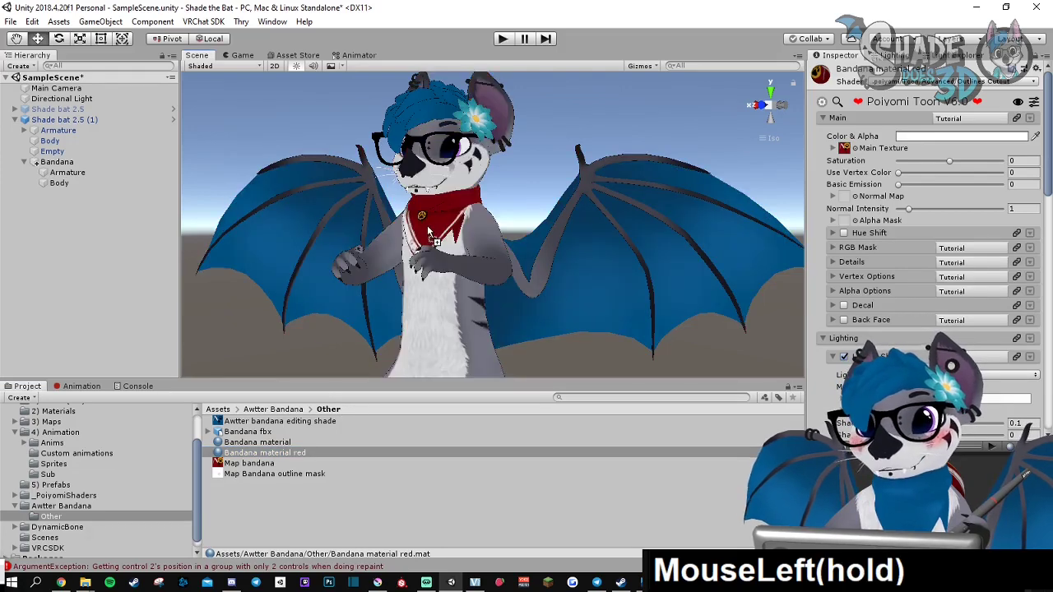
Activate the Bandana red clip and inspect the red bandana on the avatar from several angles
click(82, 385)
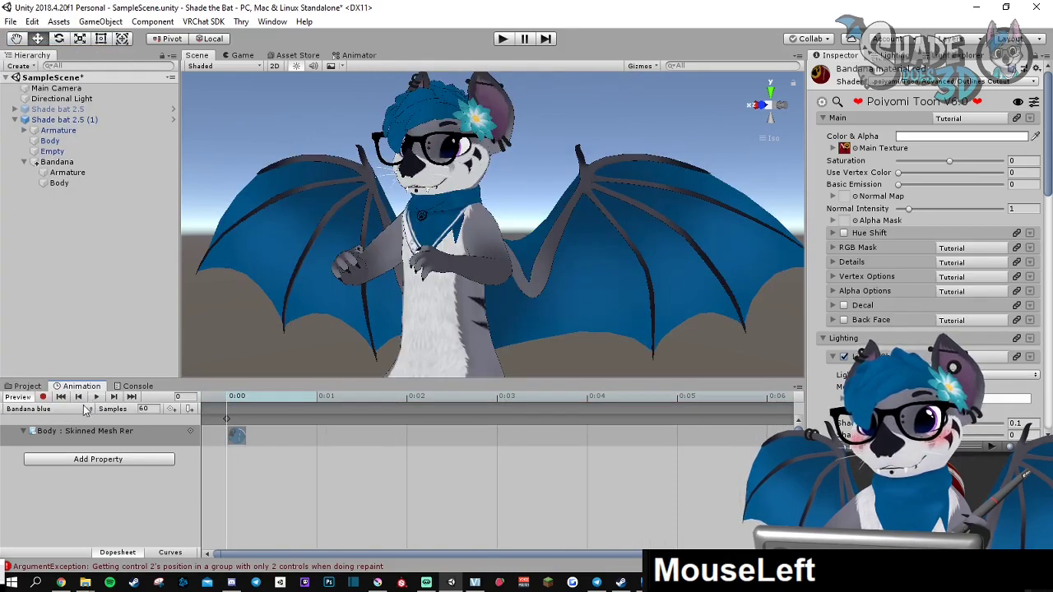
click(46, 408)
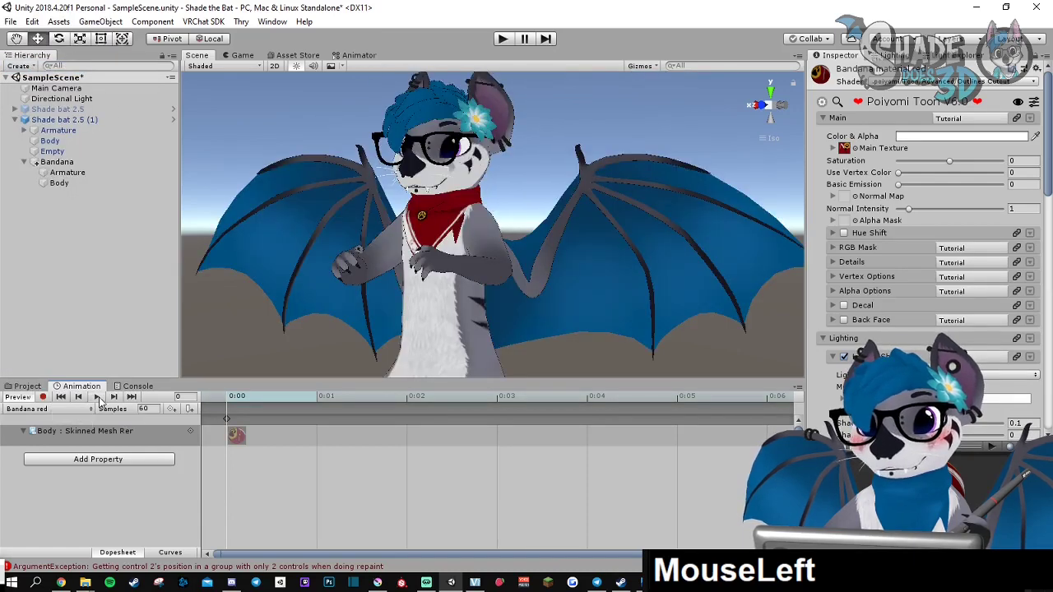
drag(486, 230, 485, 300)
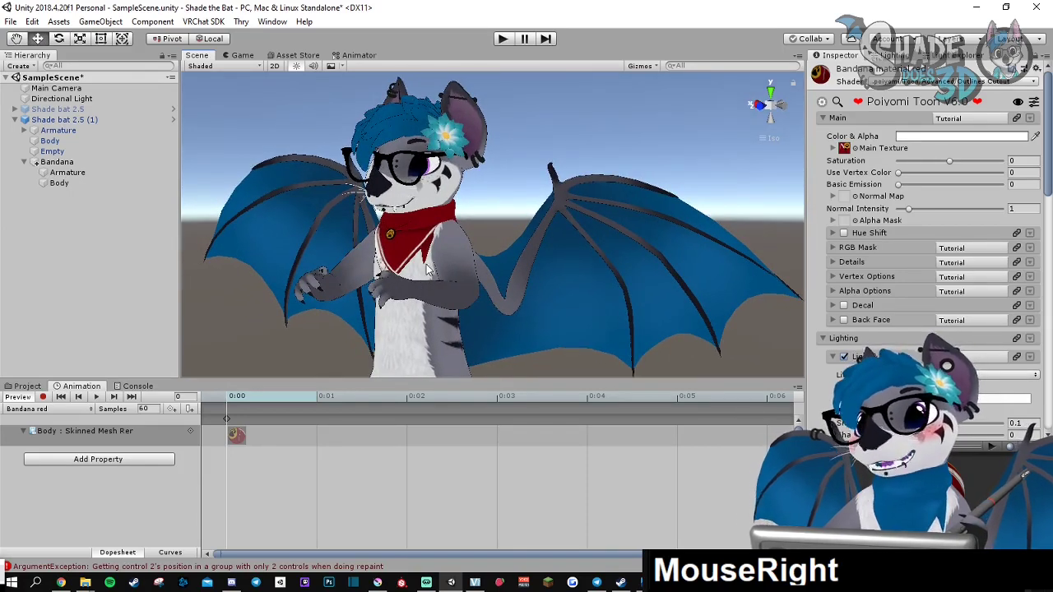
scroll(down, 3)
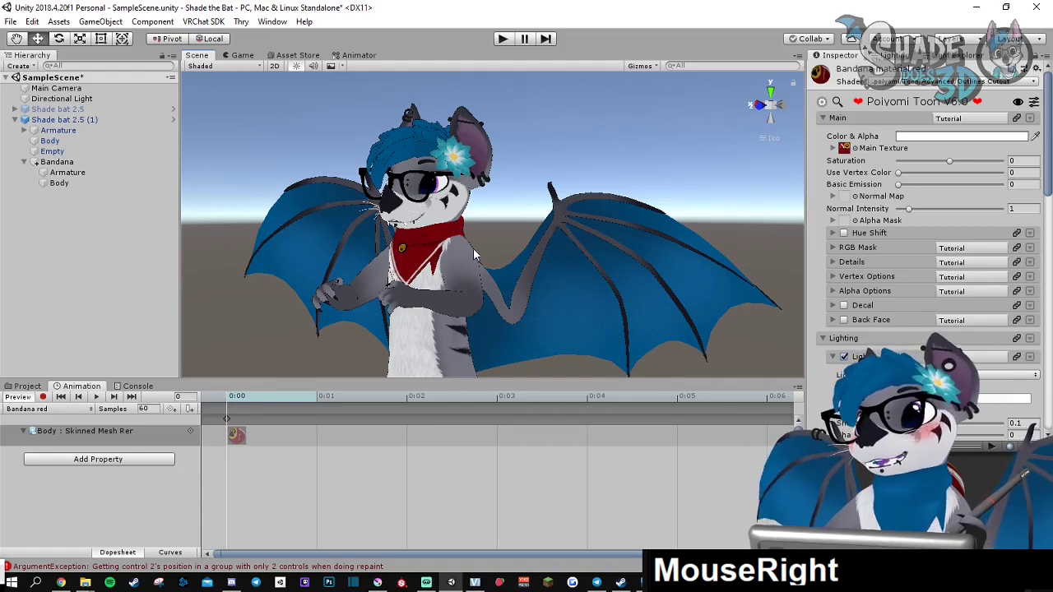
drag(477, 255, 539, 243)
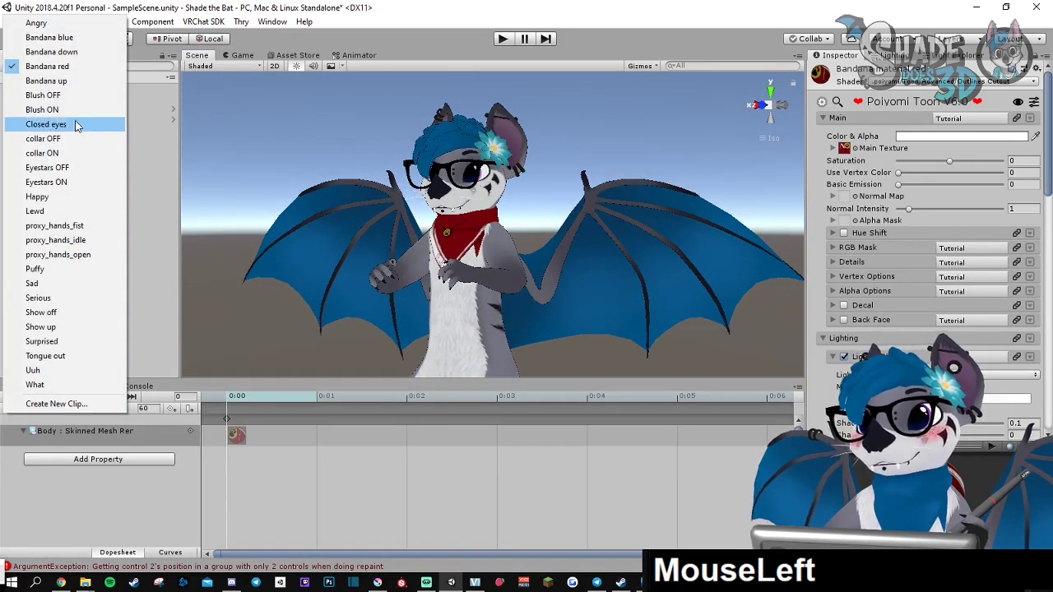
Activate the empty Bandana down clip, glancing at the bandana project assets
click(53, 53)
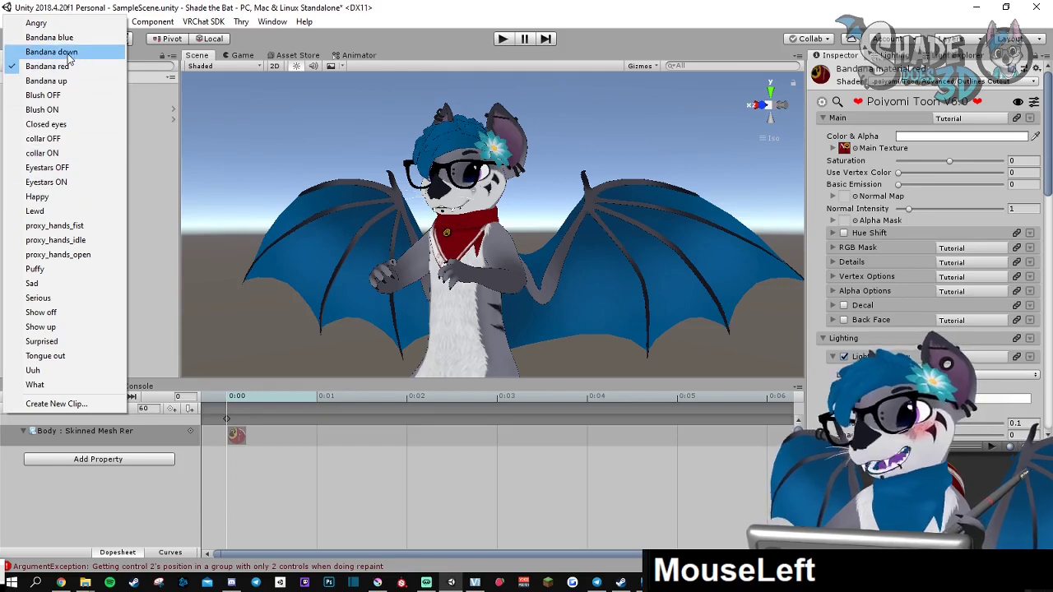
click(49, 51)
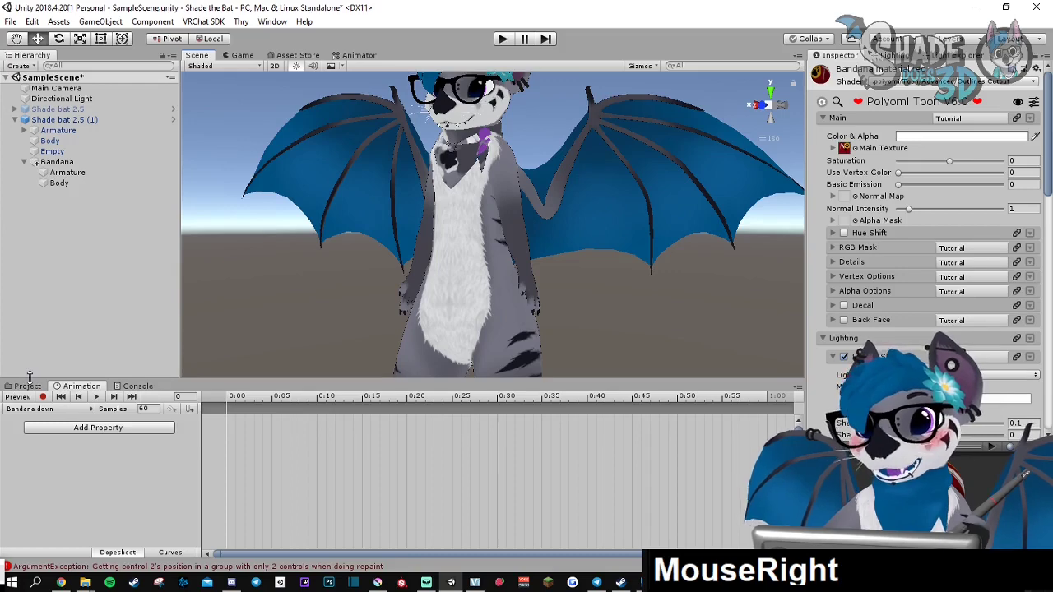
click(26, 385)
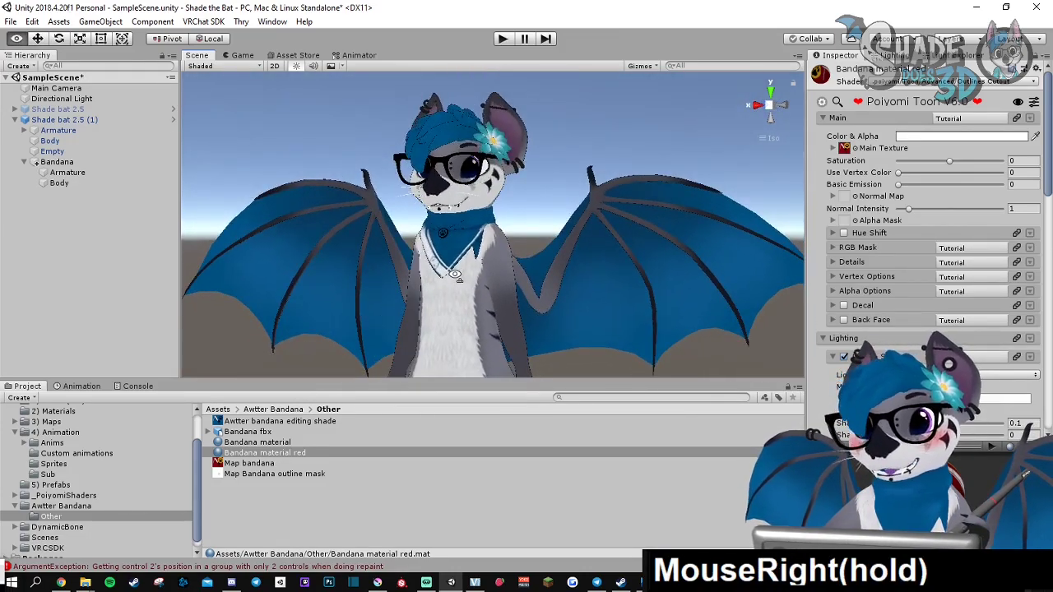
click(82, 385)
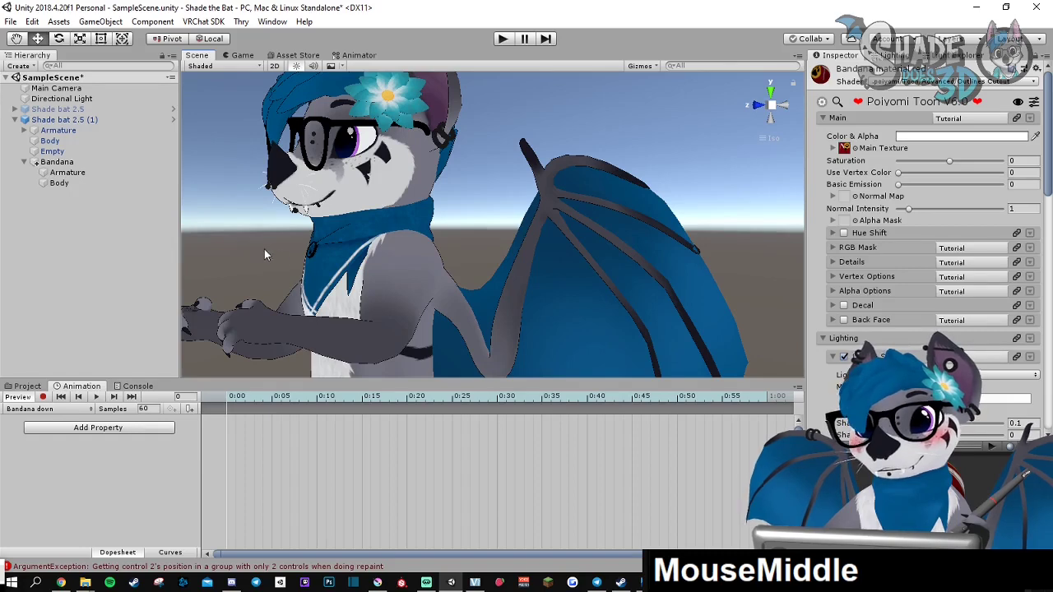
Pan and orbit the Scene view to bring the blue bandana up close
drag(263, 255, 431, 276)
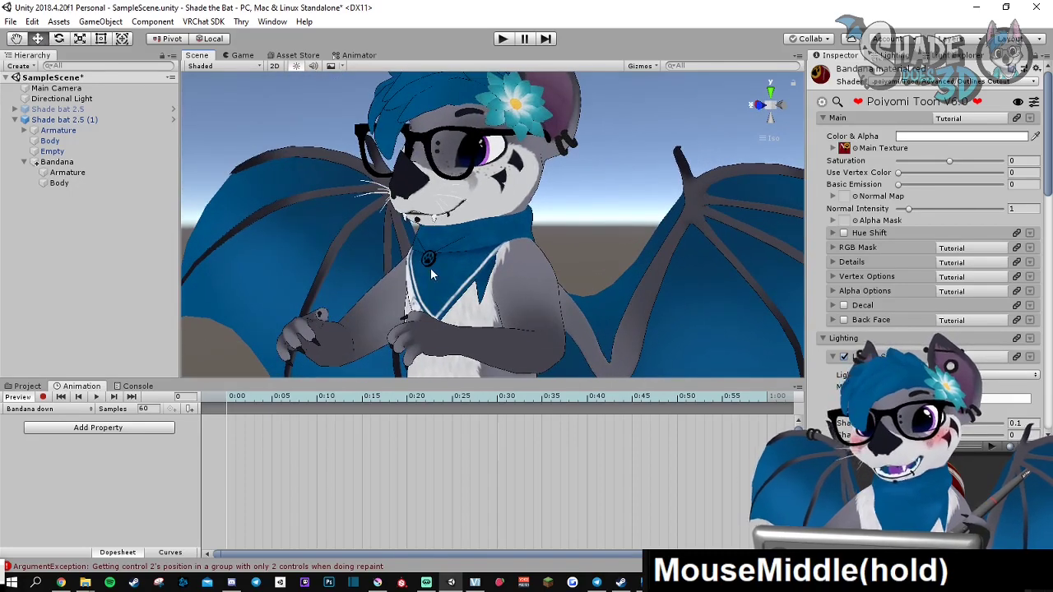
drag(431, 276, 411, 246)
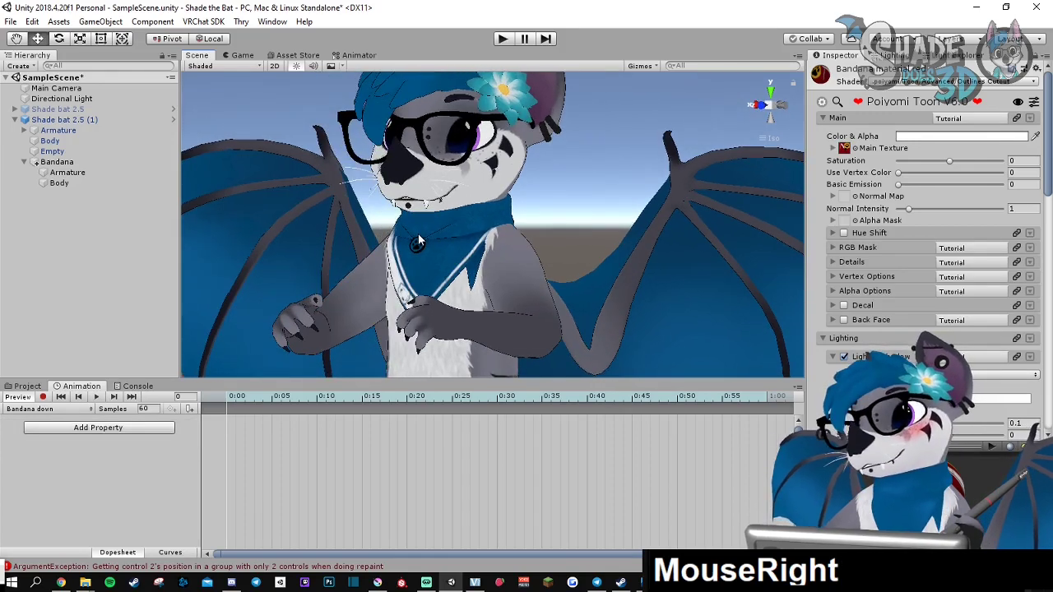
drag(420, 238, 425, 228)
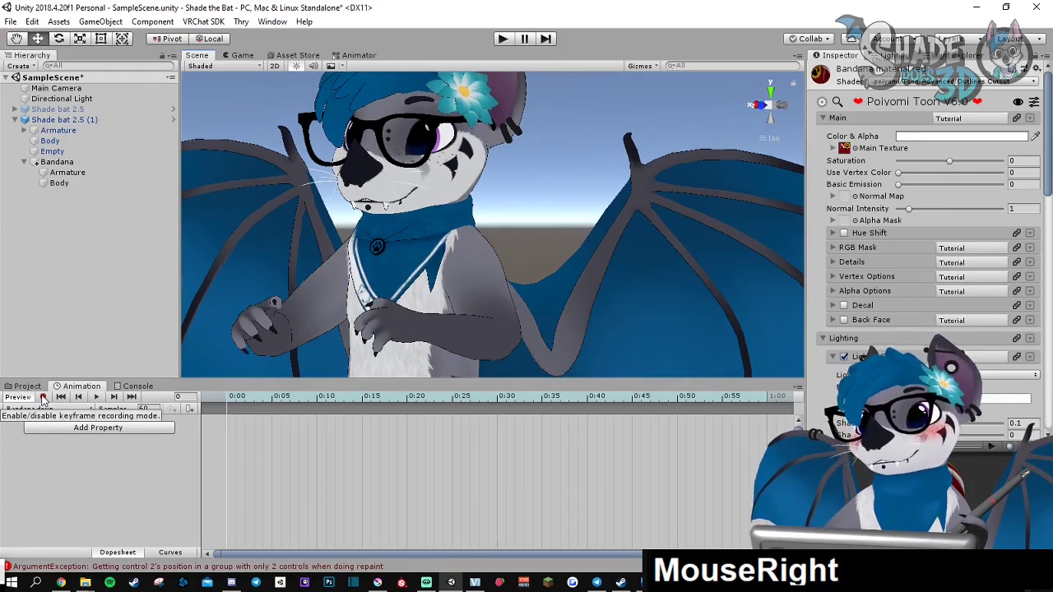
Start recording and expand Armature > Hips > Spine > Chest > Scarf0 > Scarf1 down to the Scarf2 bone
click(43, 396)
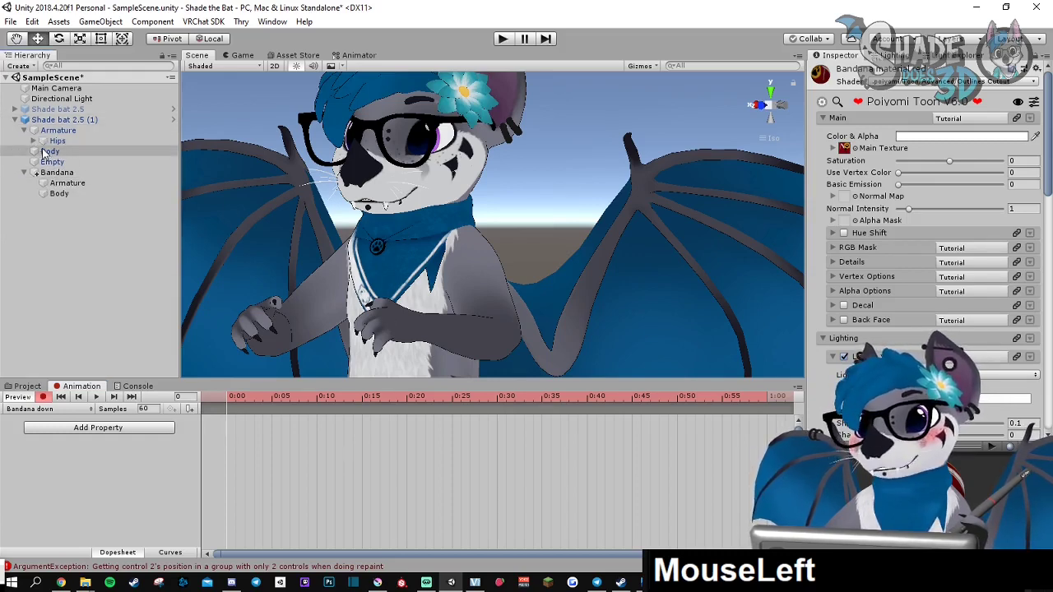
click(46, 142)
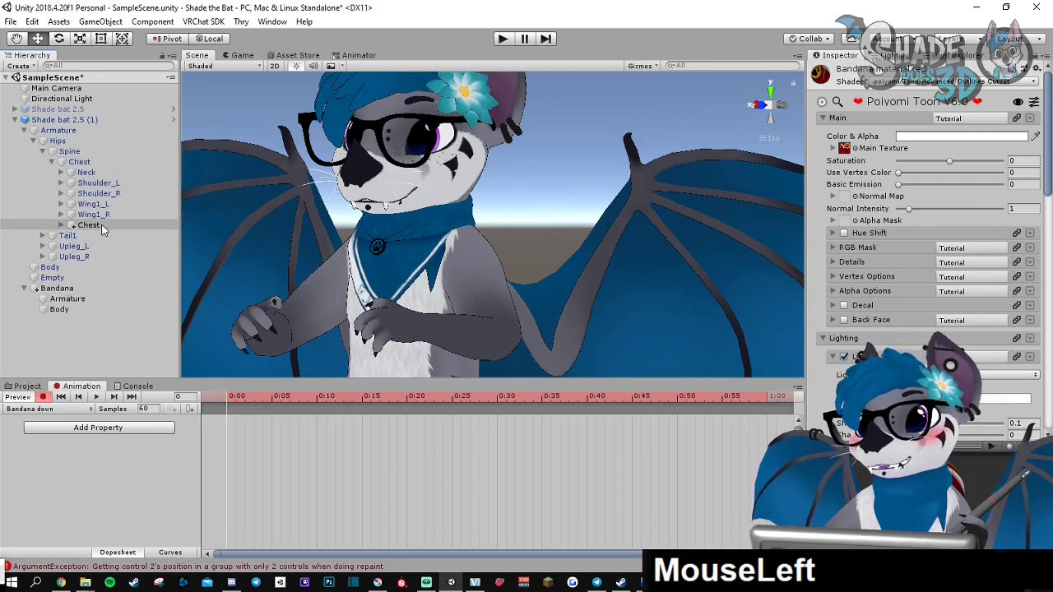
click(86, 224)
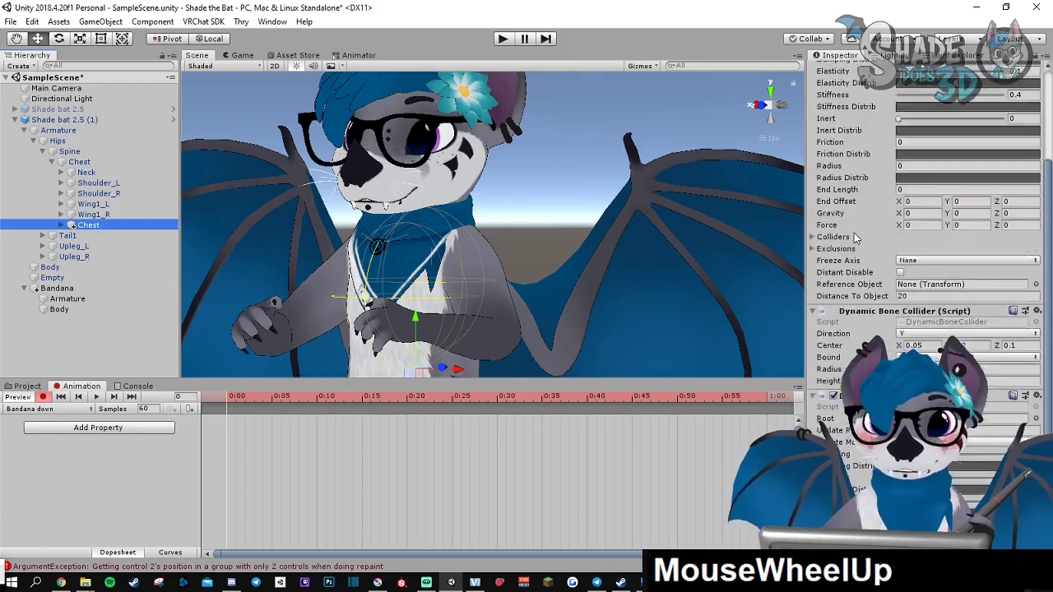
click(89, 224)
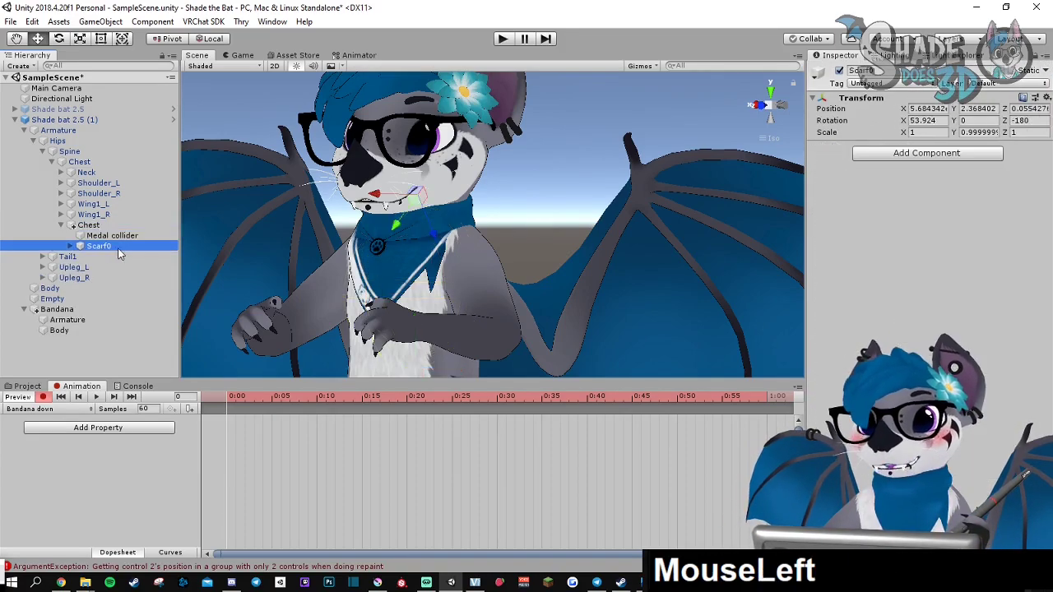
click(69, 247)
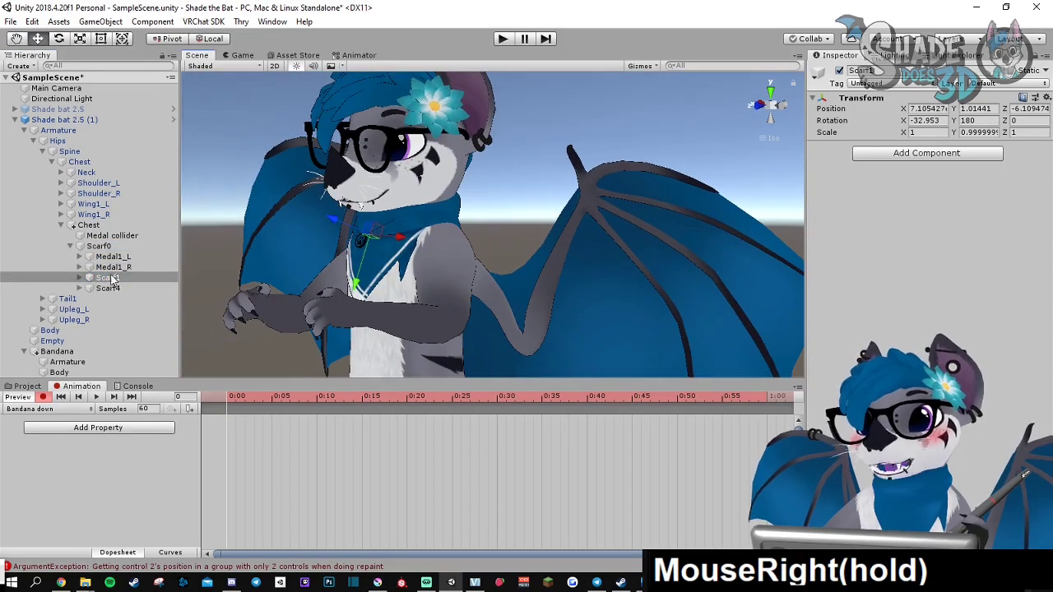
click(116, 288)
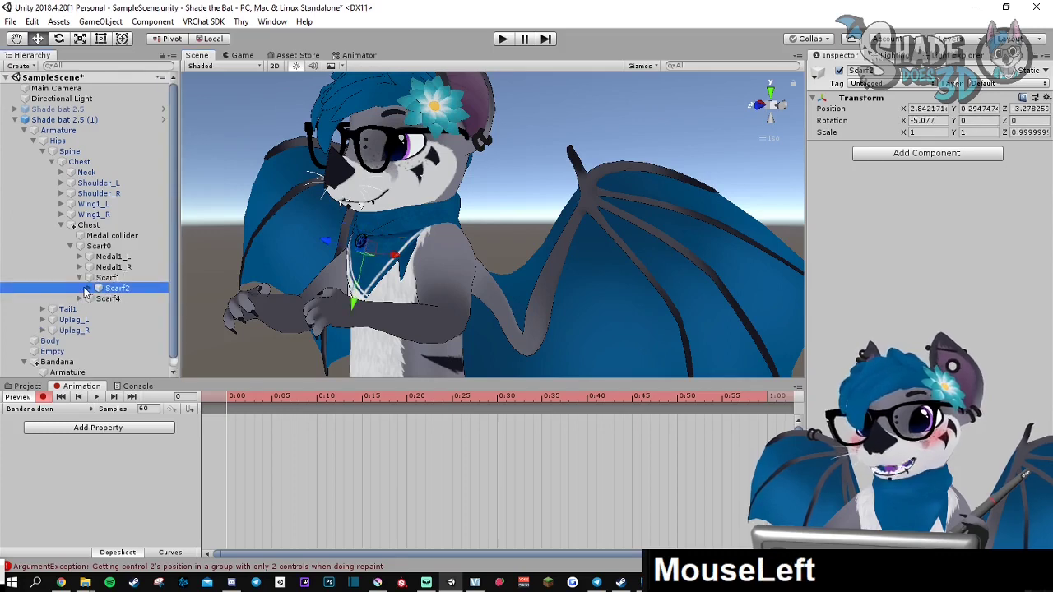
click(121, 298)
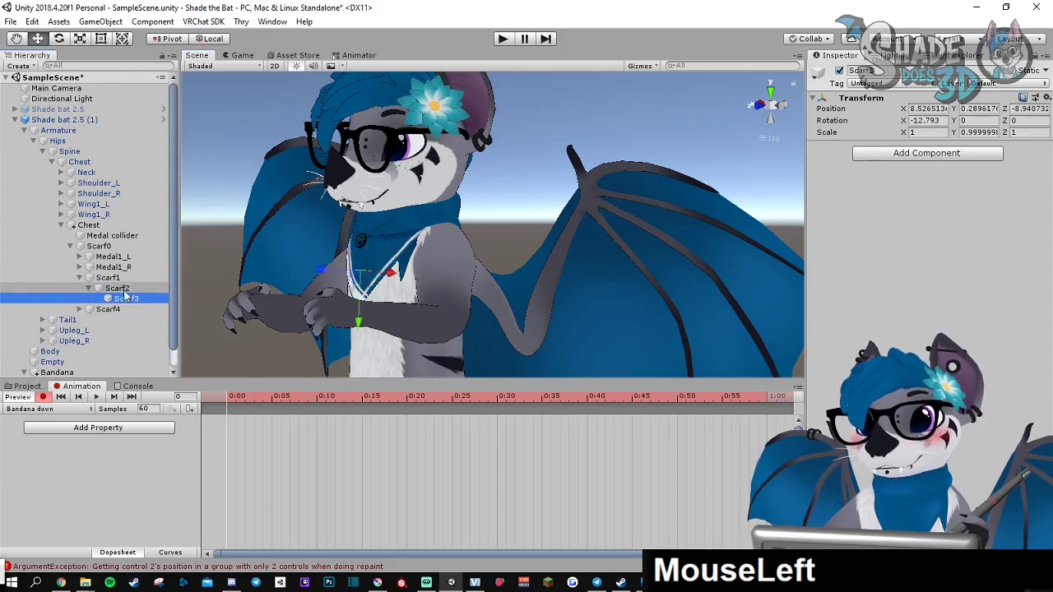
click(116, 288)
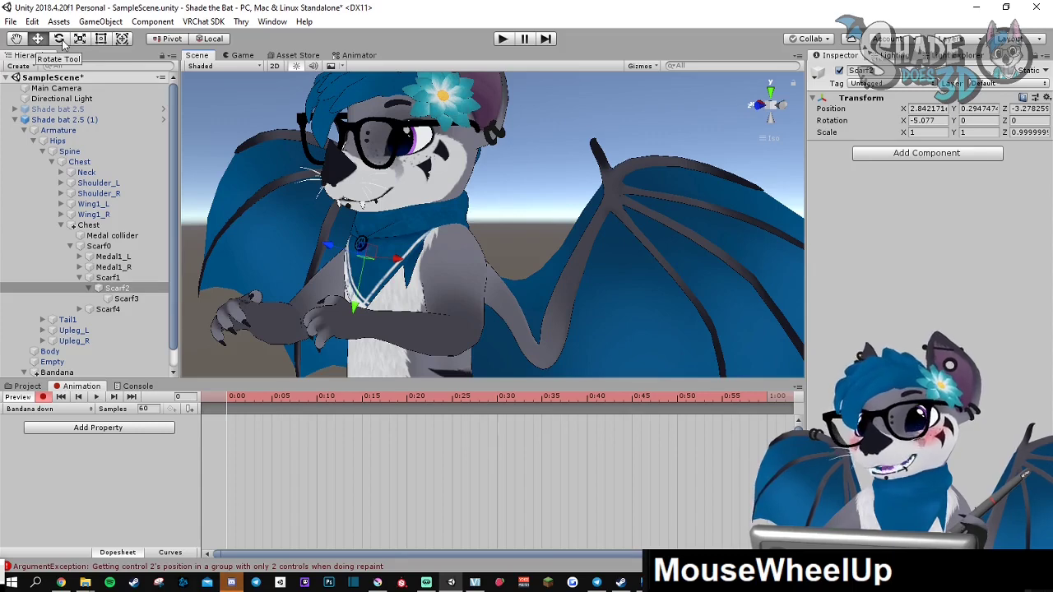
Rotate Scarf2 then Scarf3 to key a bent-down bandana pose in the Bandana down clip
click(115, 287)
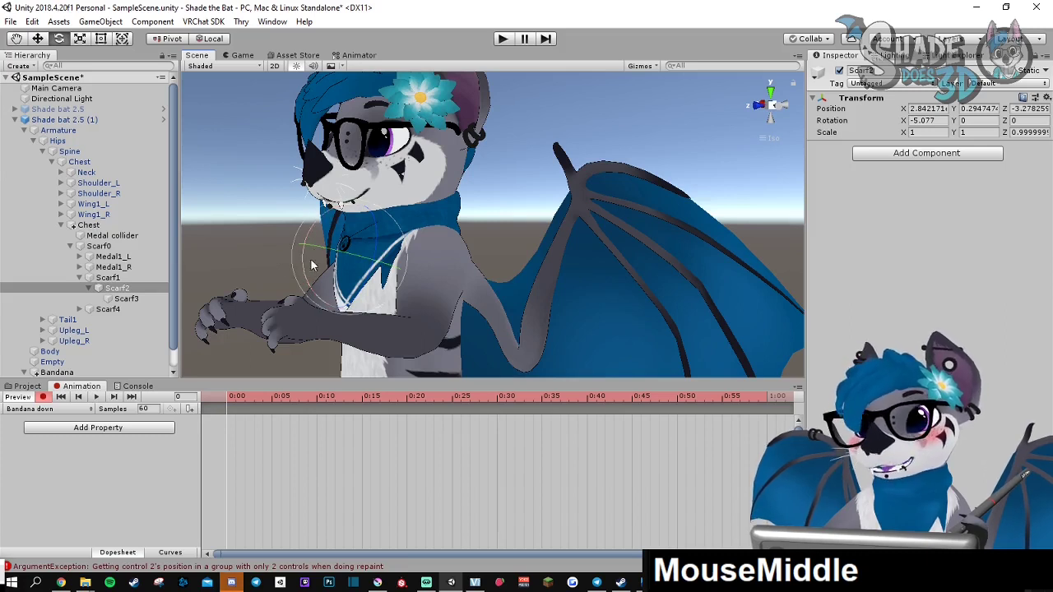
mouse_move(303, 280)
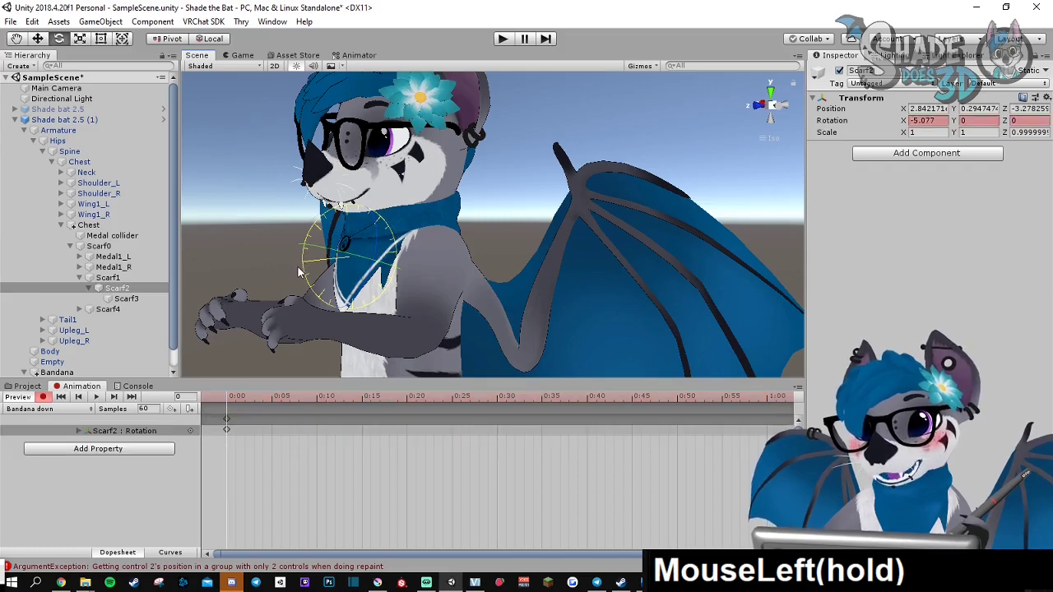
drag(329, 264, 304, 280)
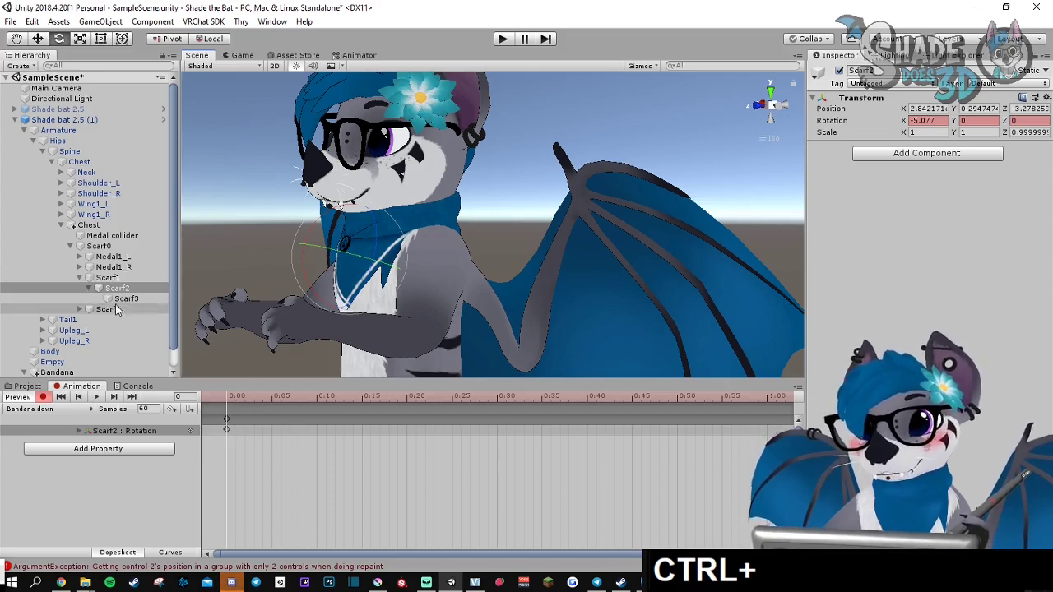
click(126, 300)
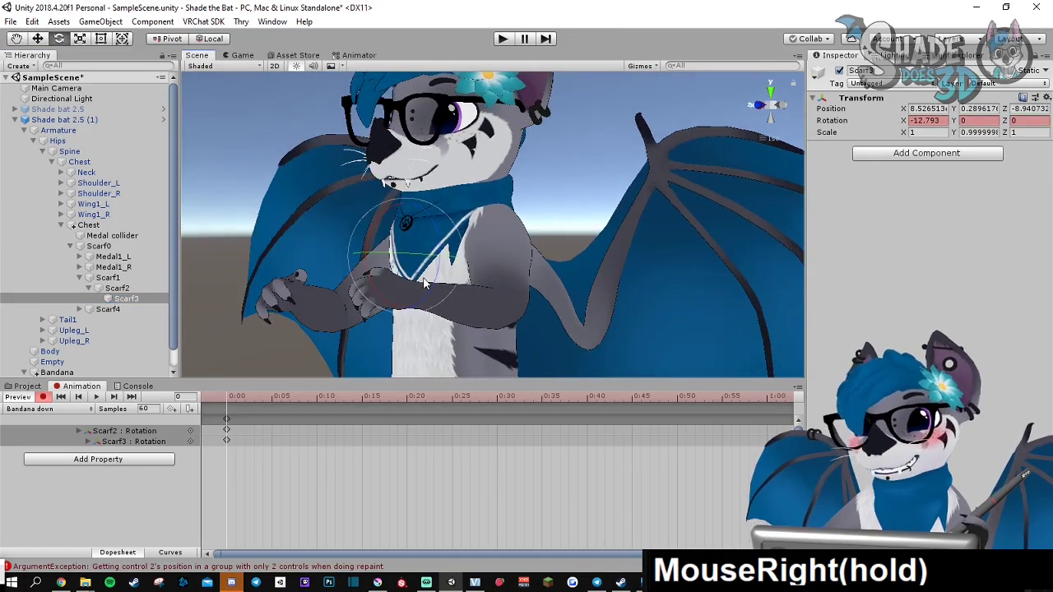
drag(424, 283, 484, 299)
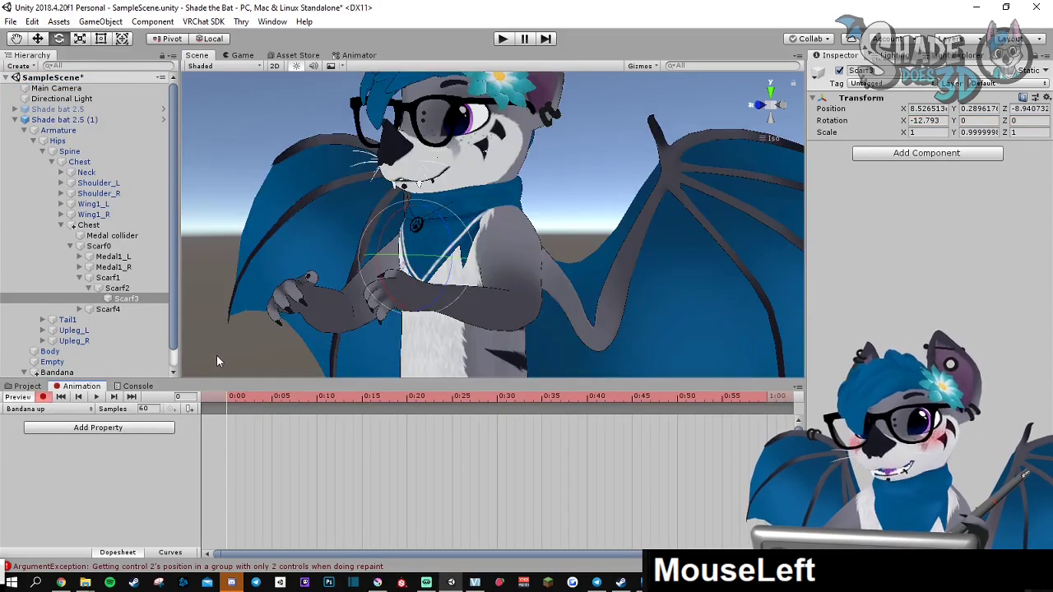
Rotate the Scarf2 bone upward to key the Bandana up pose
click(115, 288)
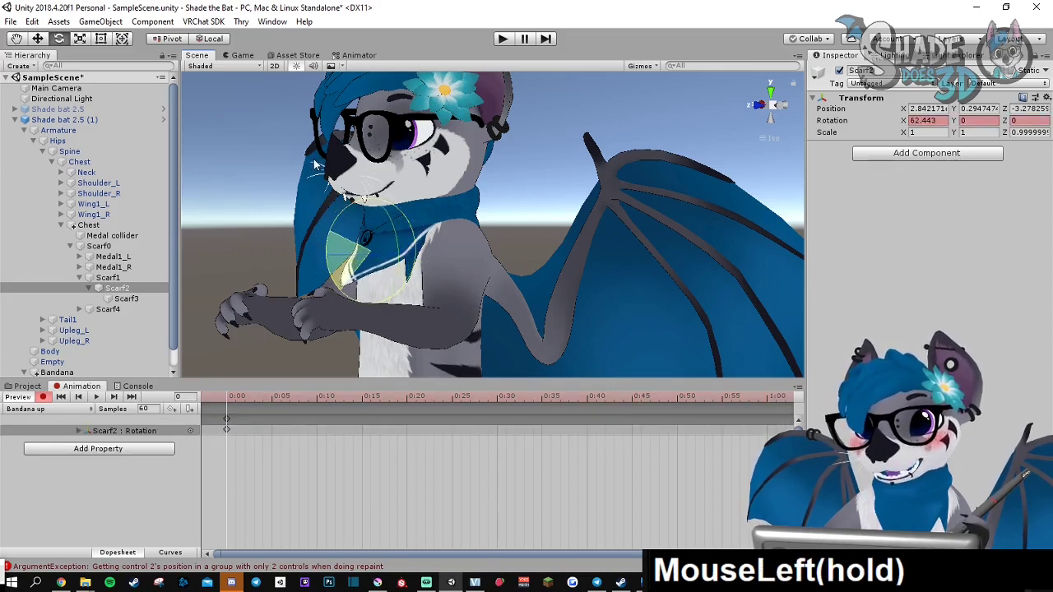
drag(370, 247, 395, 238)
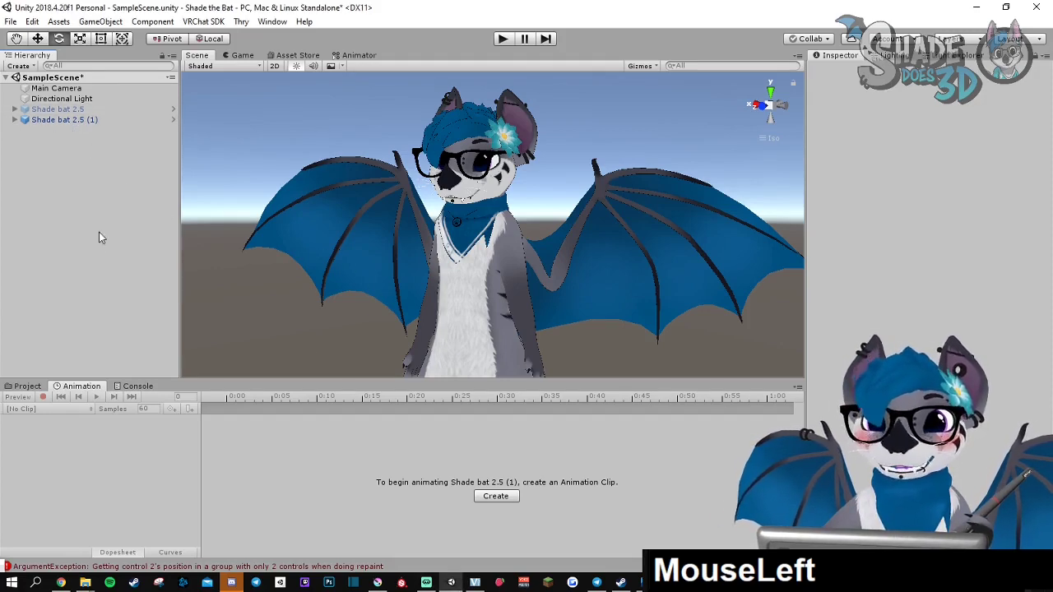
Delete the duplicate Shade bat 2.5 (1) copy and select the remaining avatar
key(Delete)
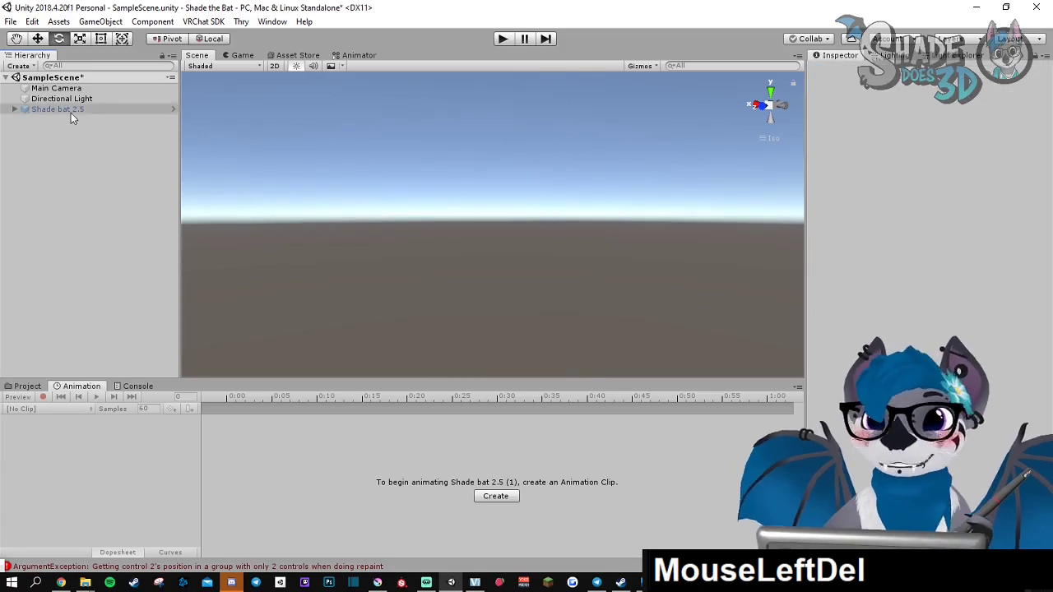
click(58, 109)
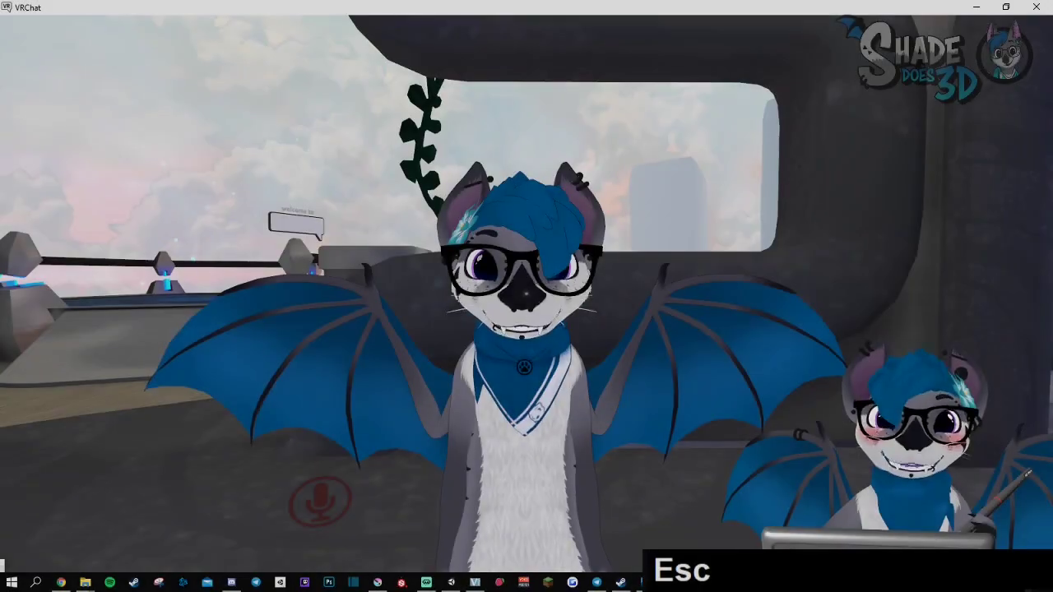
Trigger Bandana red from the VRChat Expressions menu, turning the bandana red
key(r)
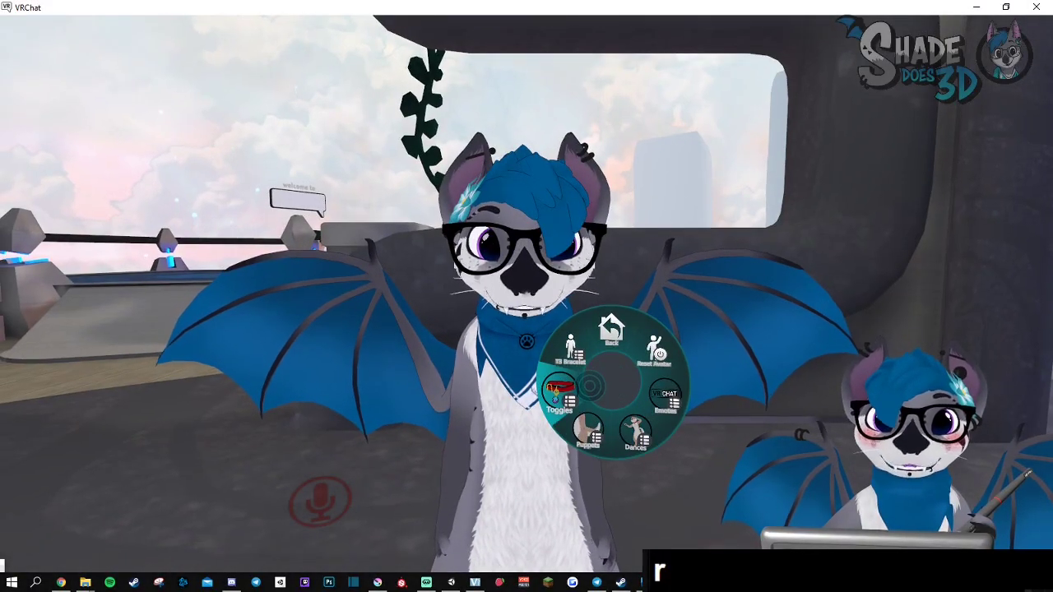
click(559, 395)
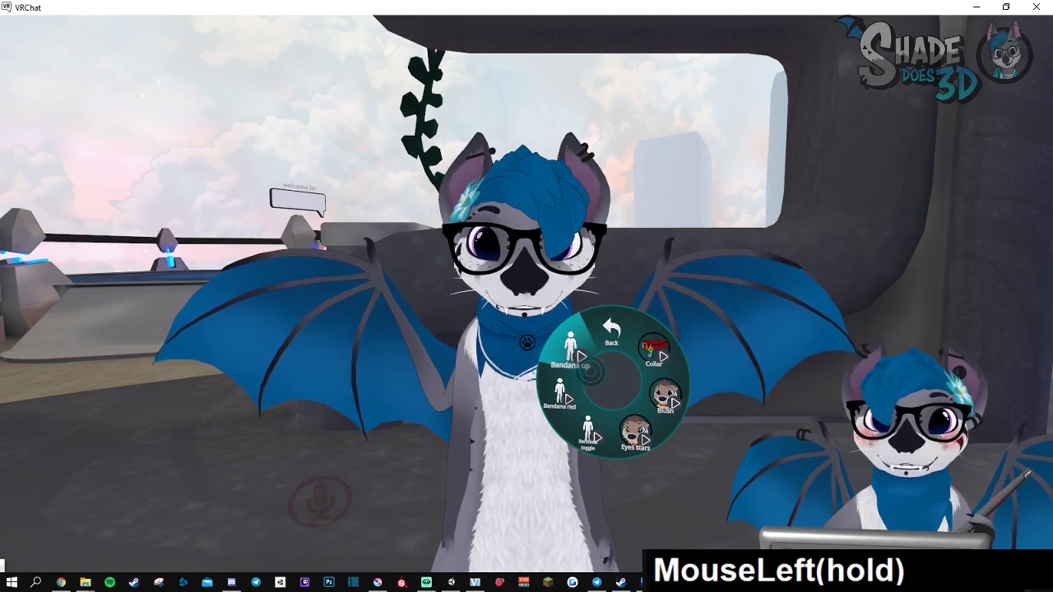
click(556, 401)
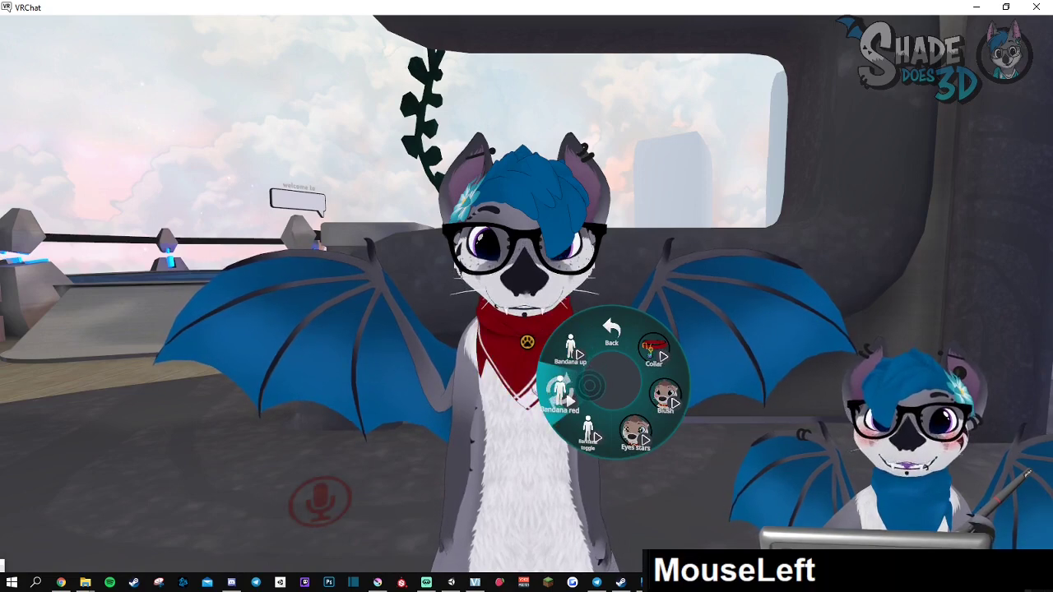